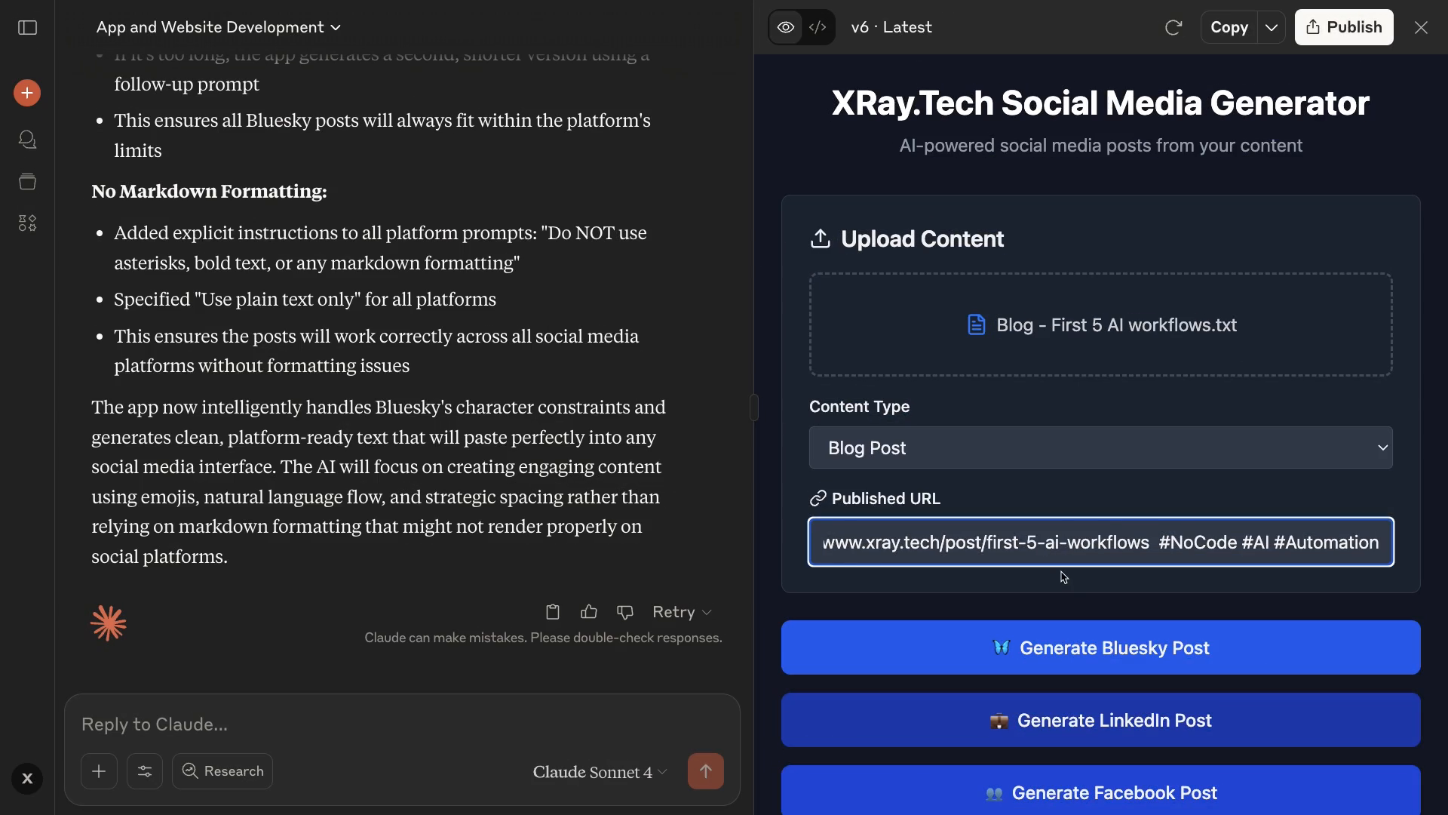
Step: Generate a Bluesky post from the uploaded blog file in the social media generator
{"action": "scroll", "scroll_direction": "down", "scroll_amount": 3}
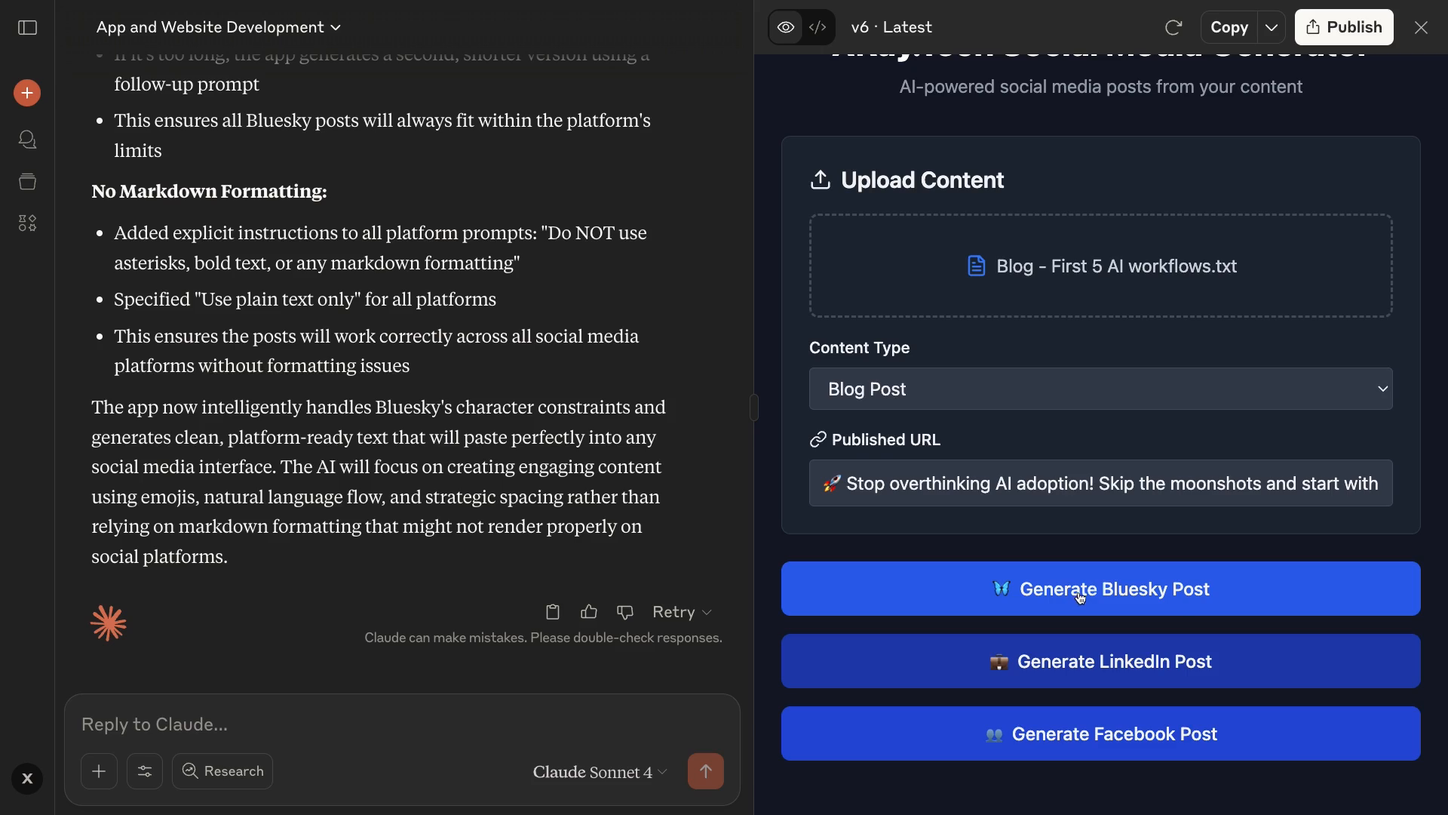
{"action": "left_click", "coordinate": [1099, 589]}
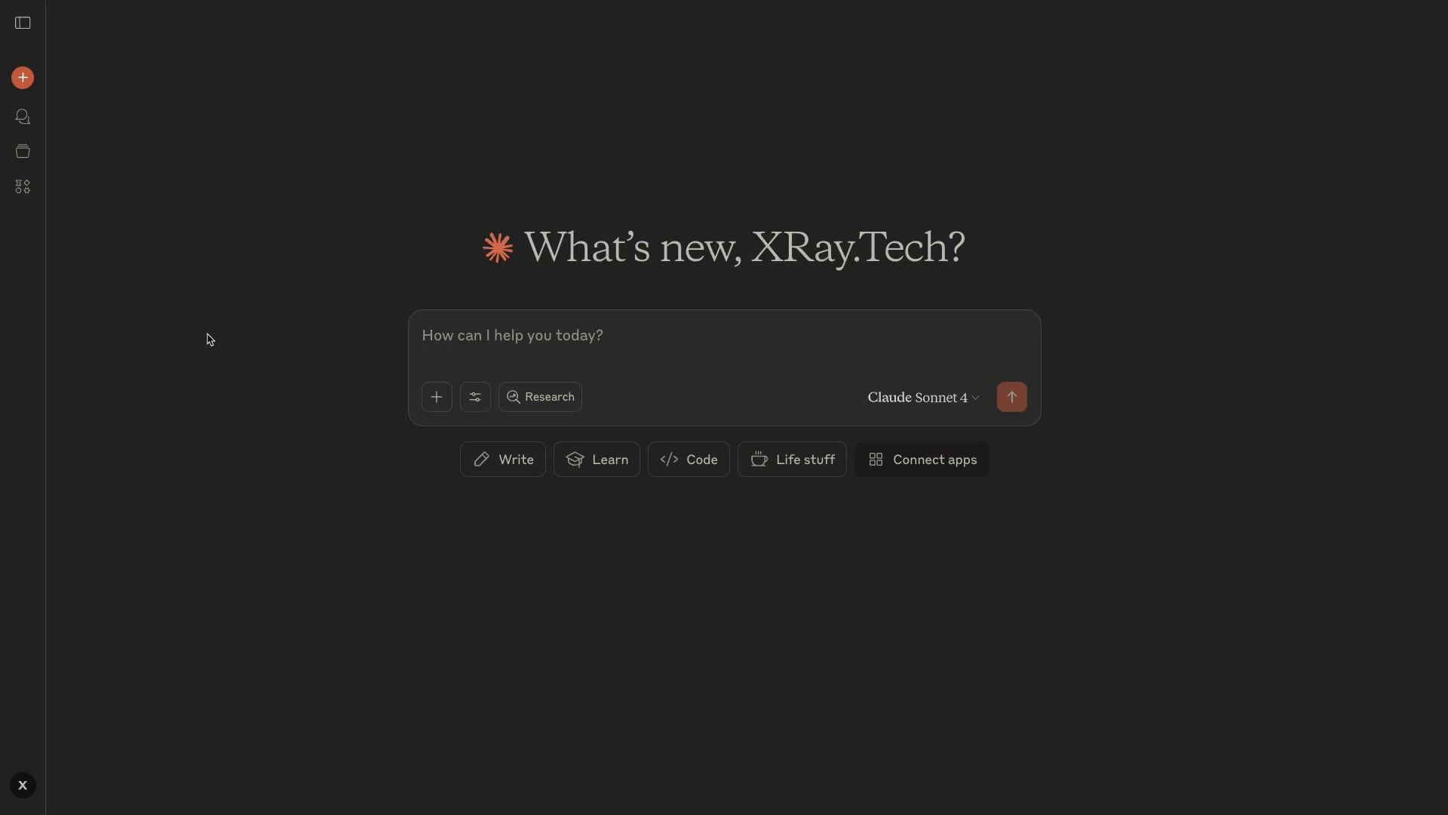
Step: Open the Emoji charades example from the Artifacts inspiration gallery
{"action": "left_click", "coordinate": [21, 186]}
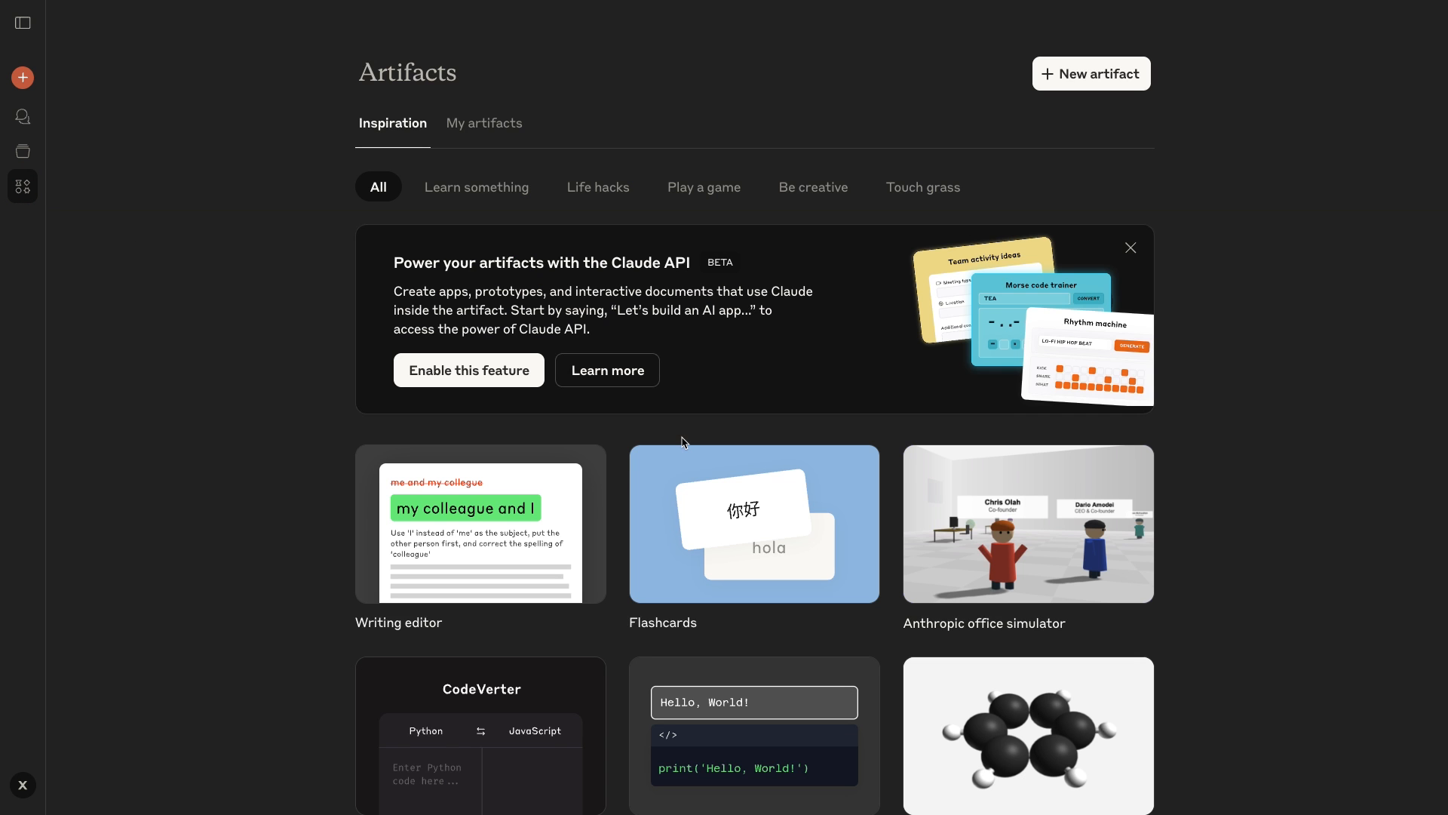
{"action": "scroll", "scroll_direction": "down", "scroll_amount": 3}
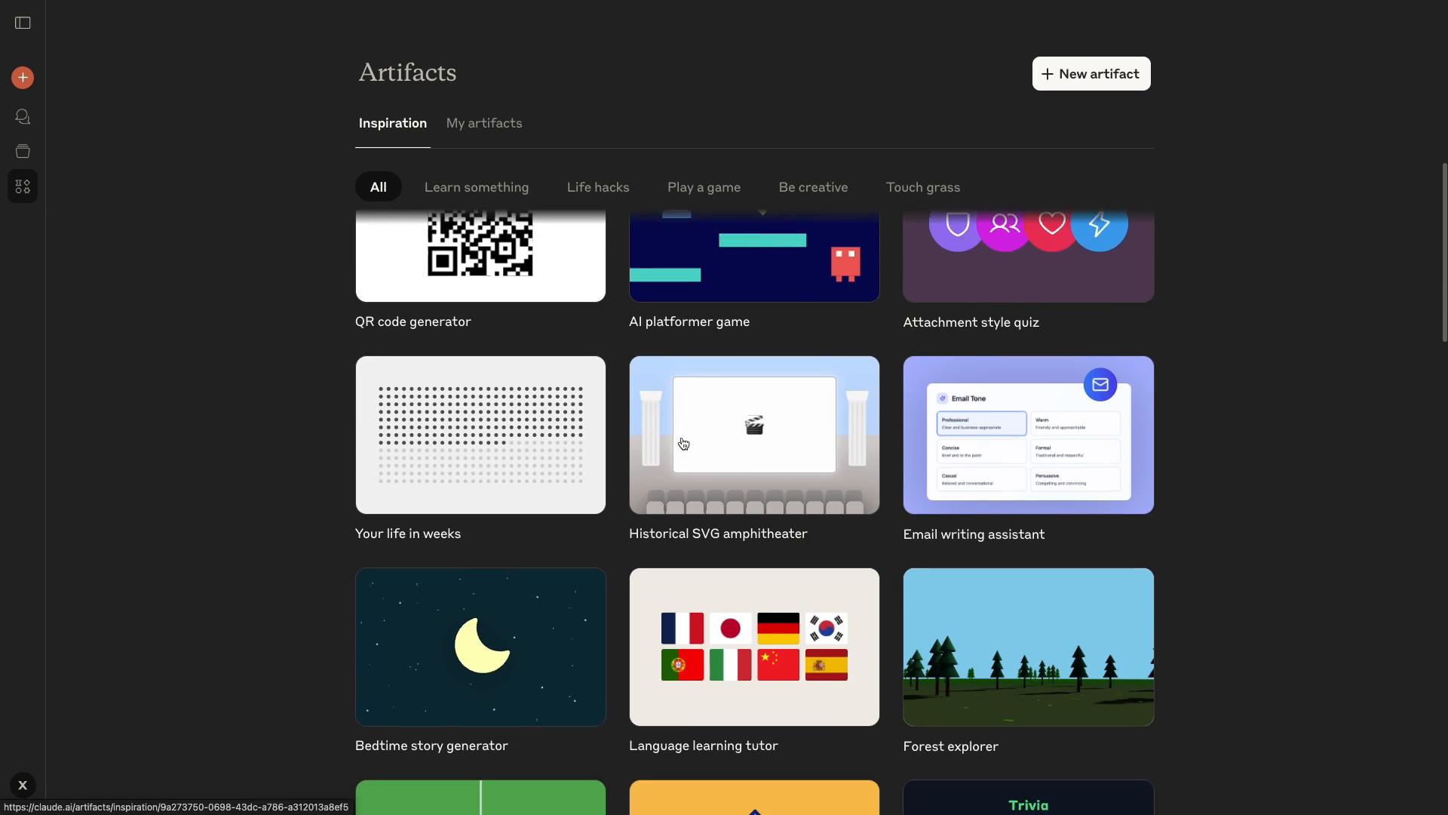
{"action": "scroll", "scroll_direction": "down", "scroll_amount": 3}
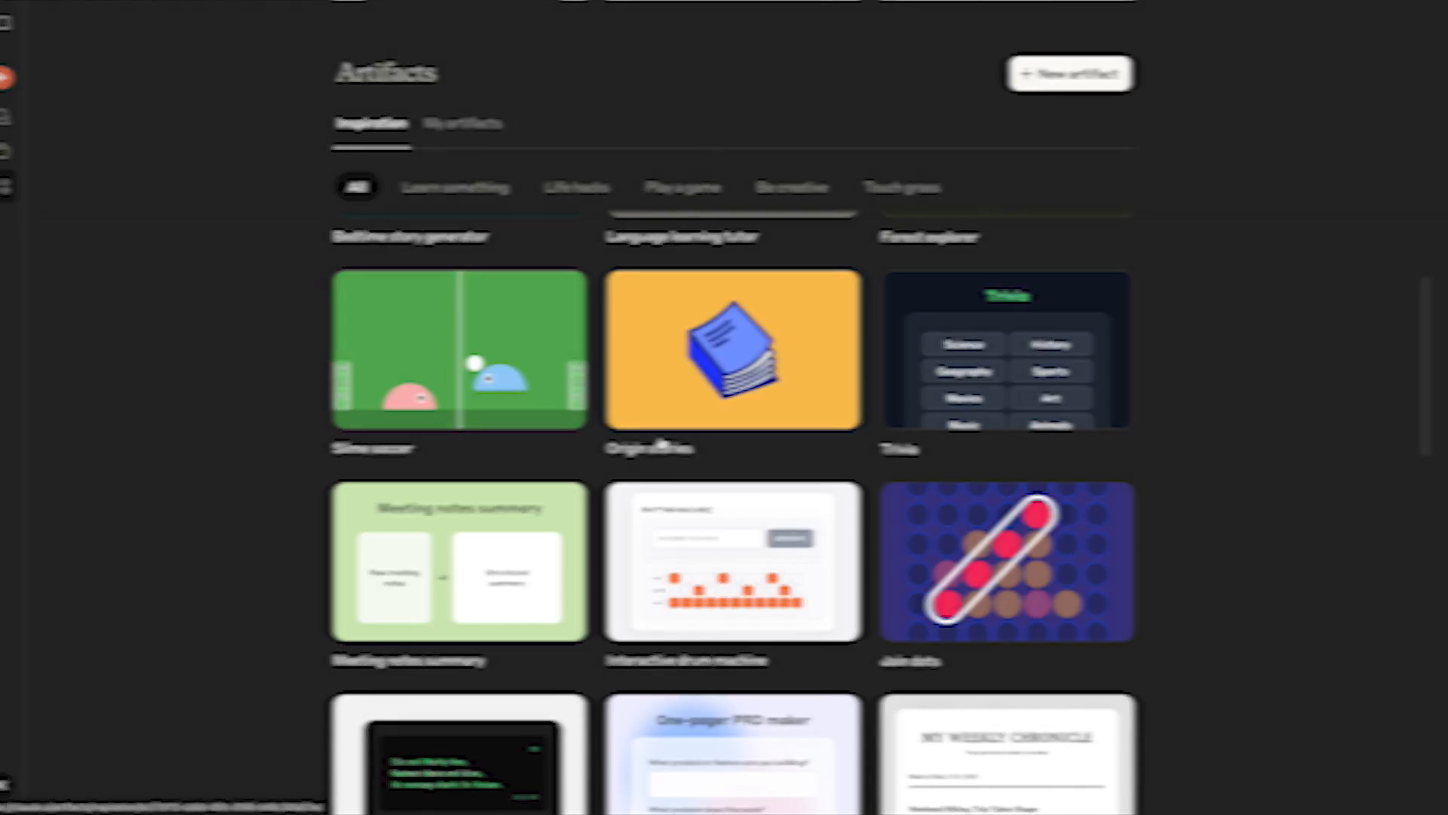
{"action": "left_click", "coordinate": [732, 748]}
{"action": "type", "text": "the early bird gets the"}
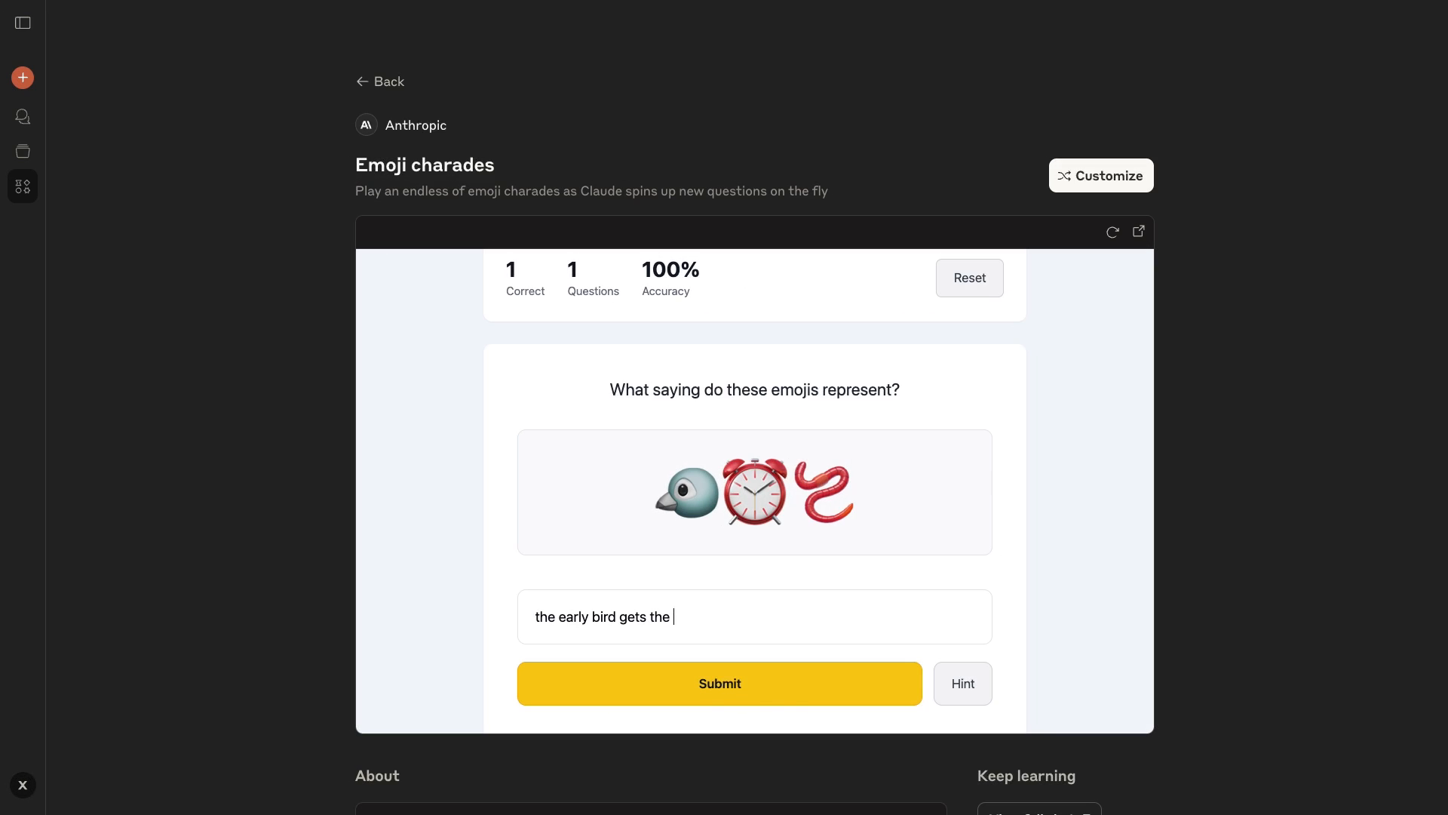
Step: Submit the emoji answer, go to the next puzzle, and type 'april showers ber'
{"action": "left_click", "coordinate": [720, 684]}
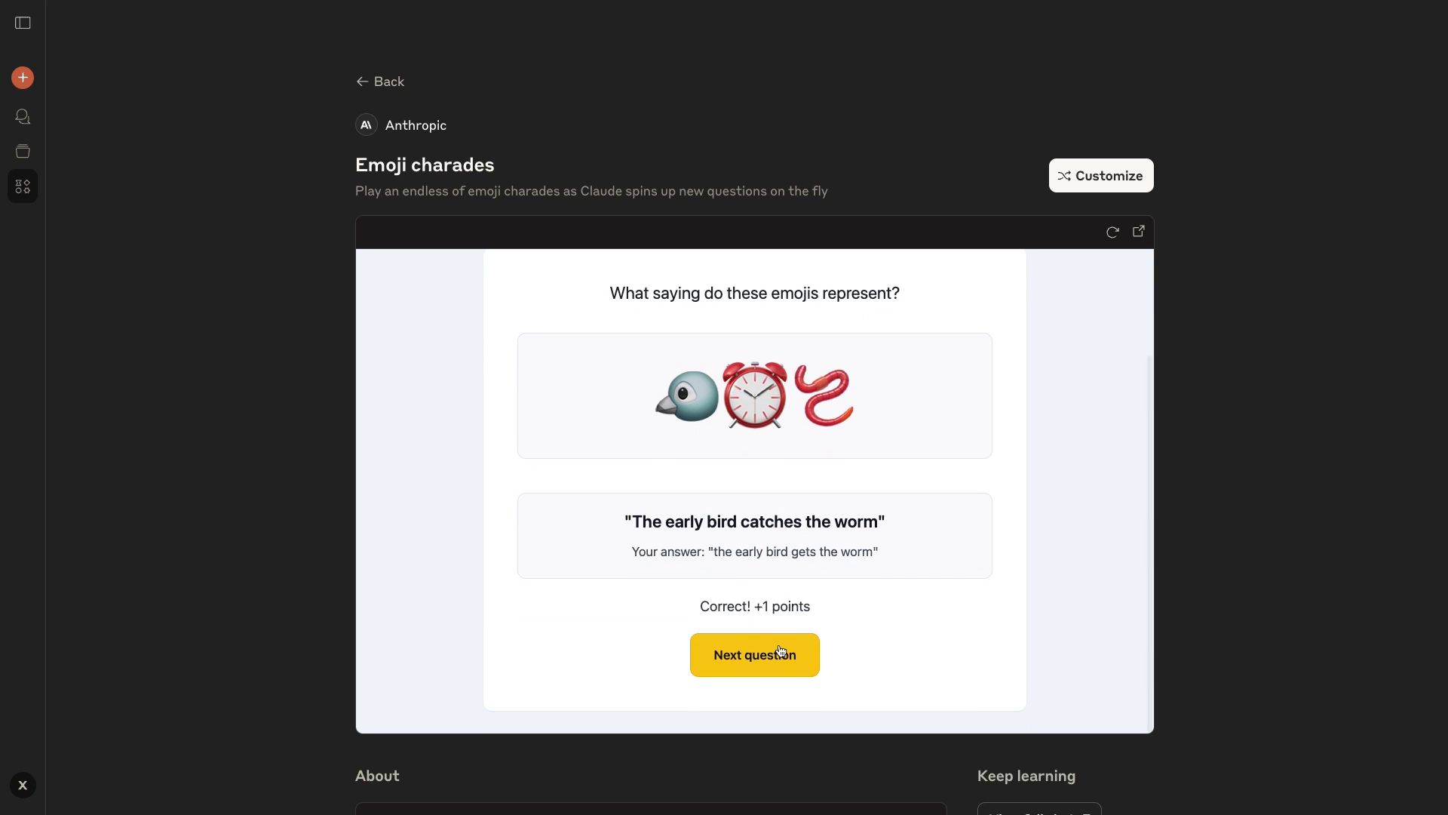
{"action": "left_click", "coordinate": [753, 654]}
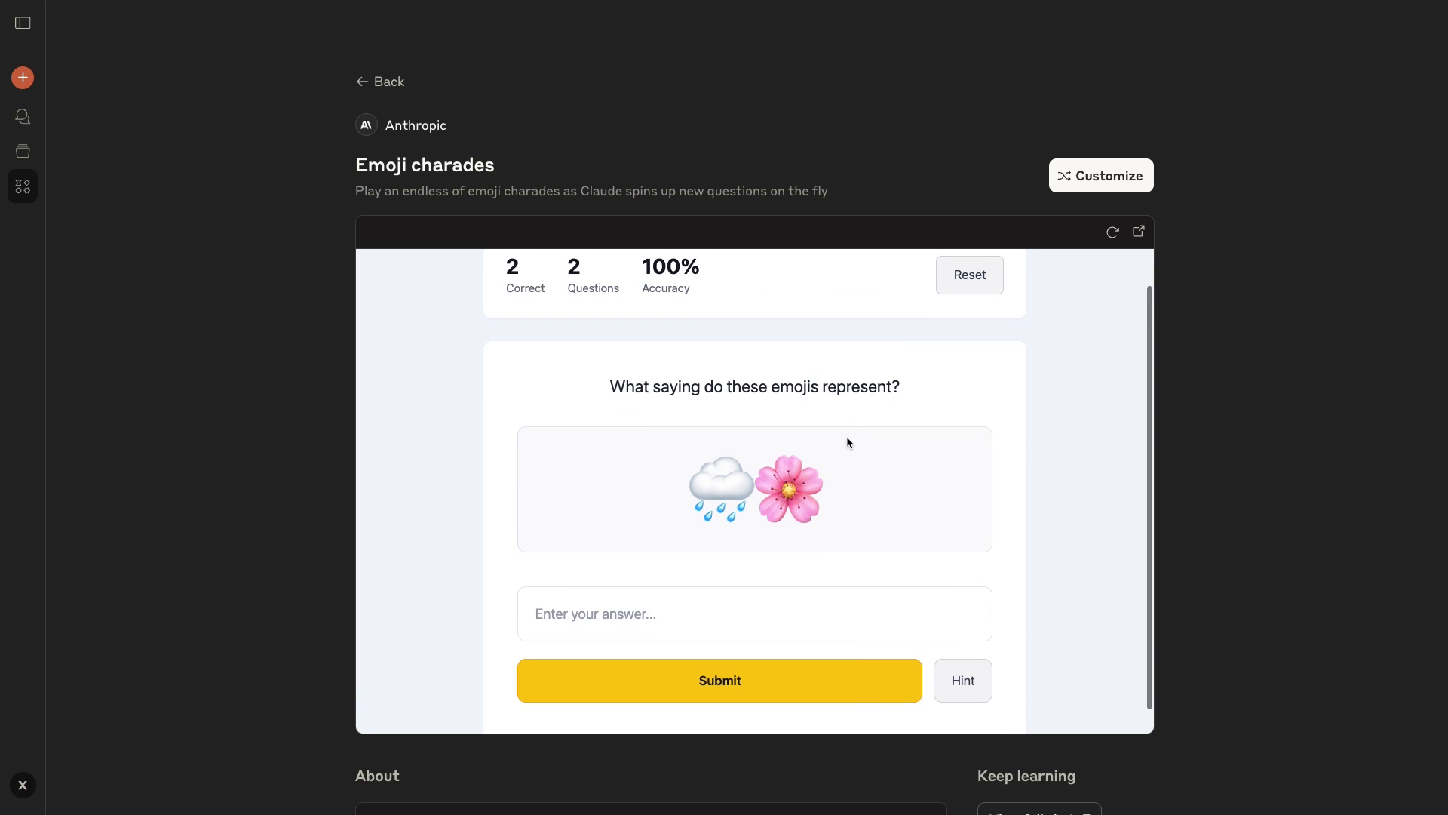
{"action": "type", "text": "april showers ber"}
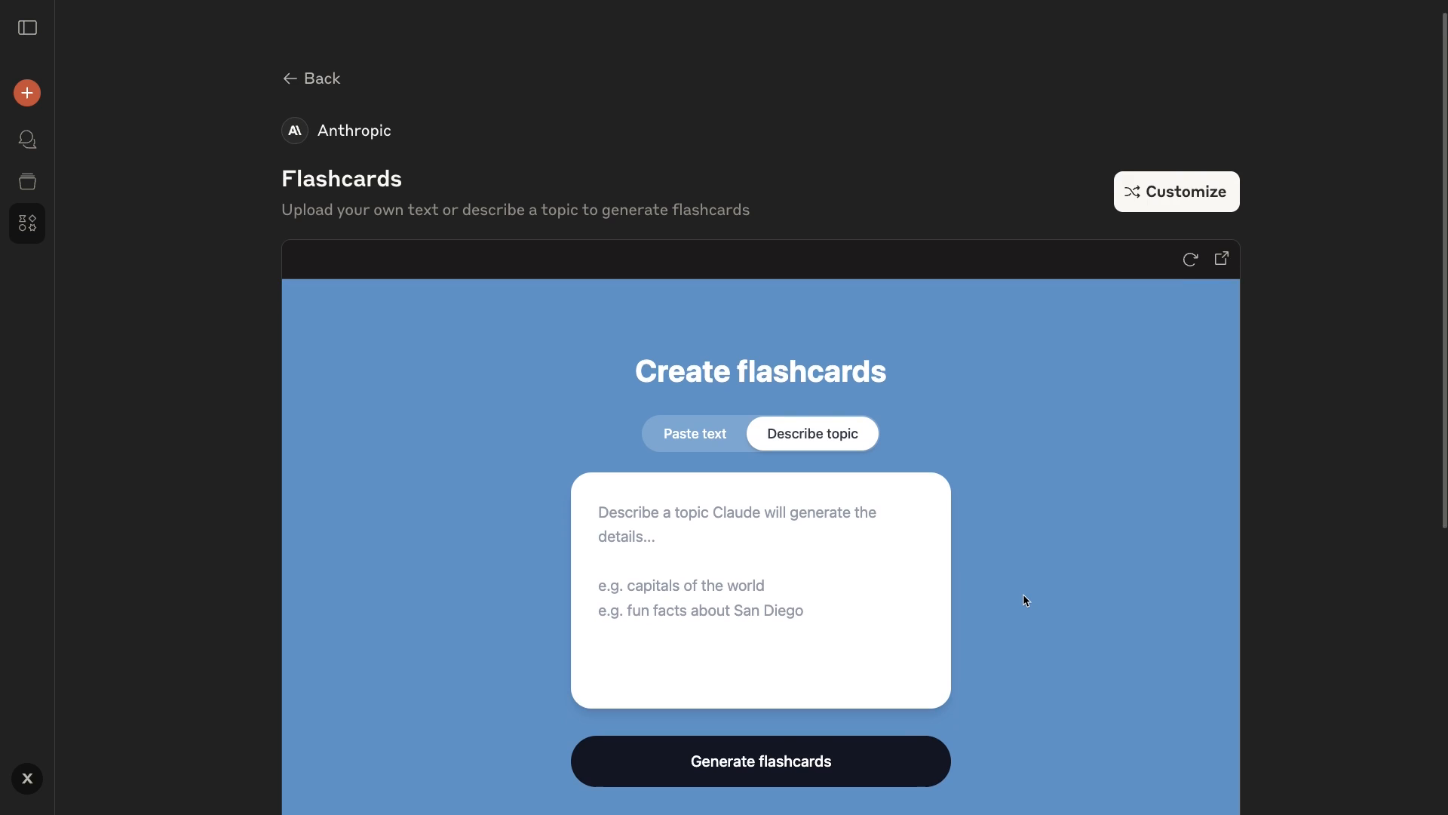
Step: Describe a US state capitals topic covering all 50 states and generate flashcards
{"action": "scroll", "scroll_direction": "down", "scroll_amount": 3}
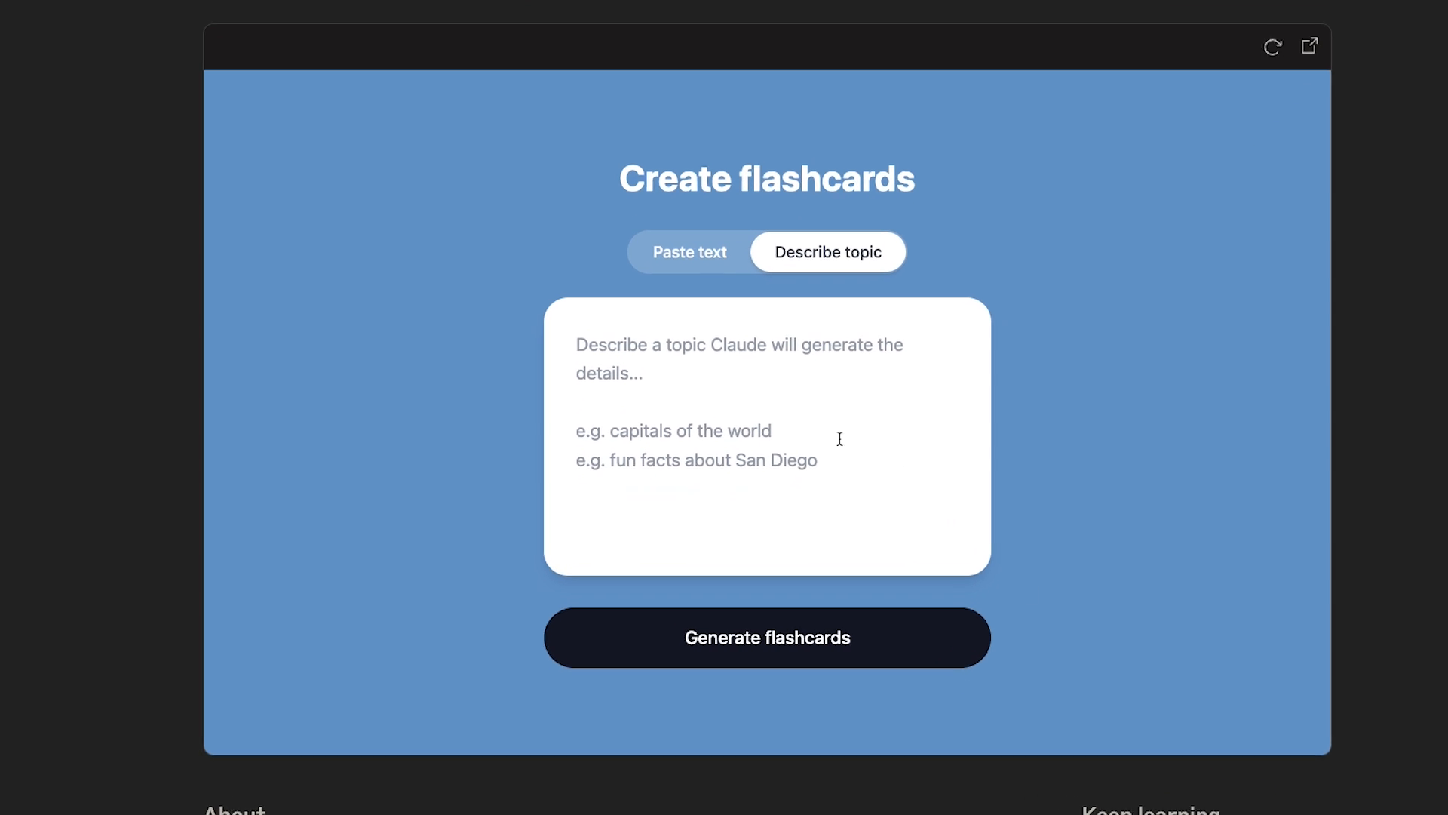
{"action": "type", "text": "clude"}
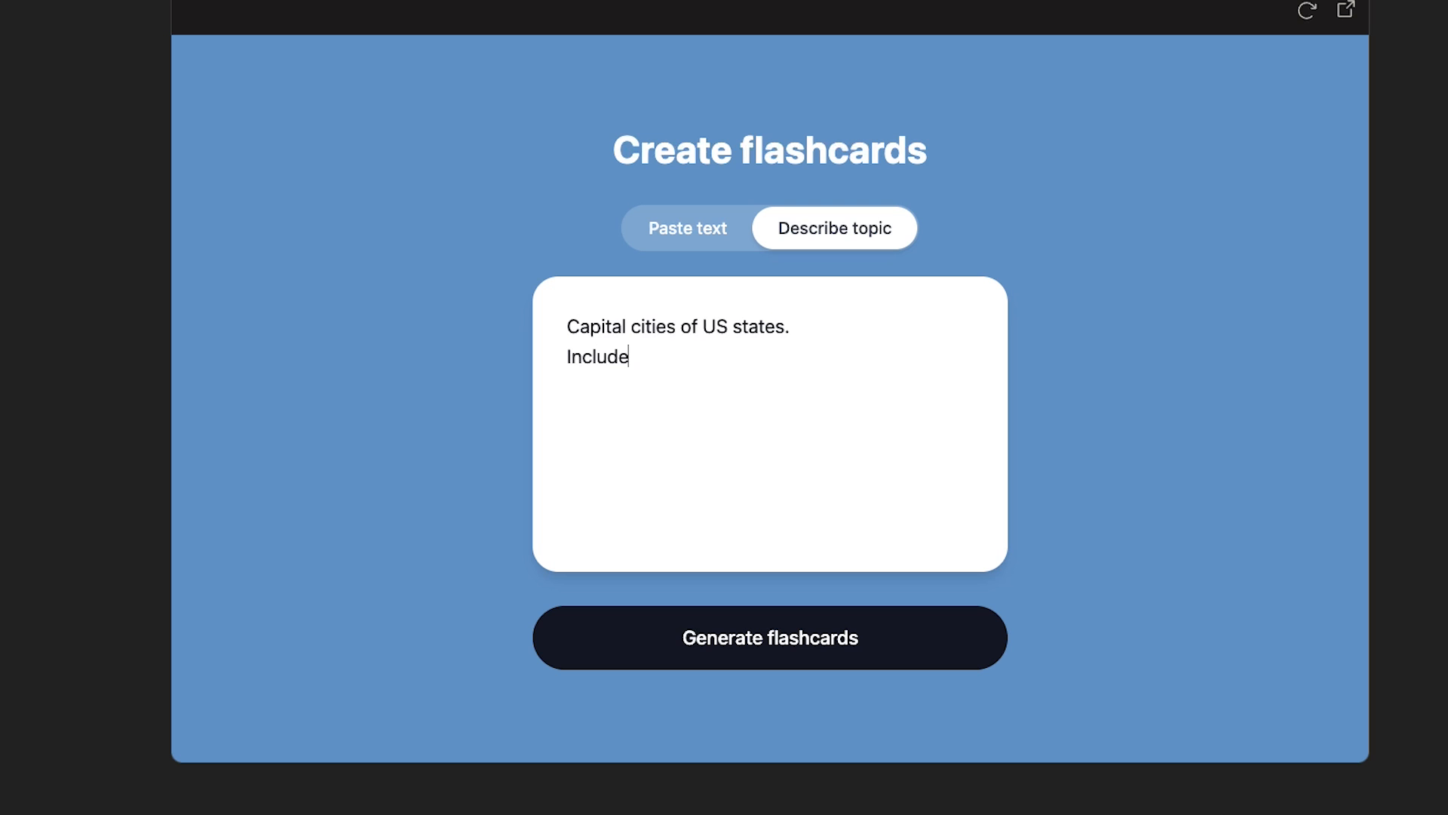
{"action": "type", "text": "all 50 states."}
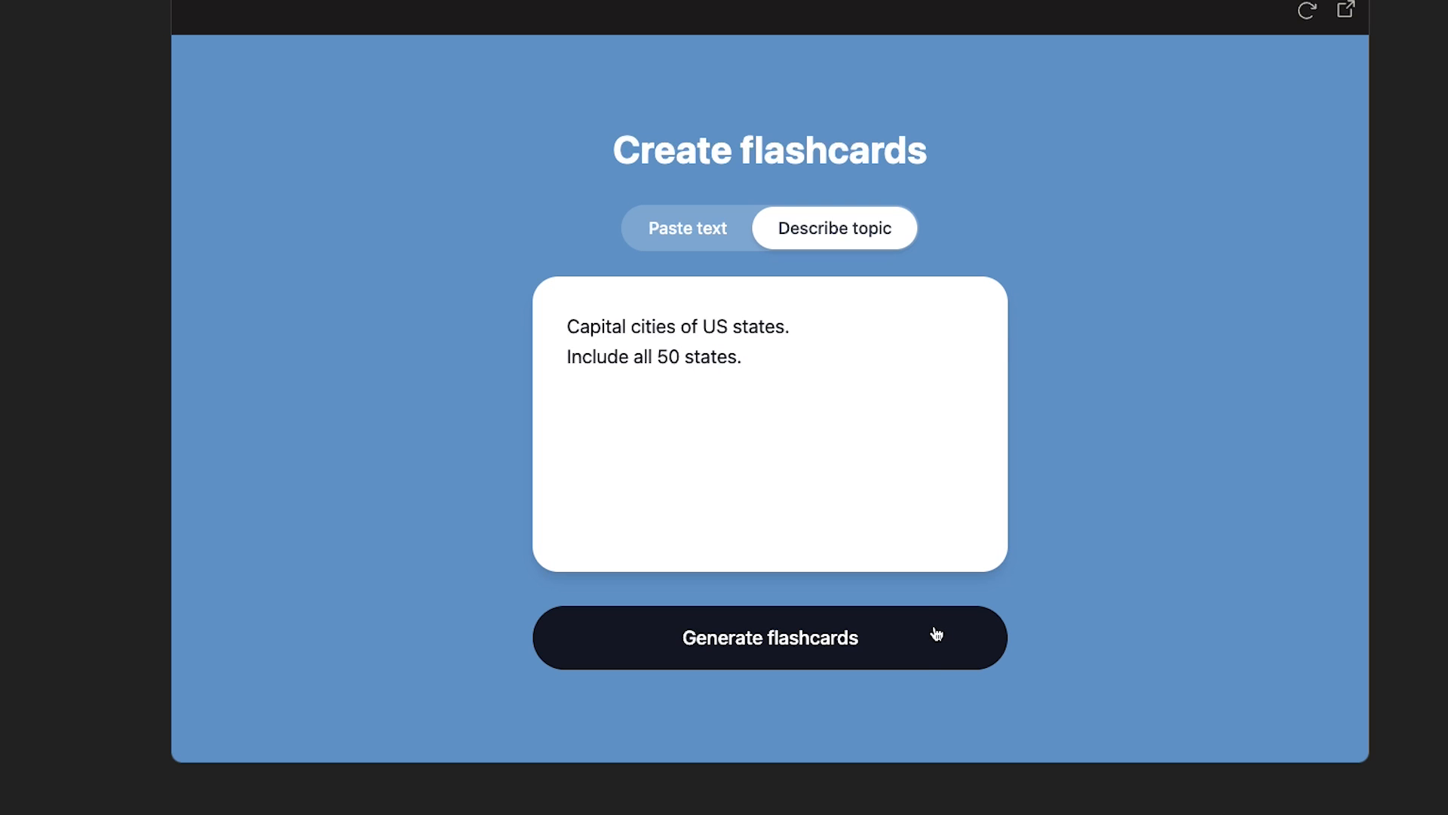
{"action": "left_click", "coordinate": [770, 638]}
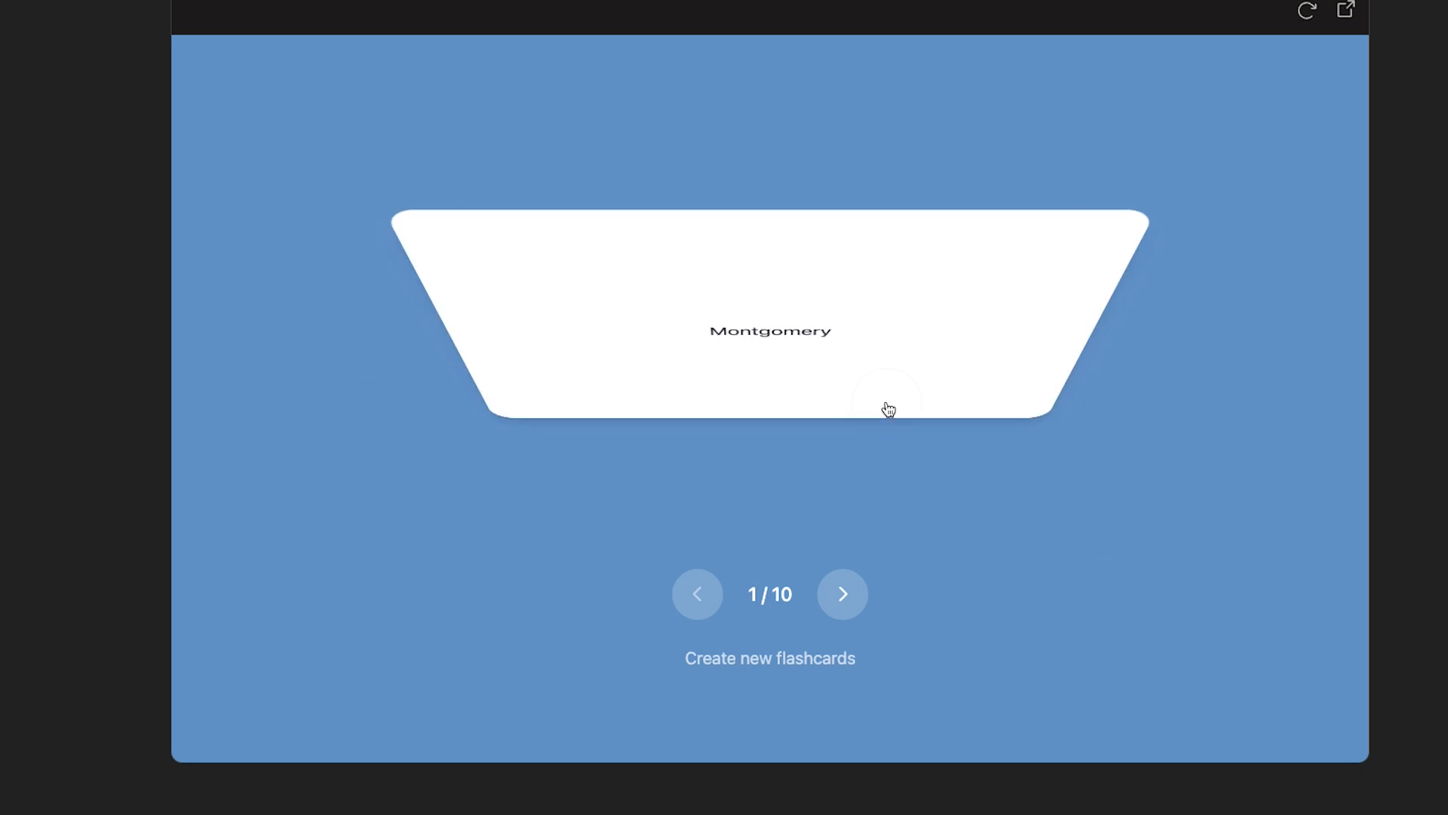
Step: Flip the first flashcard, advance, and reveal the Alaska card's capital
{"action": "left_click", "coordinate": [769, 331]}
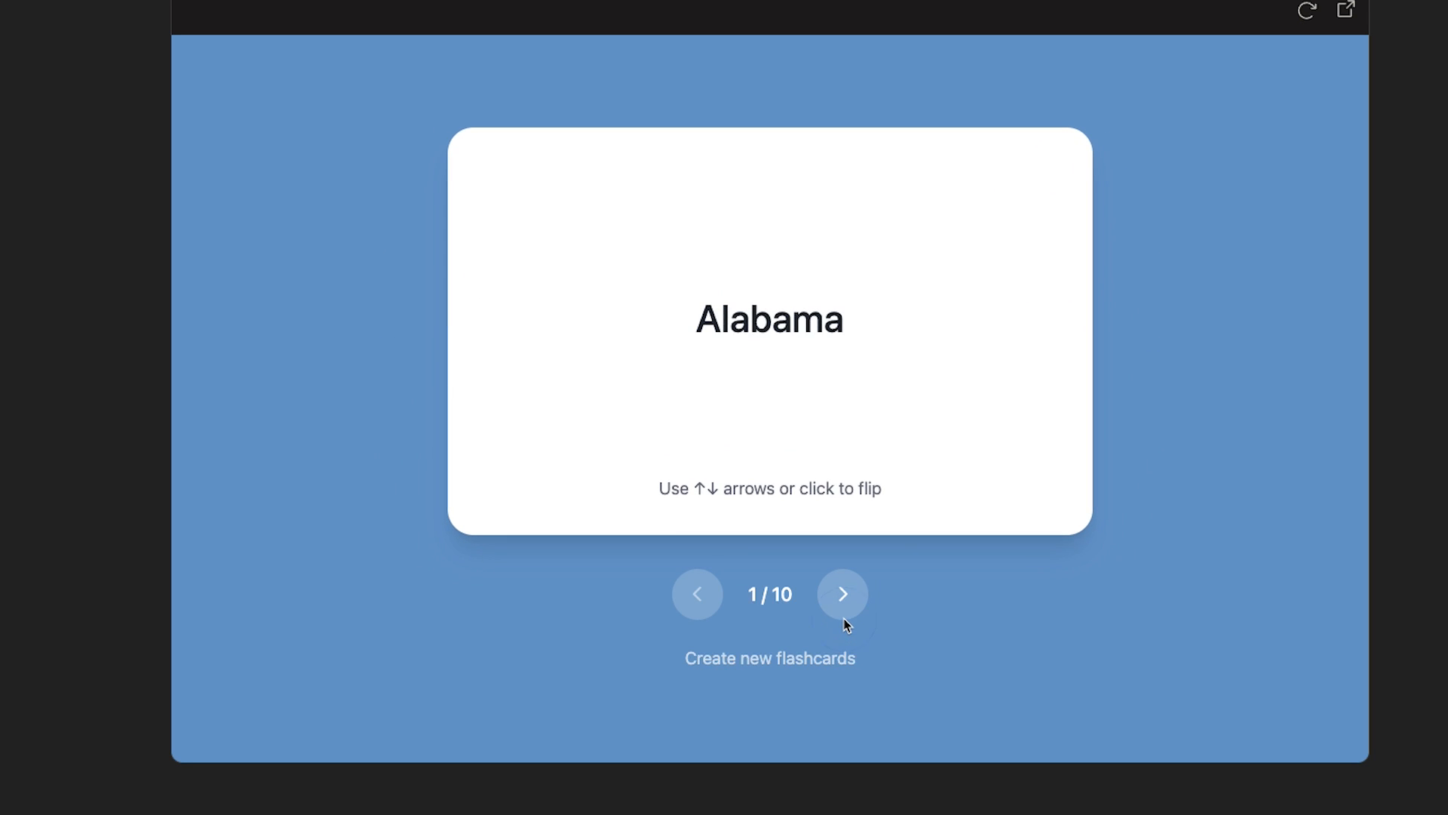
{"action": "left_click", "coordinate": [842, 594]}
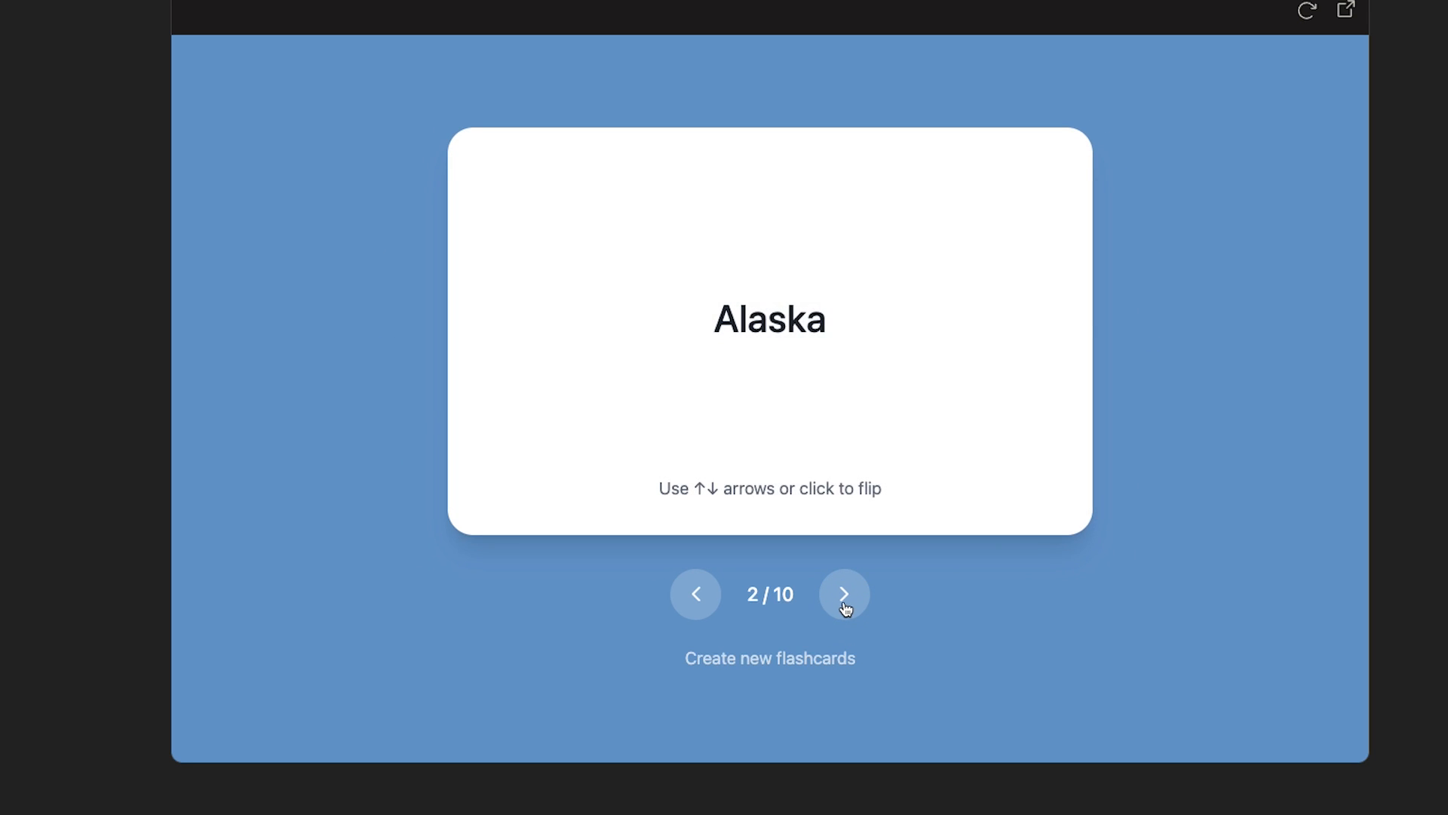
{"action": "left_click", "coordinate": [802, 369]}
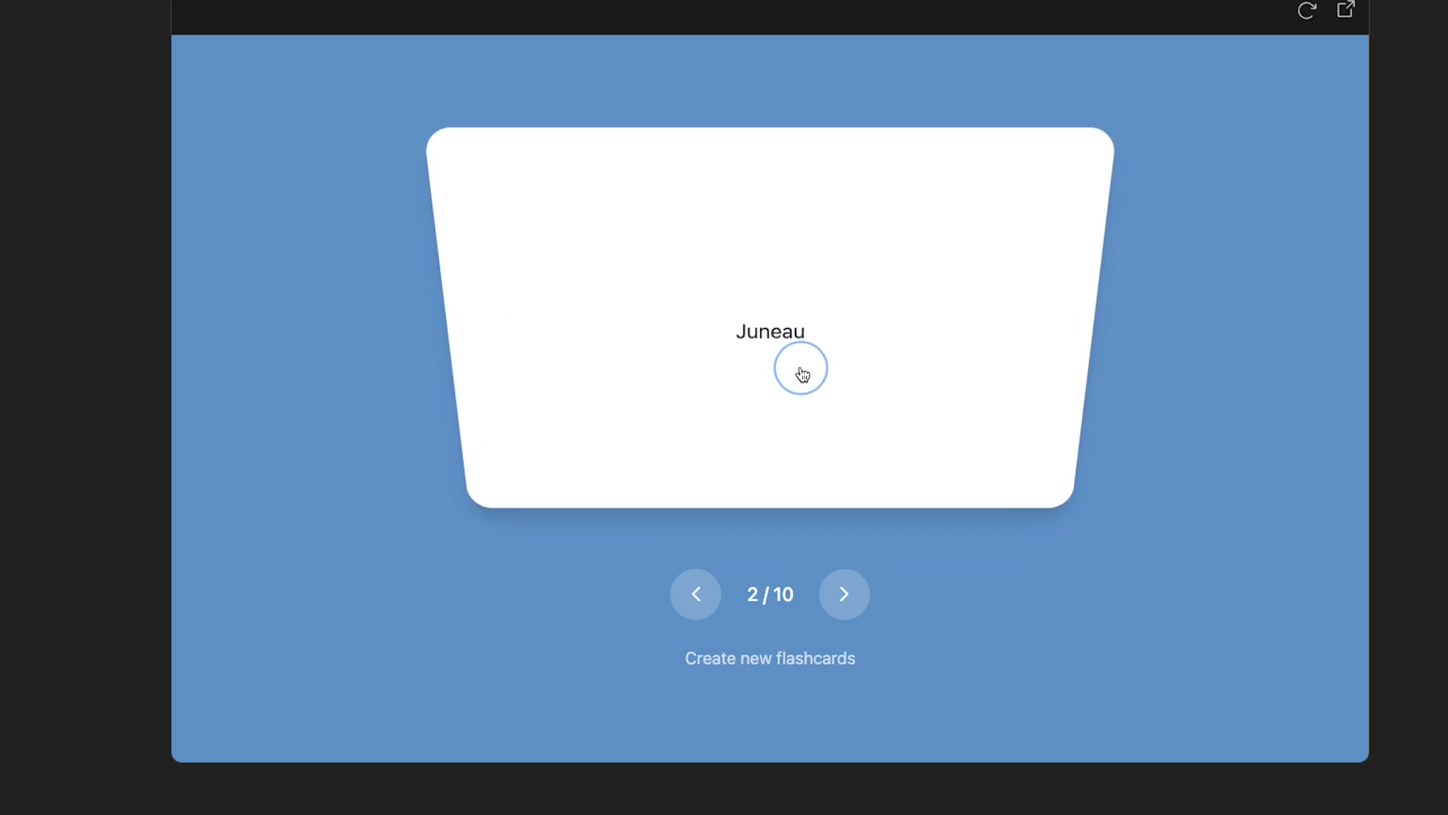
{"action": "left_click", "coordinate": [799, 367]}
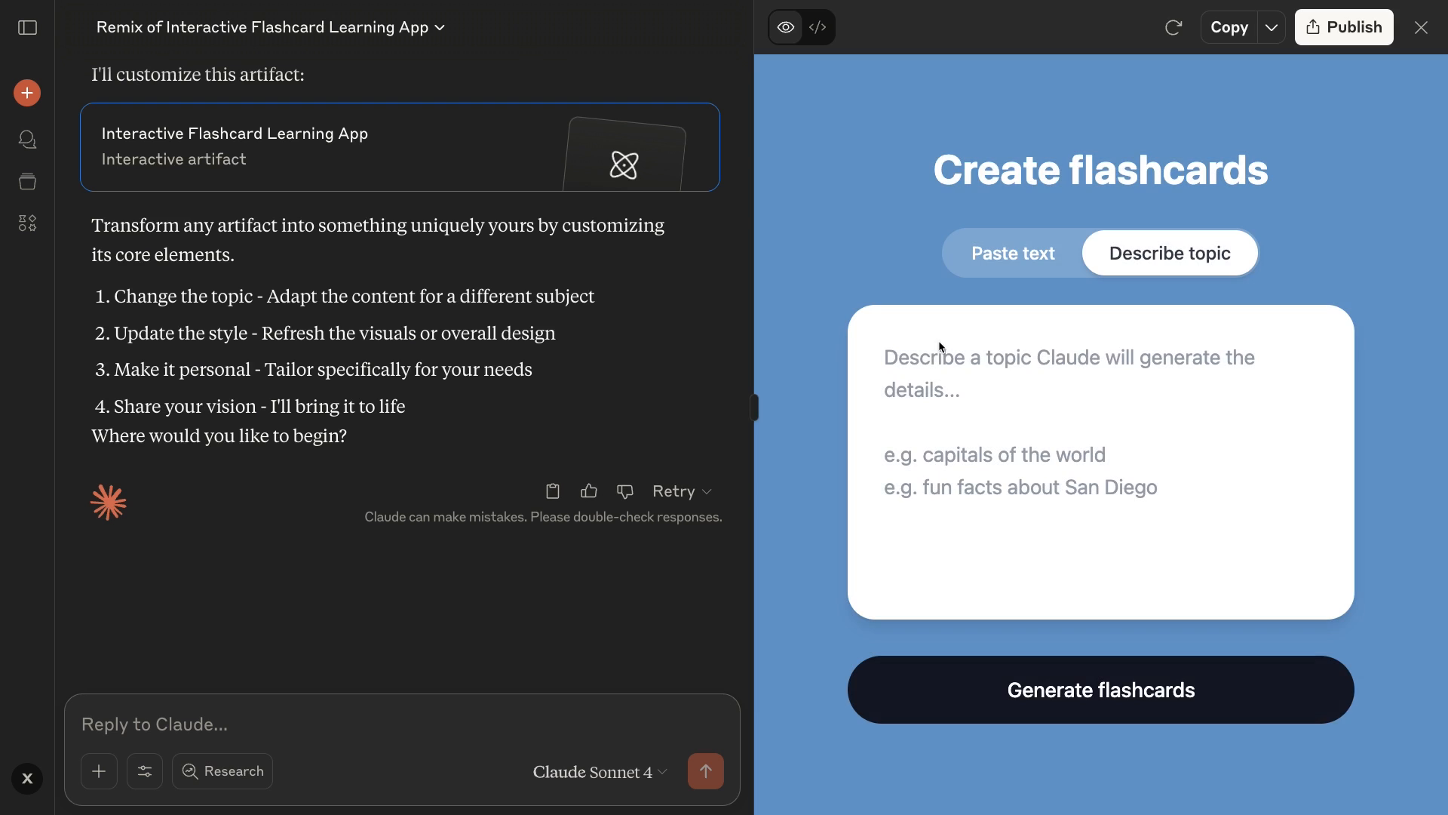
Step: Ask Claude to make this a flashcard set for all 50 US states and their capitals
{"action": "type", "text": "Let's change this into a flash"}
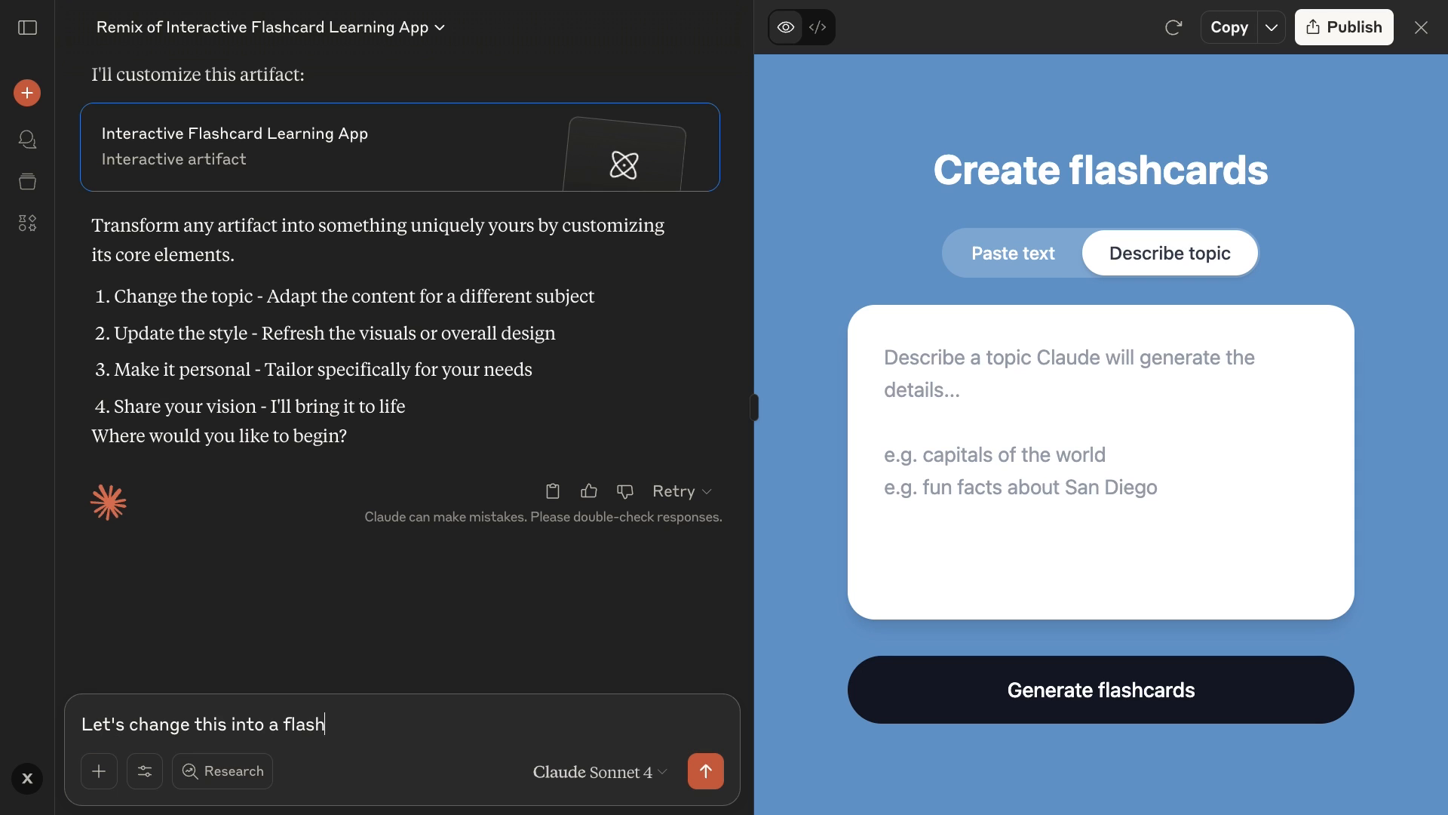
{"action": "type", "text": "card set specifically for studying the capitals of US states."}
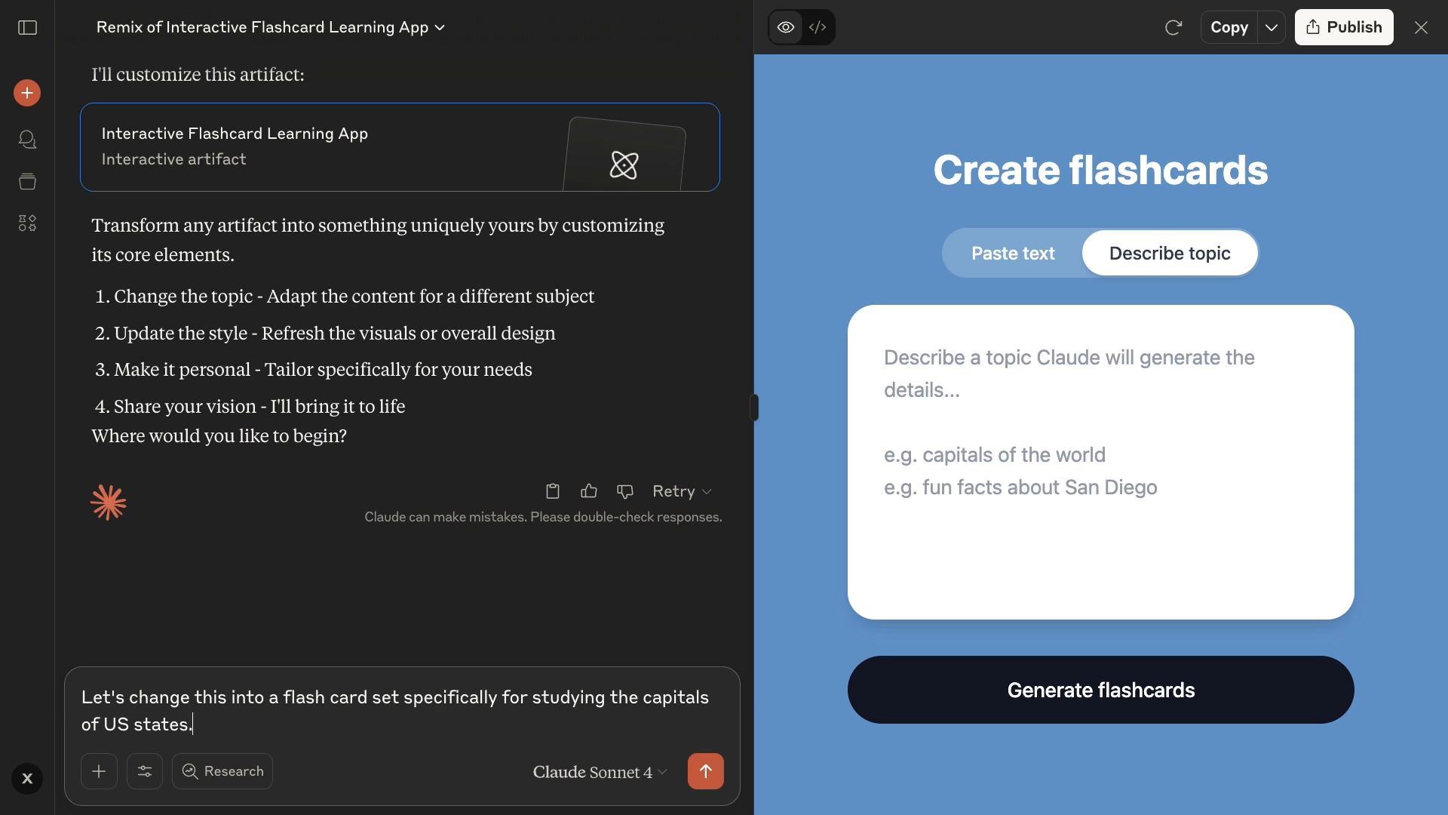
{"action": "type", "text": "Include all 50 states and their capitals. Give"}
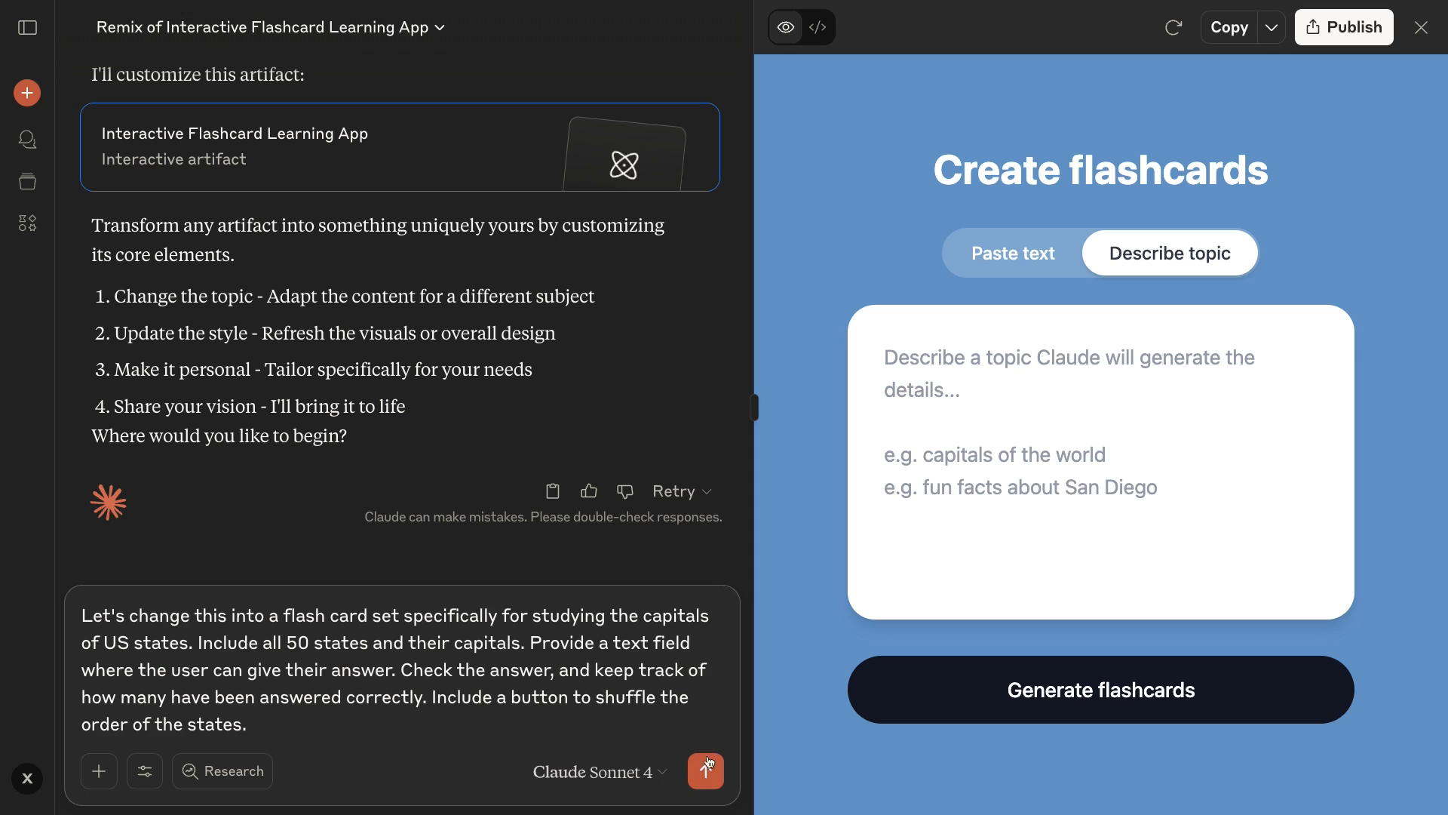
{"action": "left_click", "coordinate": [707, 770]}
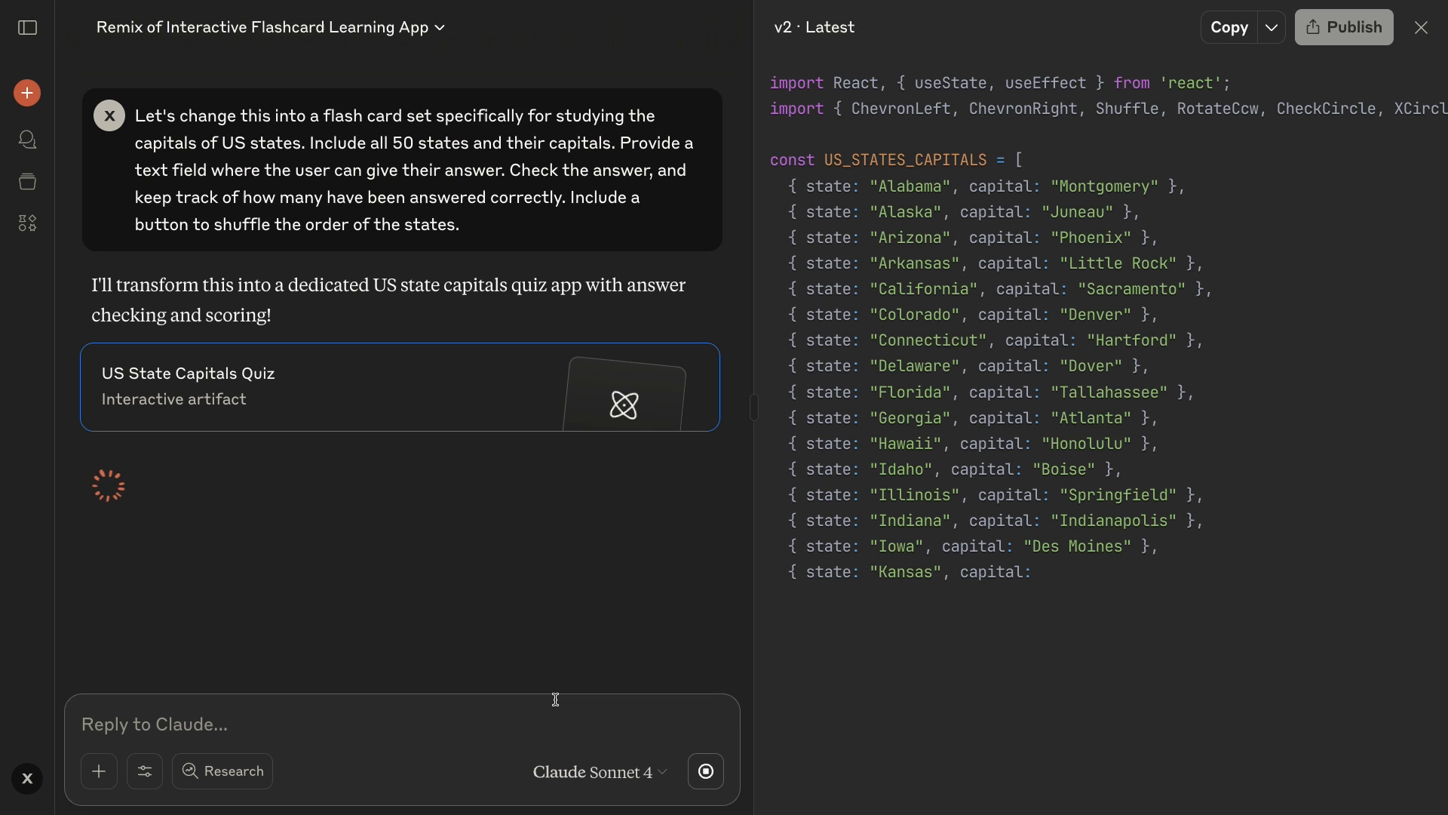
Step: Review the finished US State Capitals Quiz artifact, then open the App and Website Development chat
{"action": "scroll", "scroll_direction": "down", "scroll_amount": 3}
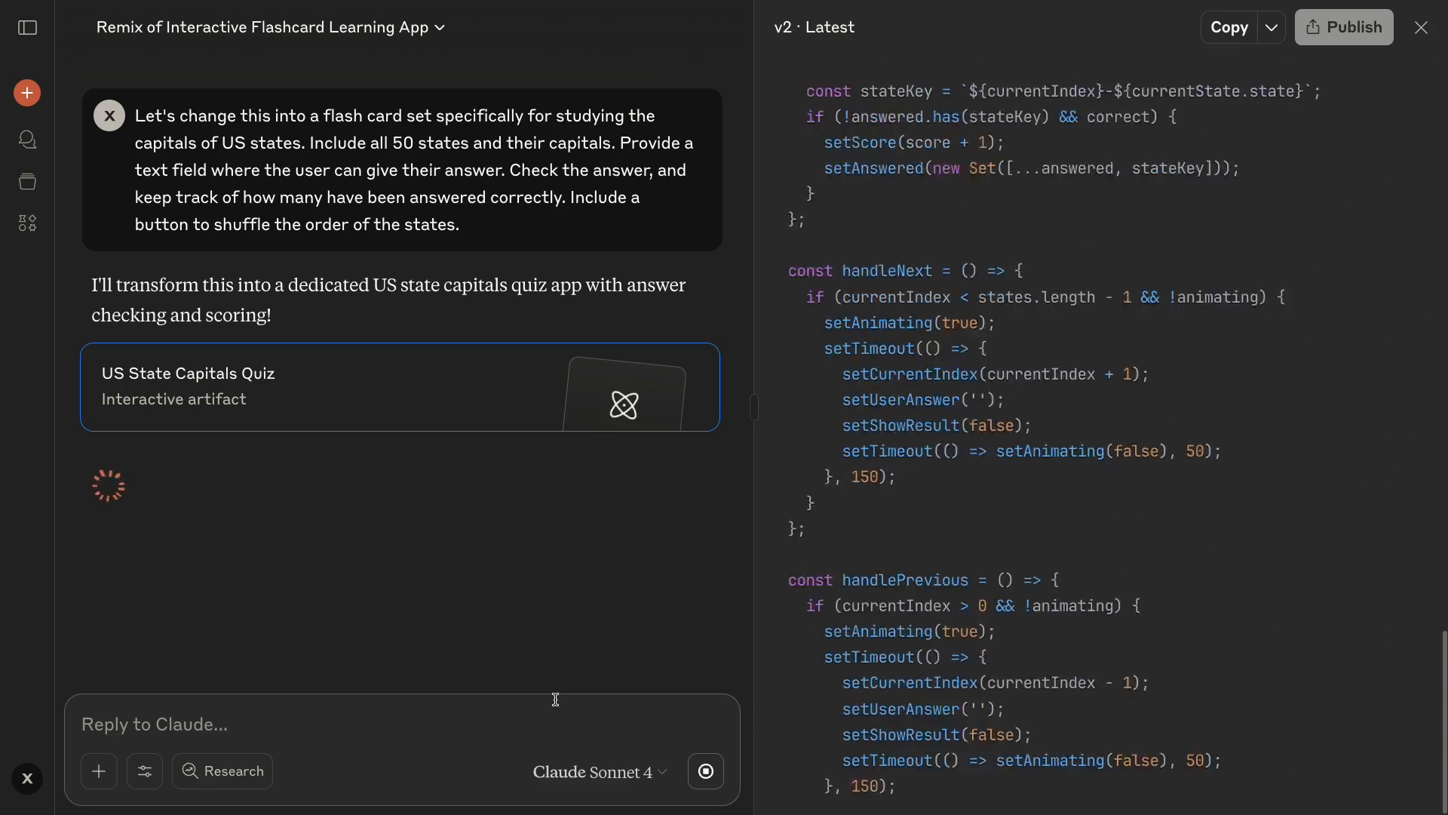
{"action": "scroll", "scroll_direction": "up", "scroll_amount": 3}
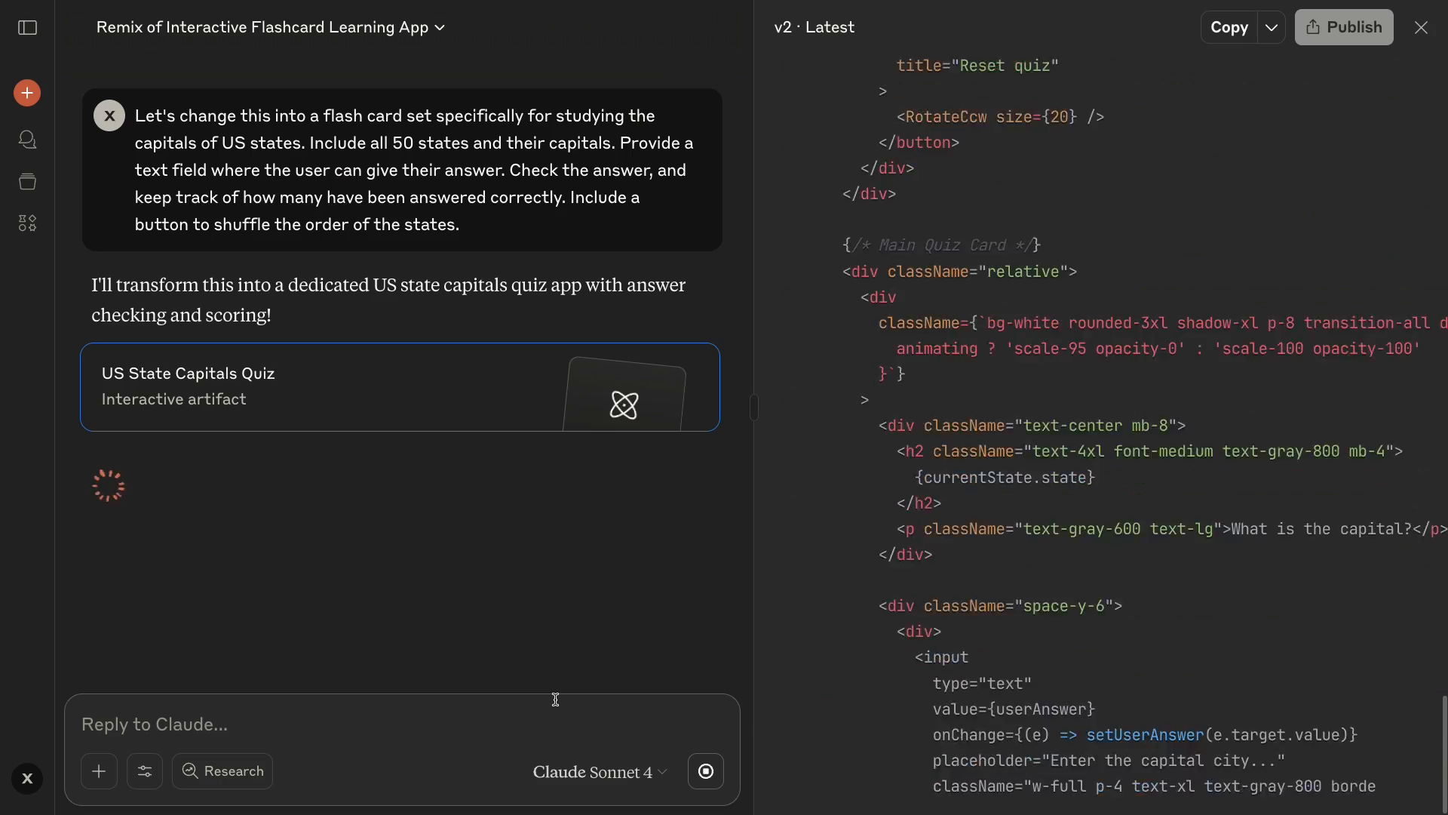
{"action": "scroll", "scroll_direction": "down", "scroll_amount": 3}
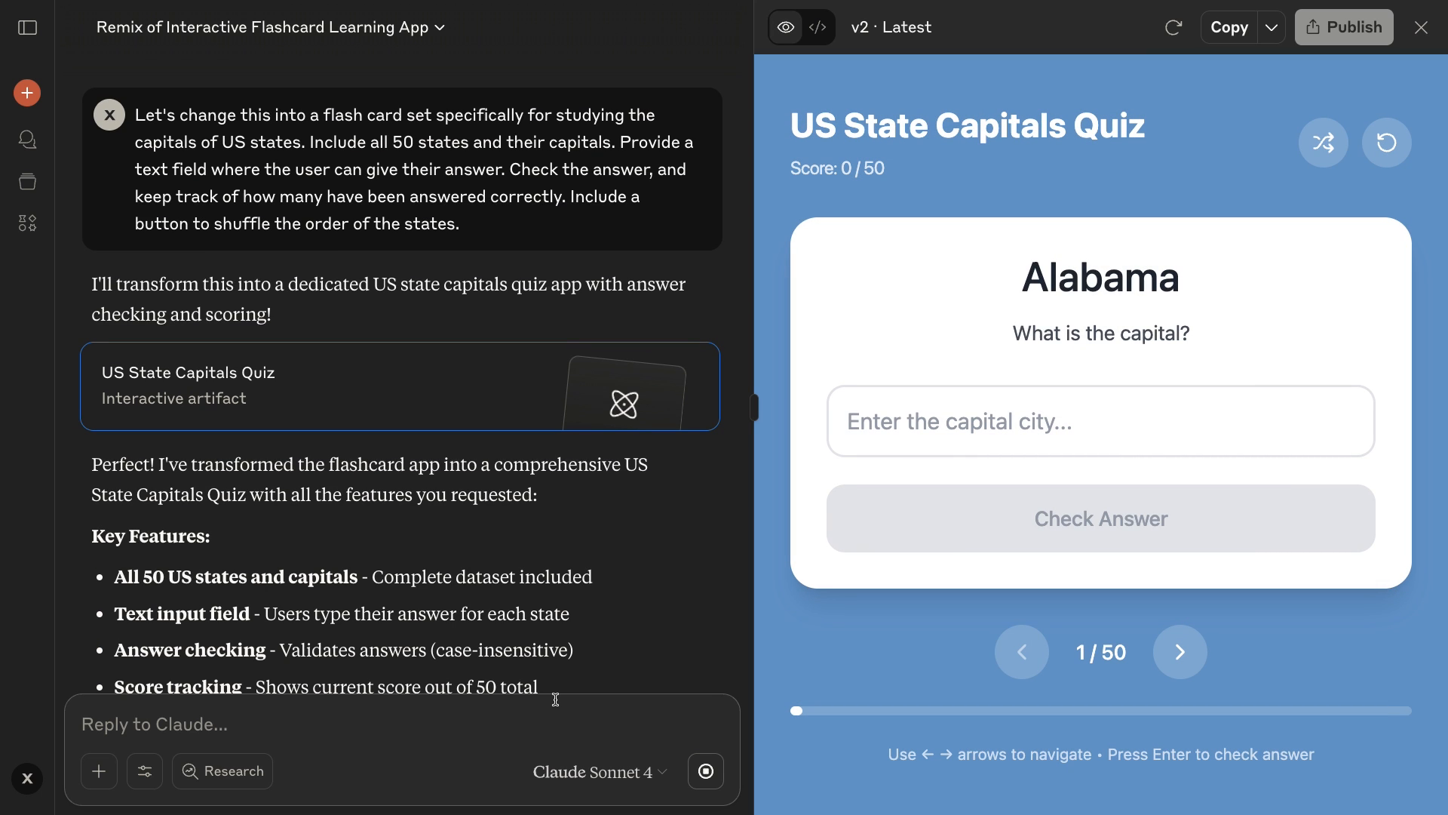
{"action": "left_click", "coordinate": [1322, 143]}
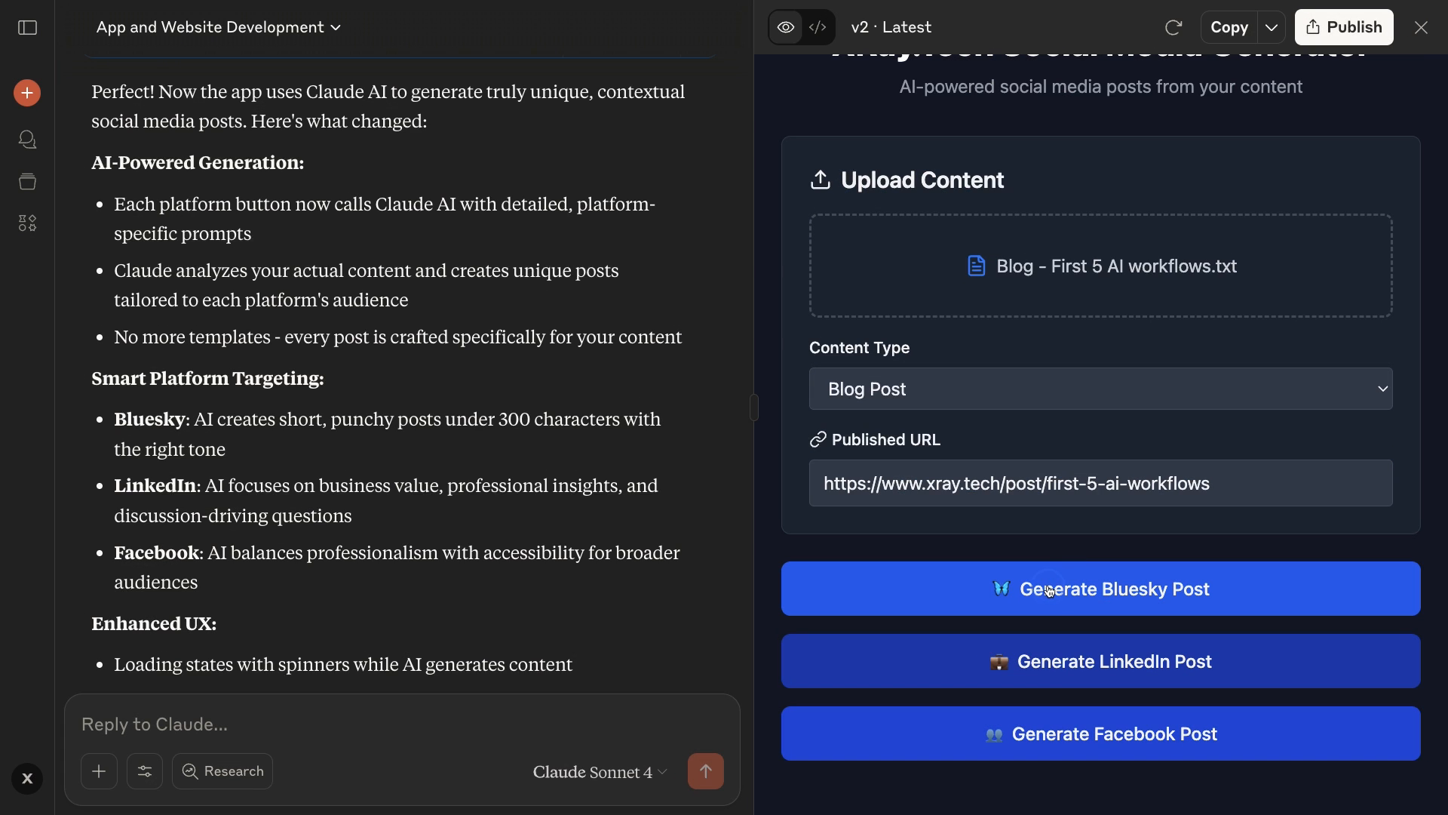
{"action": "scroll", "scroll_direction": "down", "scroll_amount": 3}
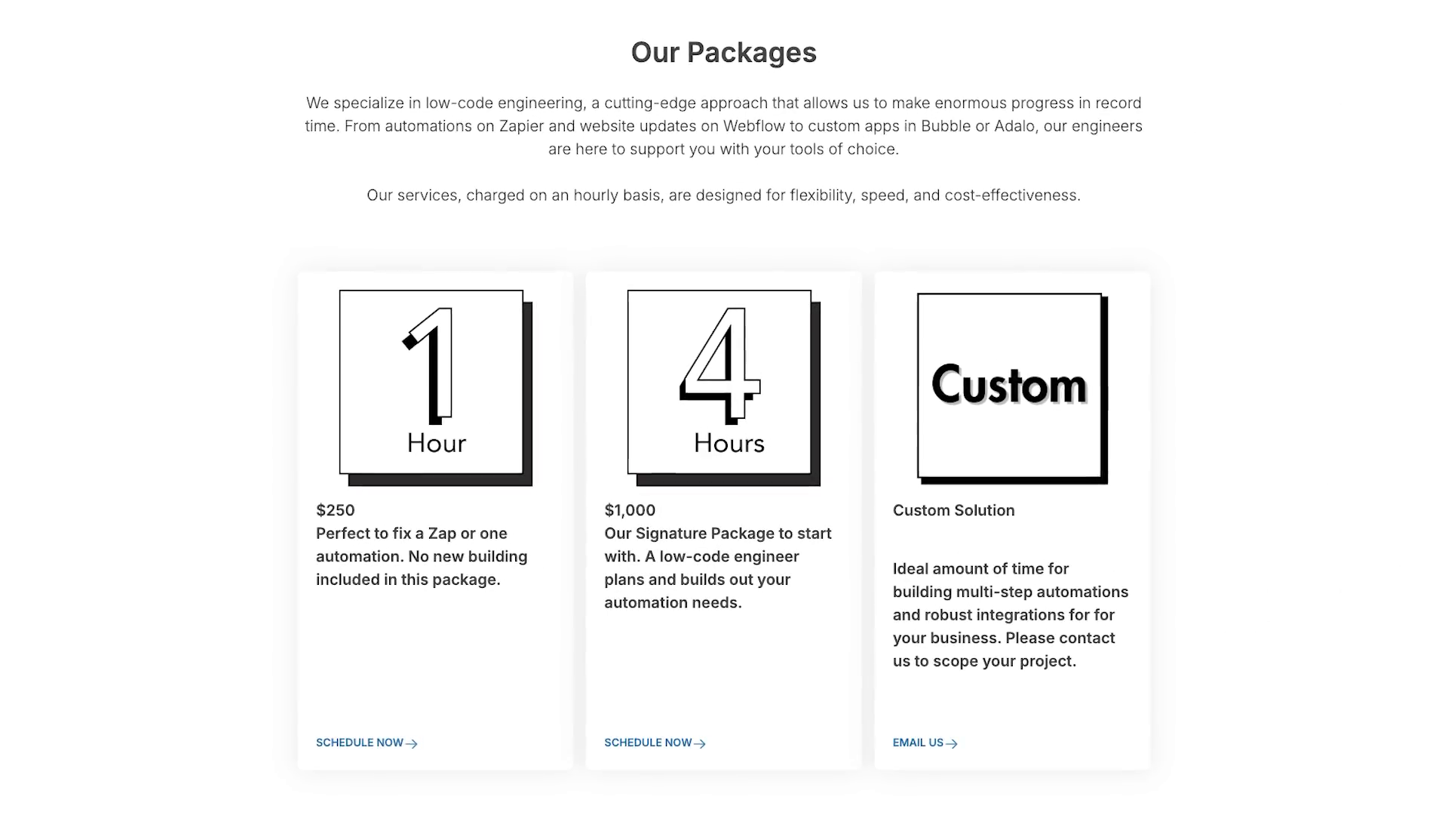
Step: Scroll to Our Packages showing the 1 Hour, 4 Hours and Custom options
{"action": "scroll", "scroll_direction": "down", "scroll_amount": 3}
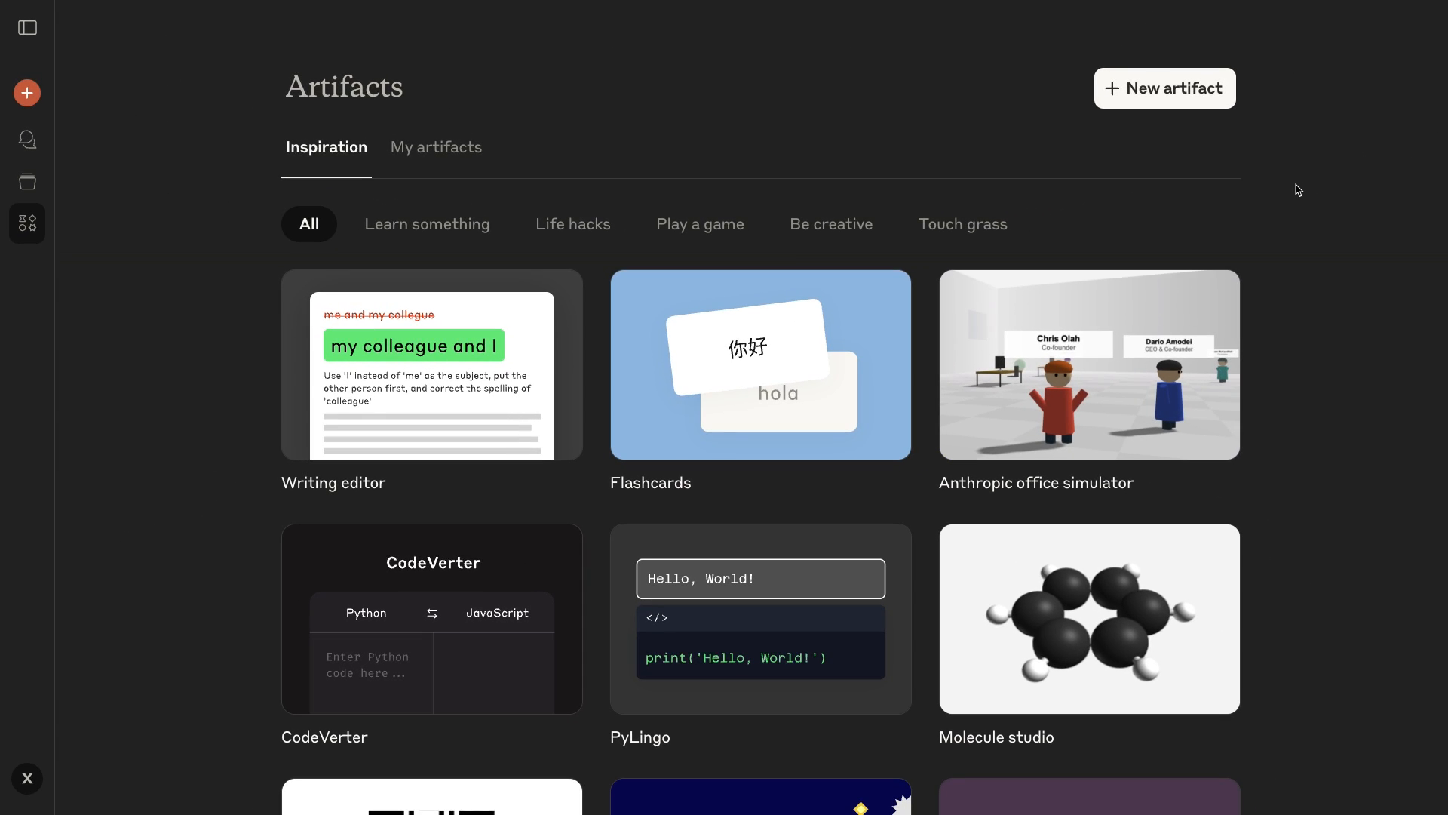
{"action": "mouse_move", "coordinate": [1190, 89]}
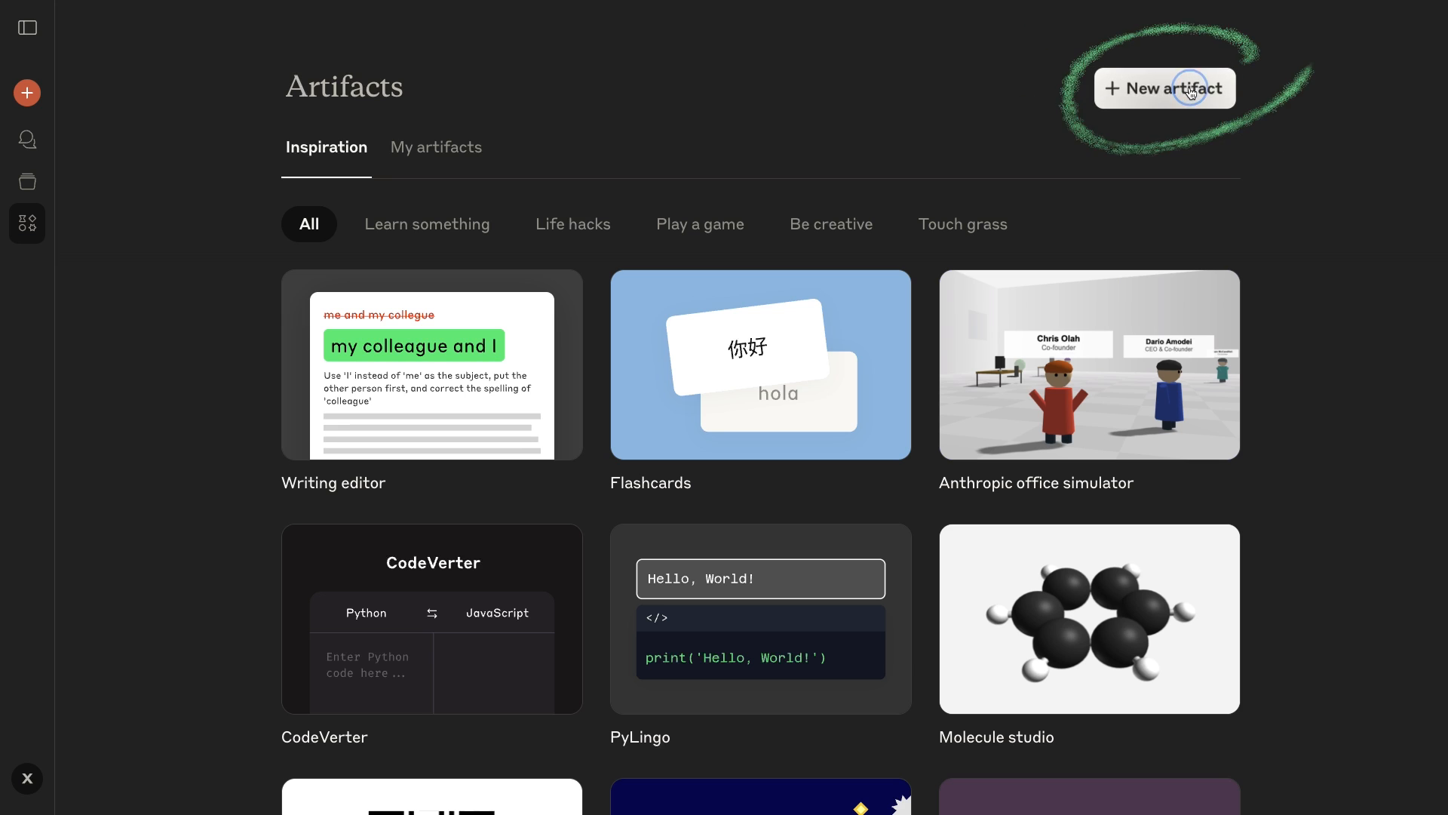
Step: Create a new artifact and choose the Apps and websites category
{"action": "left_click", "coordinate": [1164, 87]}
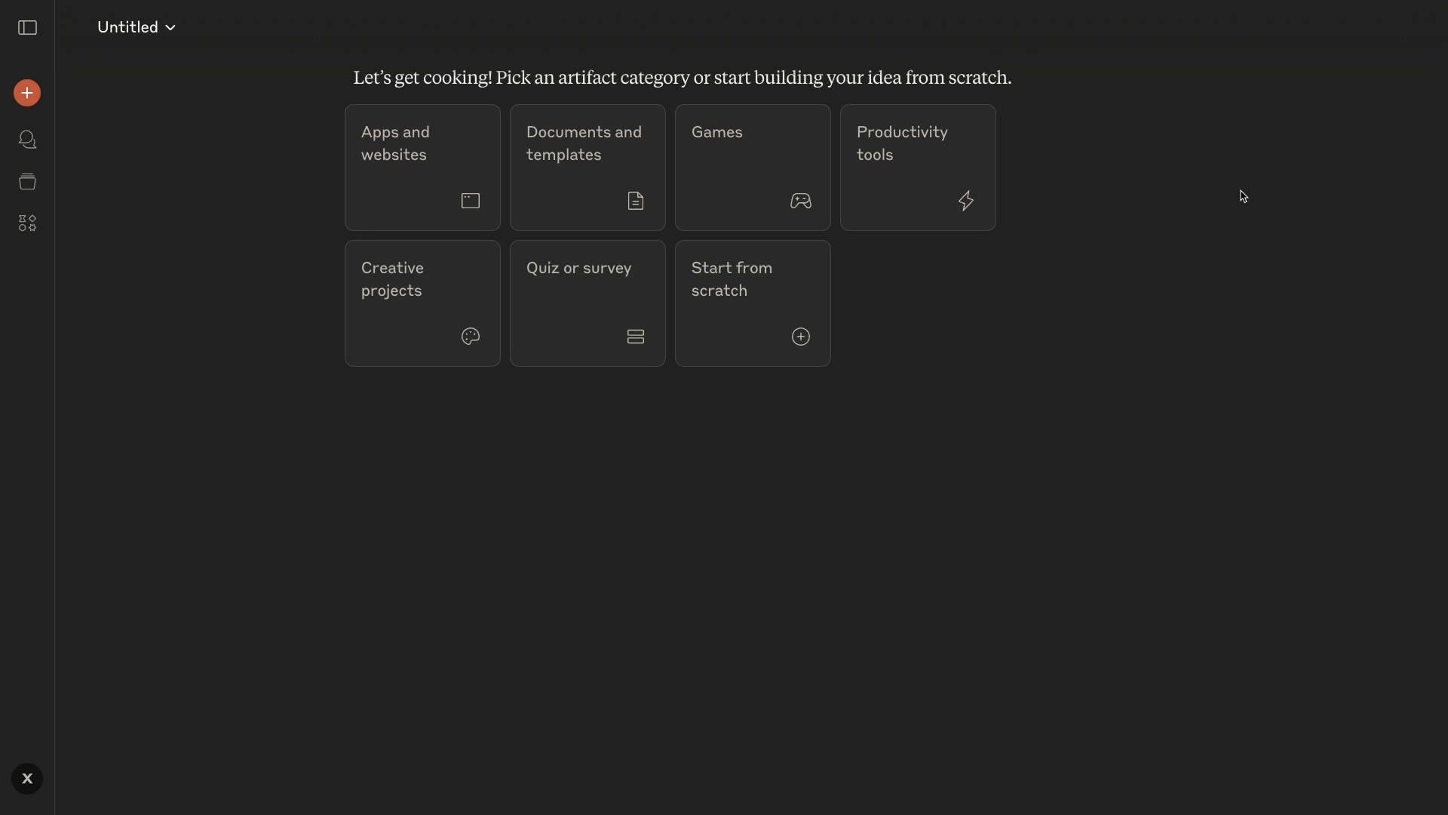
{"action": "left_click", "coordinate": [422, 168]}
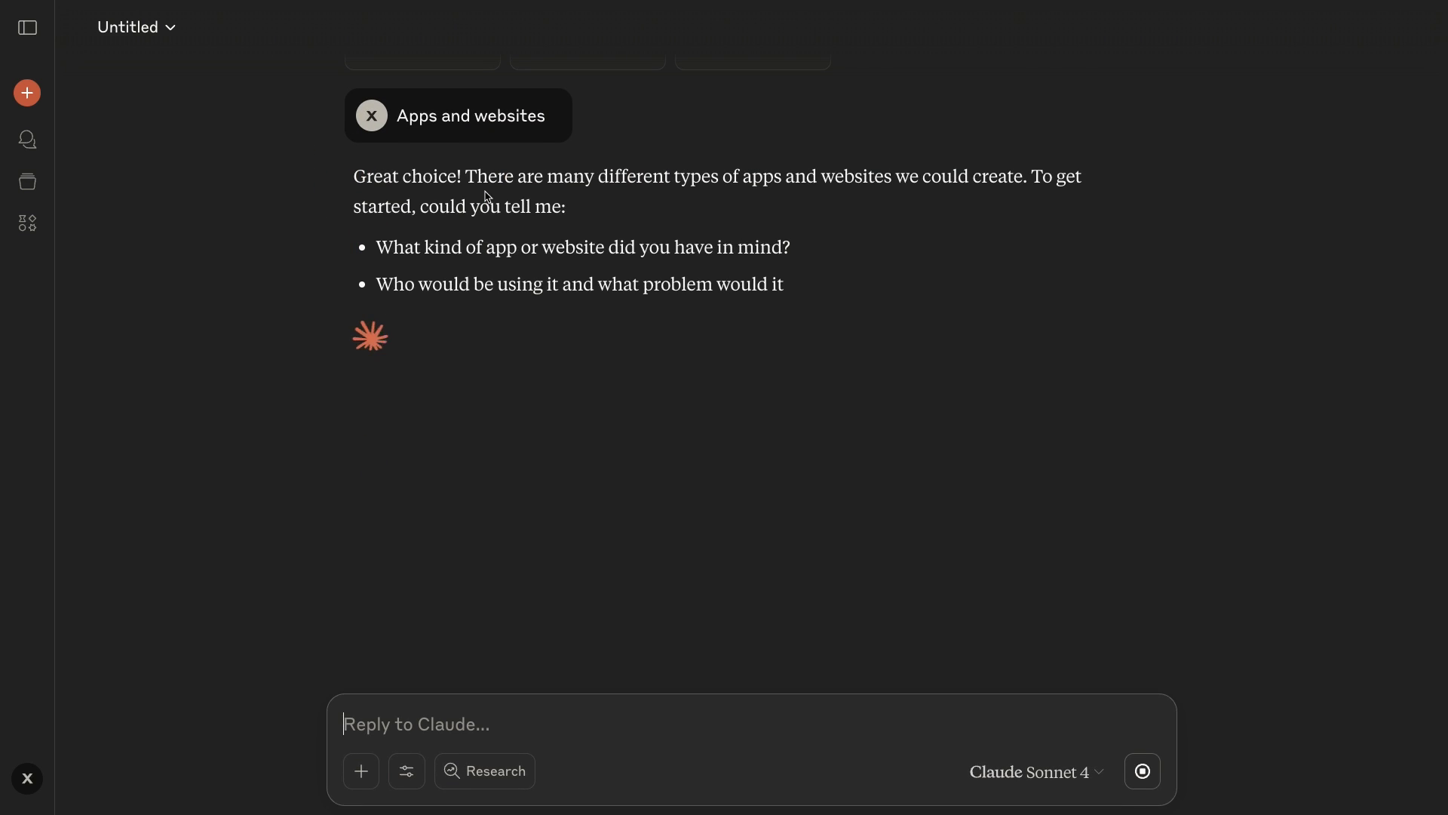
Step: Send the spec for an app generating social media posts from a video script or blog
{"action": "type", "text": "Let's build an app for generating social media posts based on a video script or blog post."}
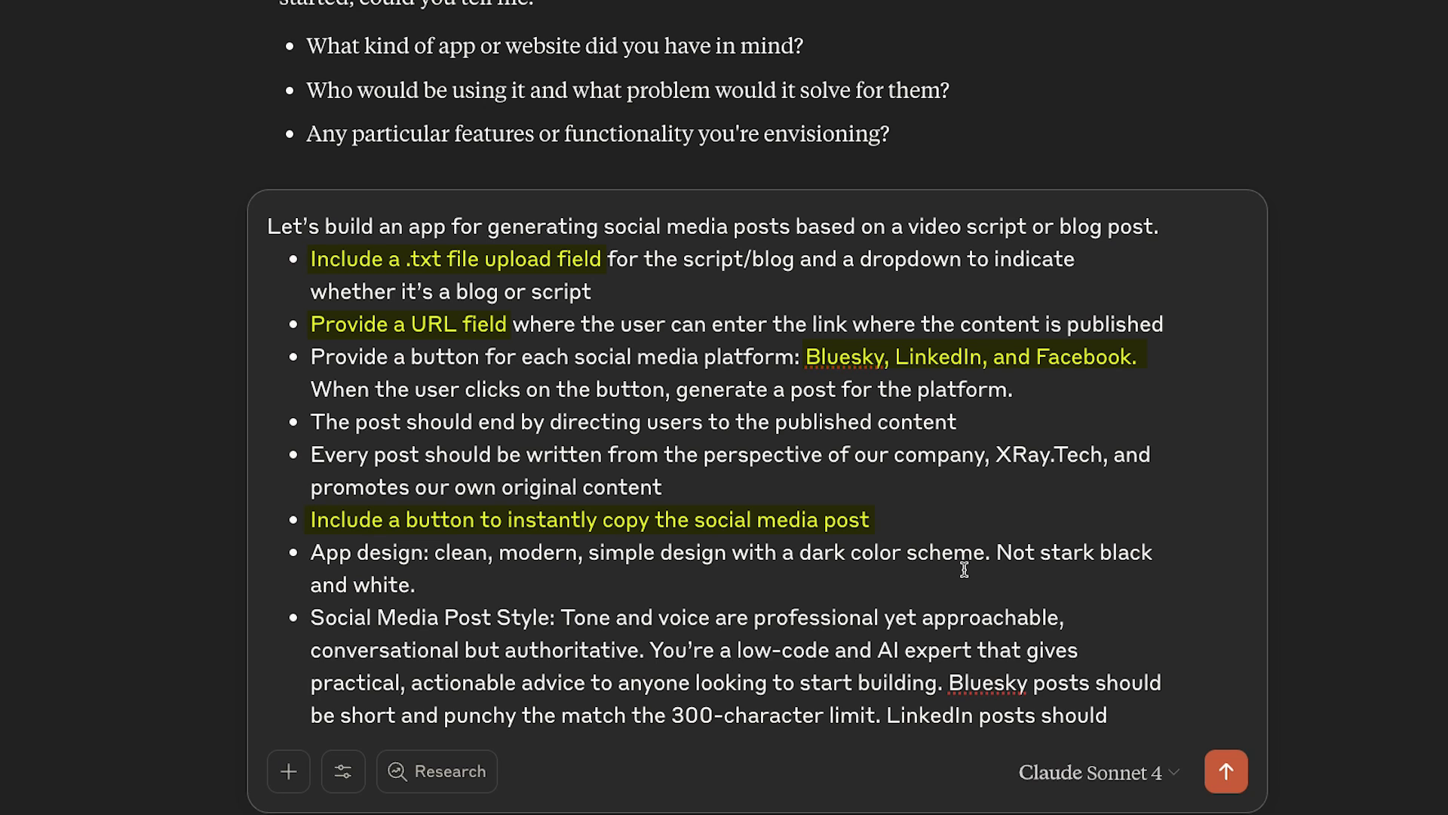
{"action": "scroll", "scroll_direction": "down", "scroll_amount": 3}
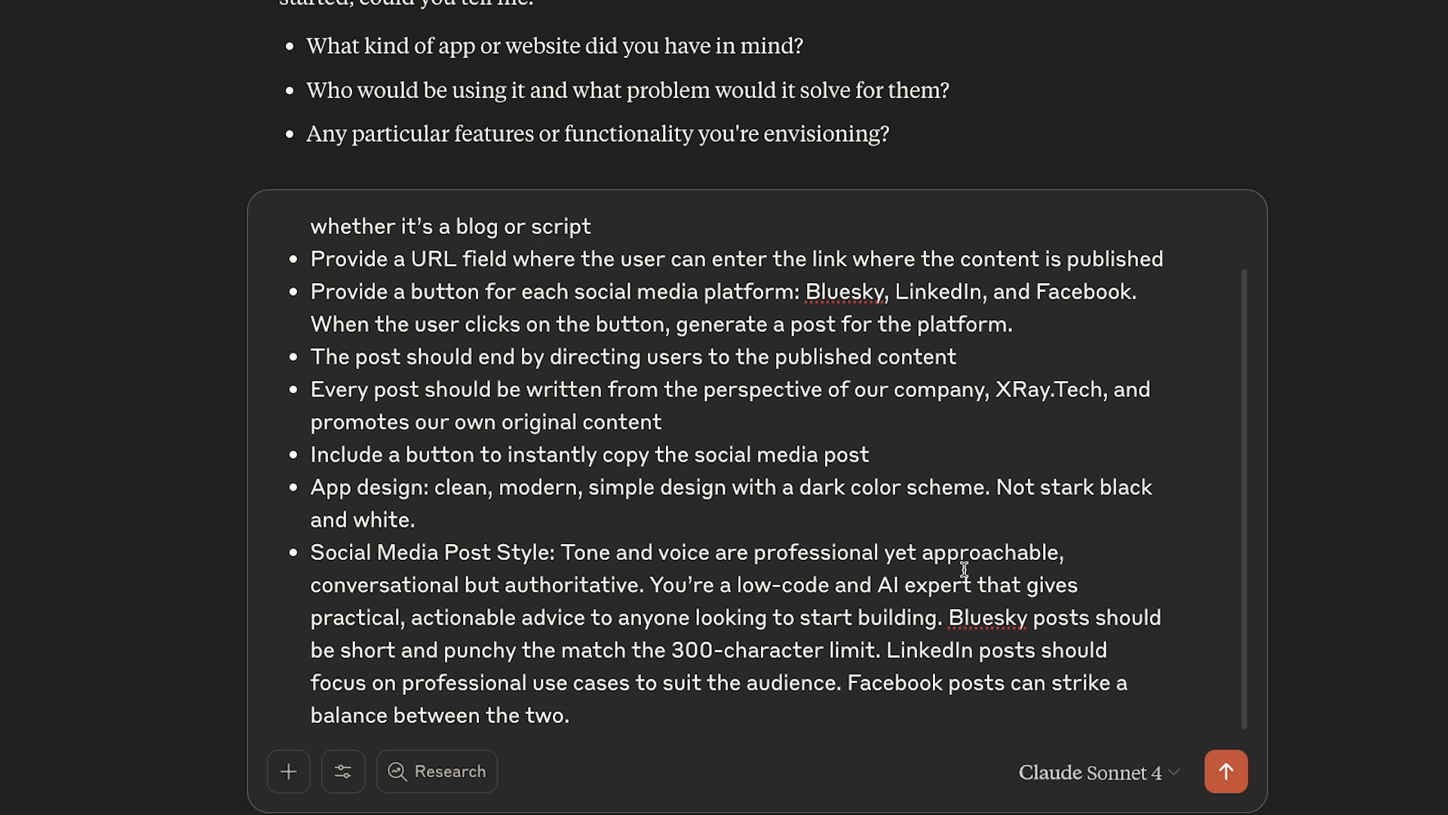
{"action": "double_click", "coordinate": [432, 551]}
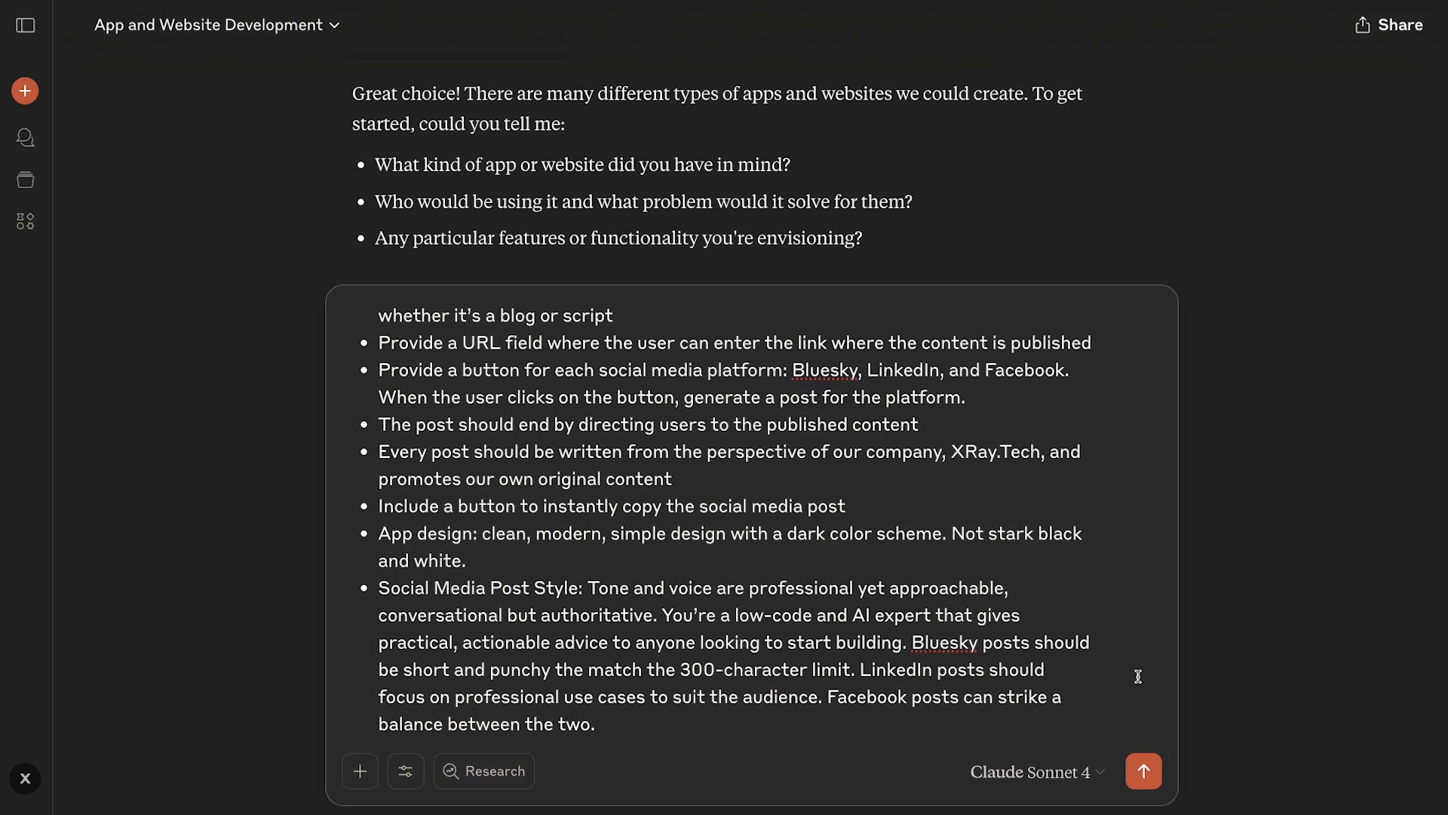
{"action": "left_click", "coordinate": [1143, 771]}
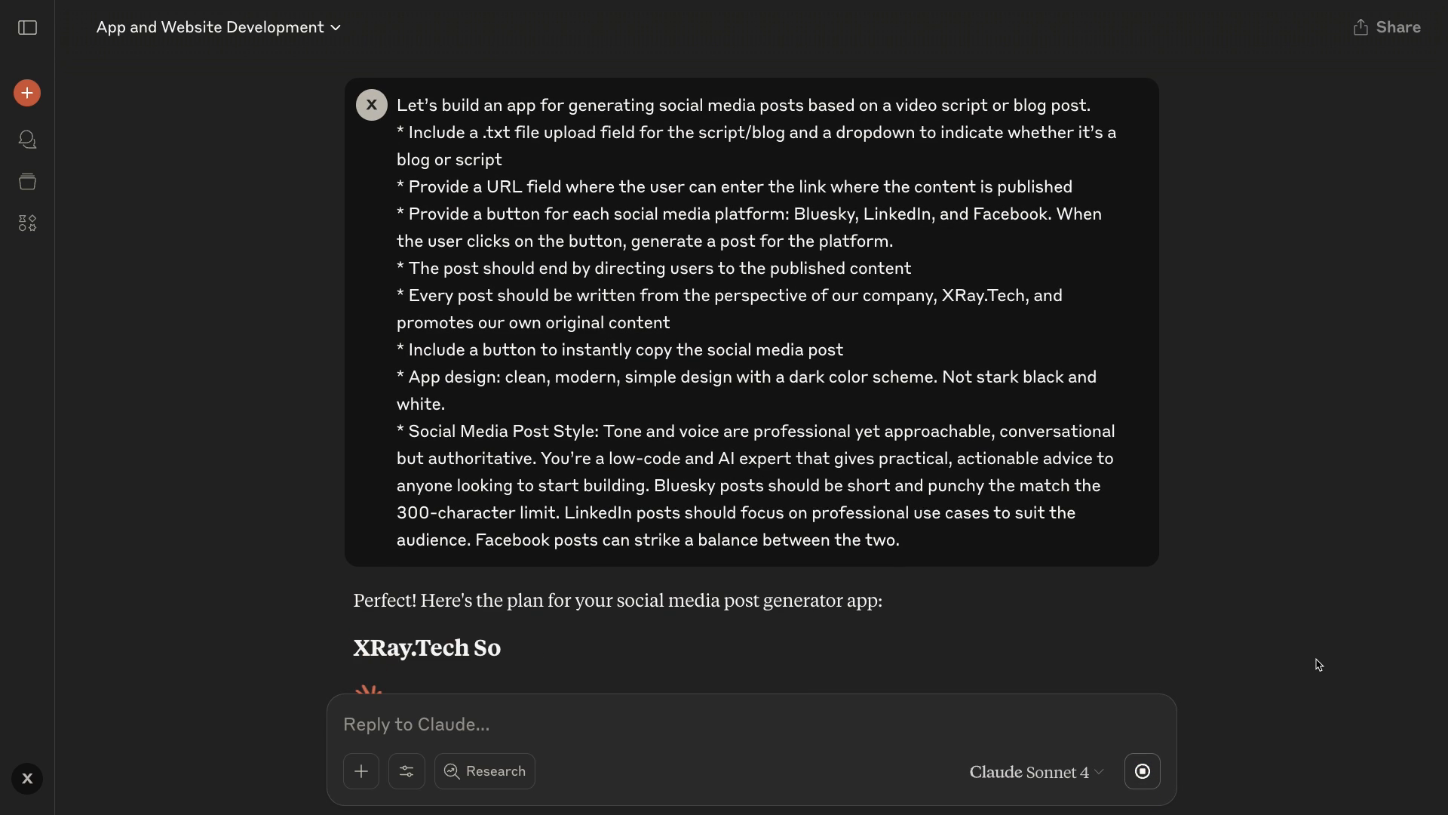
Step: Reply 'That sounds good. Let's give it a shot' to approve Claude's plan
{"action": "scroll", "scroll_direction": "down", "scroll_amount": 3}
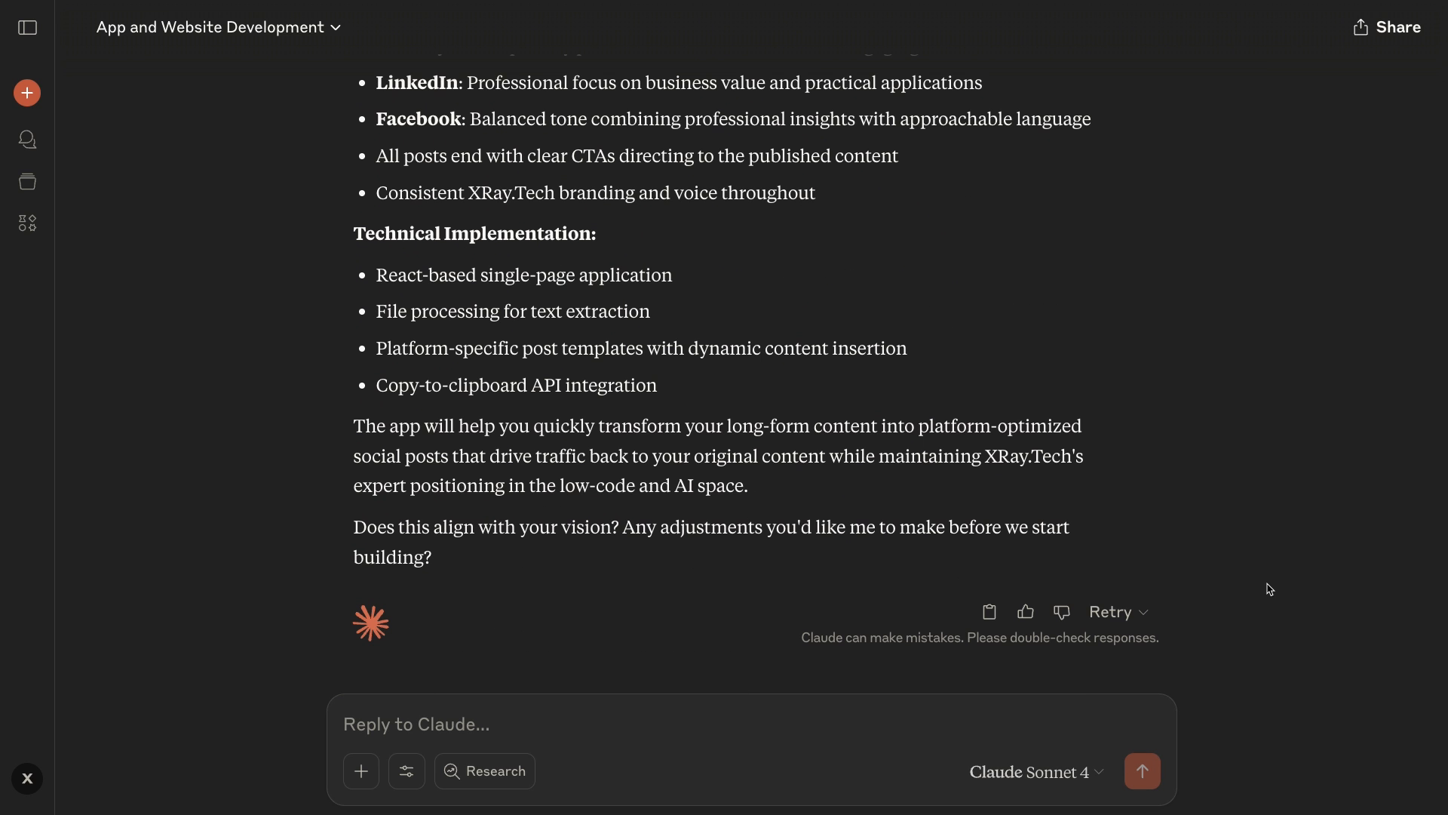
{"action": "type", "text": "That sounds good. Let's give it a sho"}
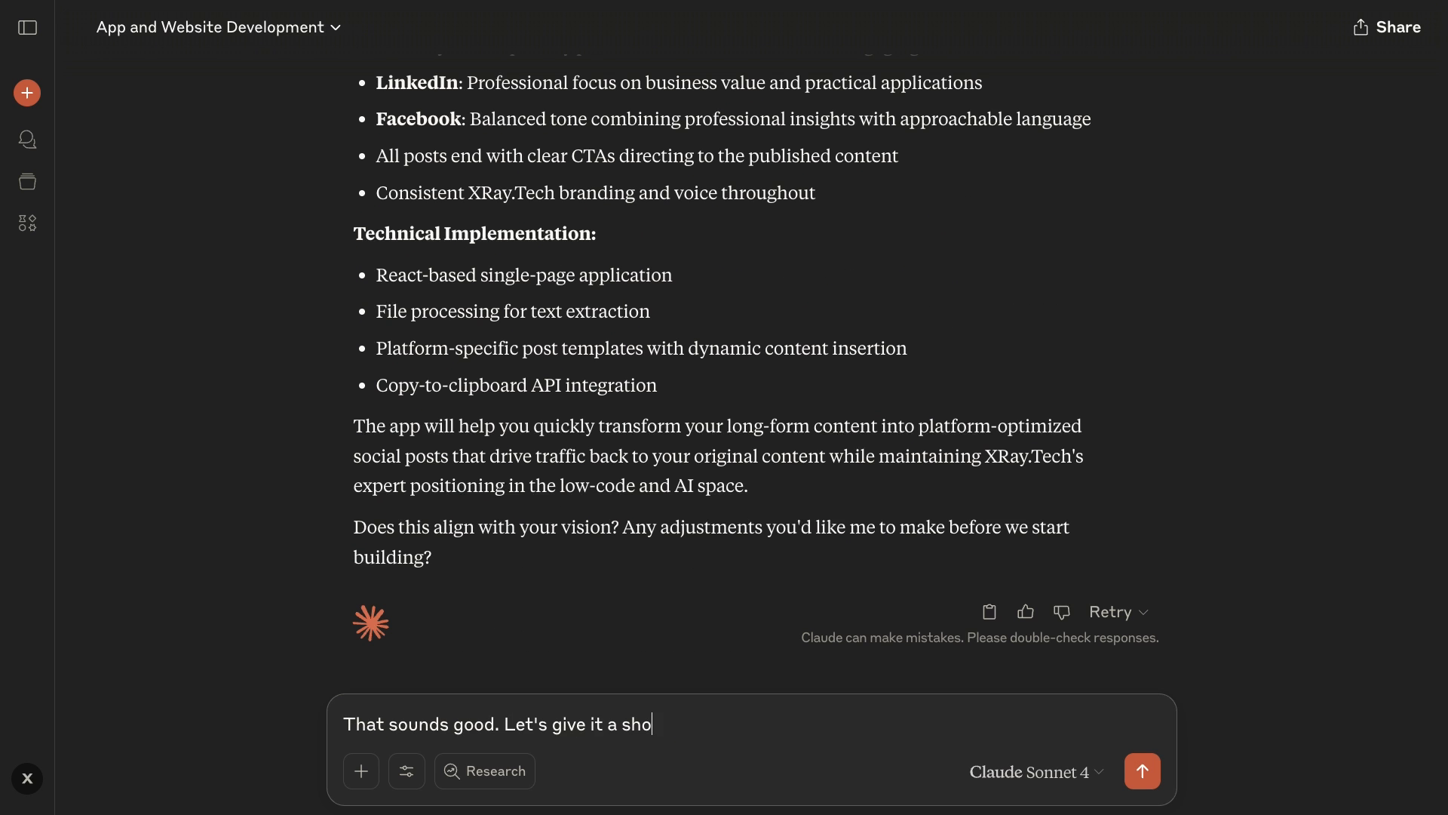
{"action": "left_click", "coordinate": [1143, 770]}
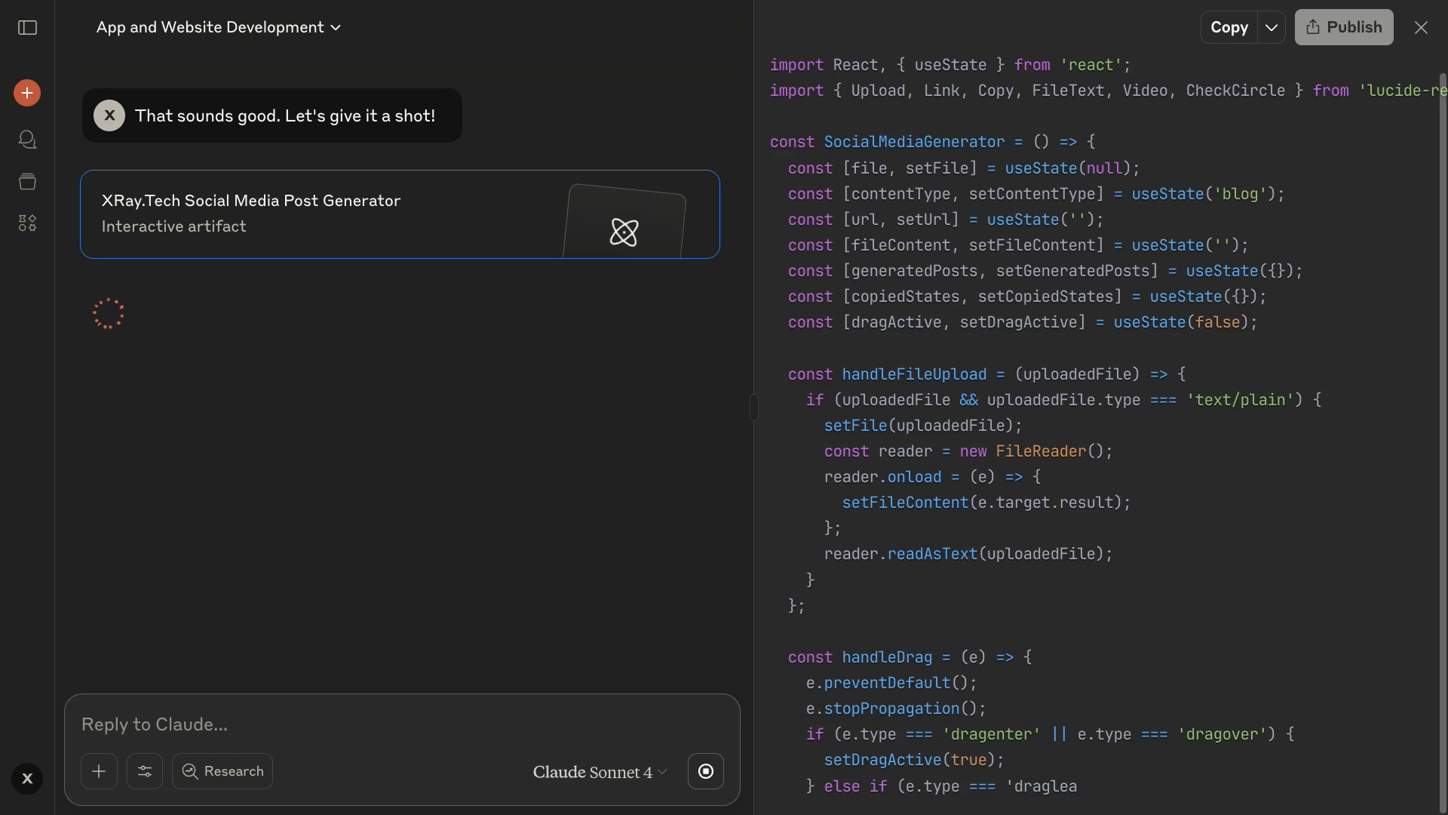
Step: Scroll through the generated React code for the Social Media Post Generator artifact
{"action": "scroll", "scroll_direction": "down", "scroll_amount": 3}
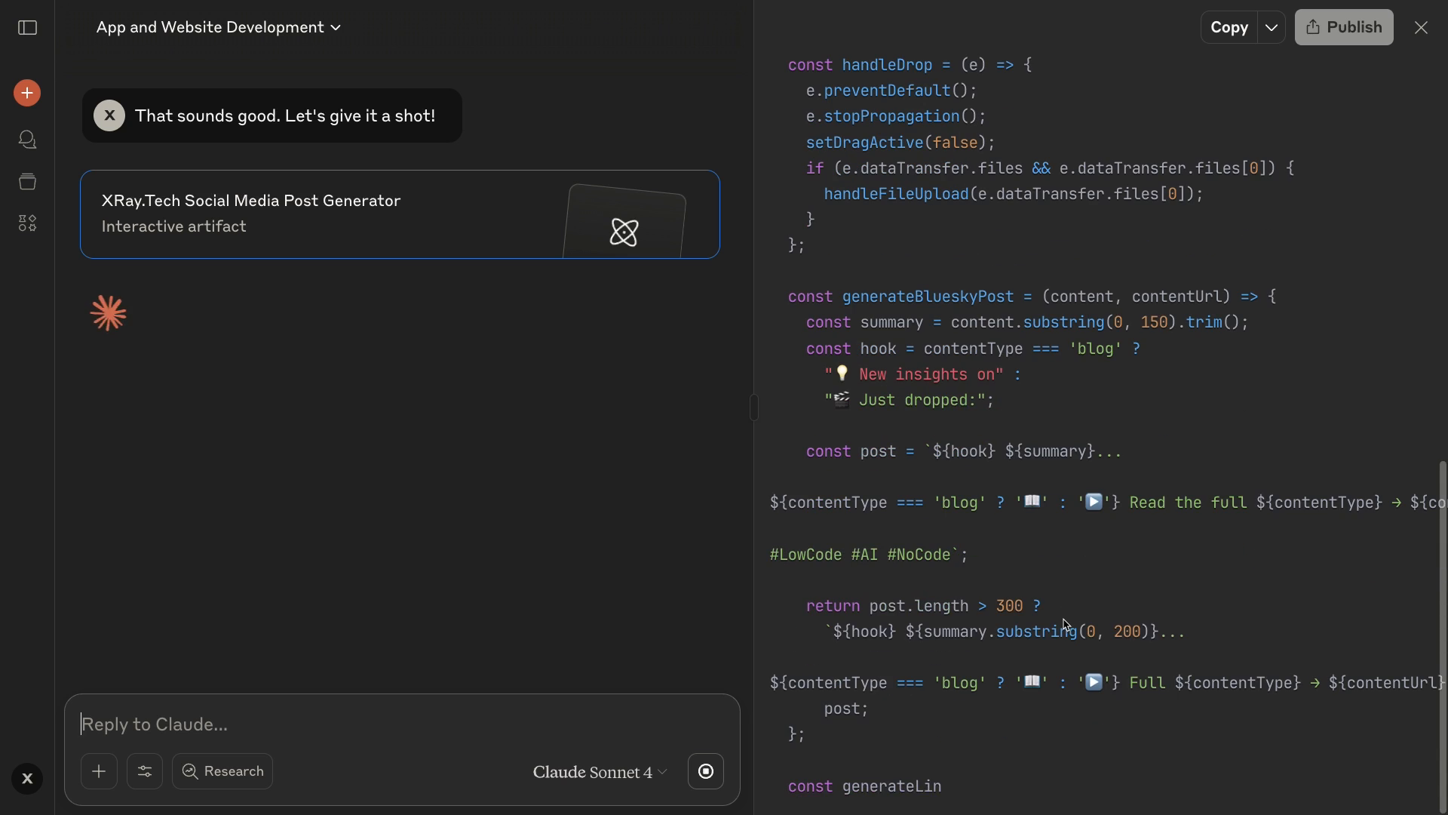
{"action": "scroll", "scroll_direction": "down", "scroll_amount": 3}
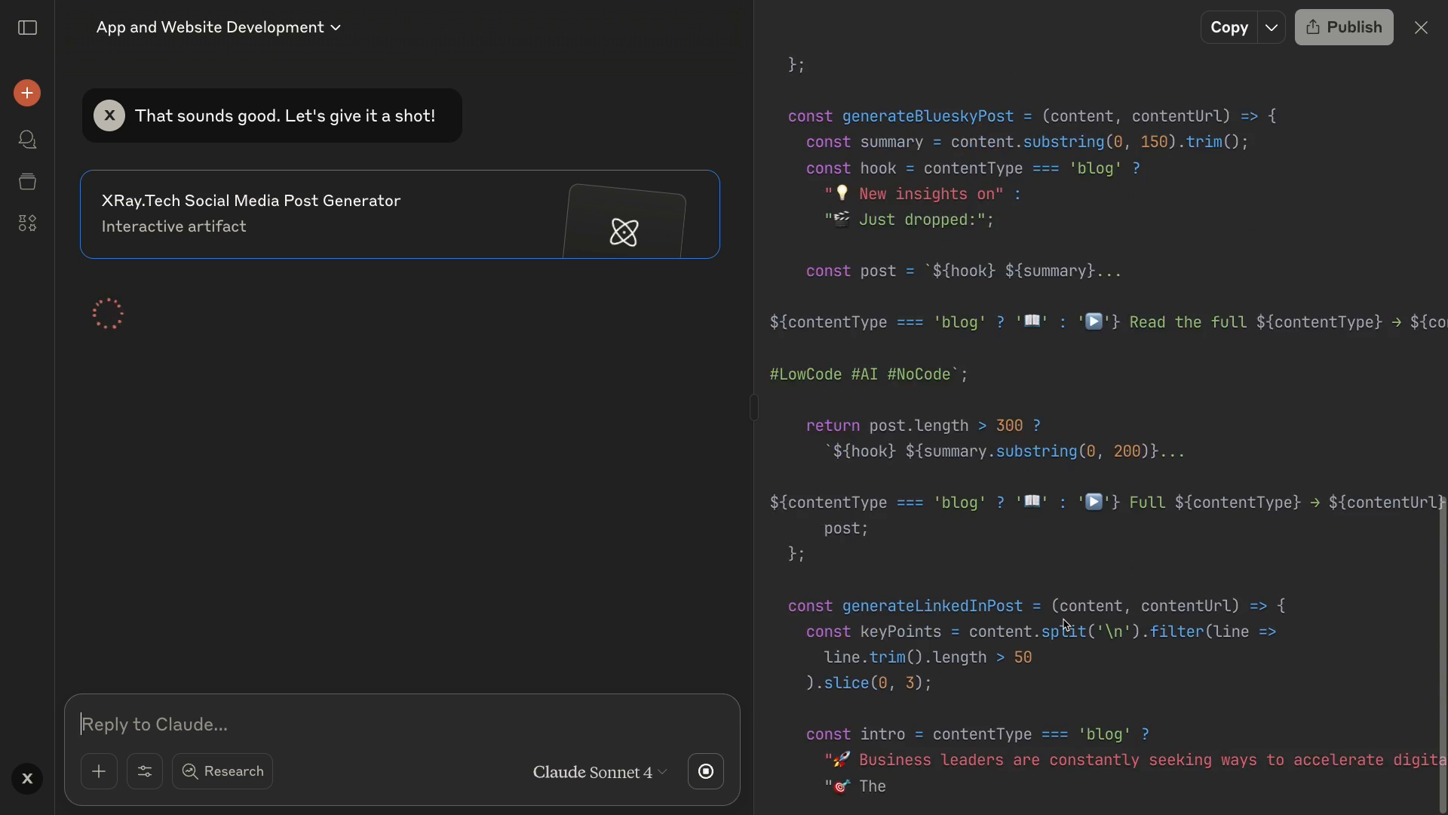
{"action": "scroll", "scroll_direction": "down", "scroll_amount": 3}
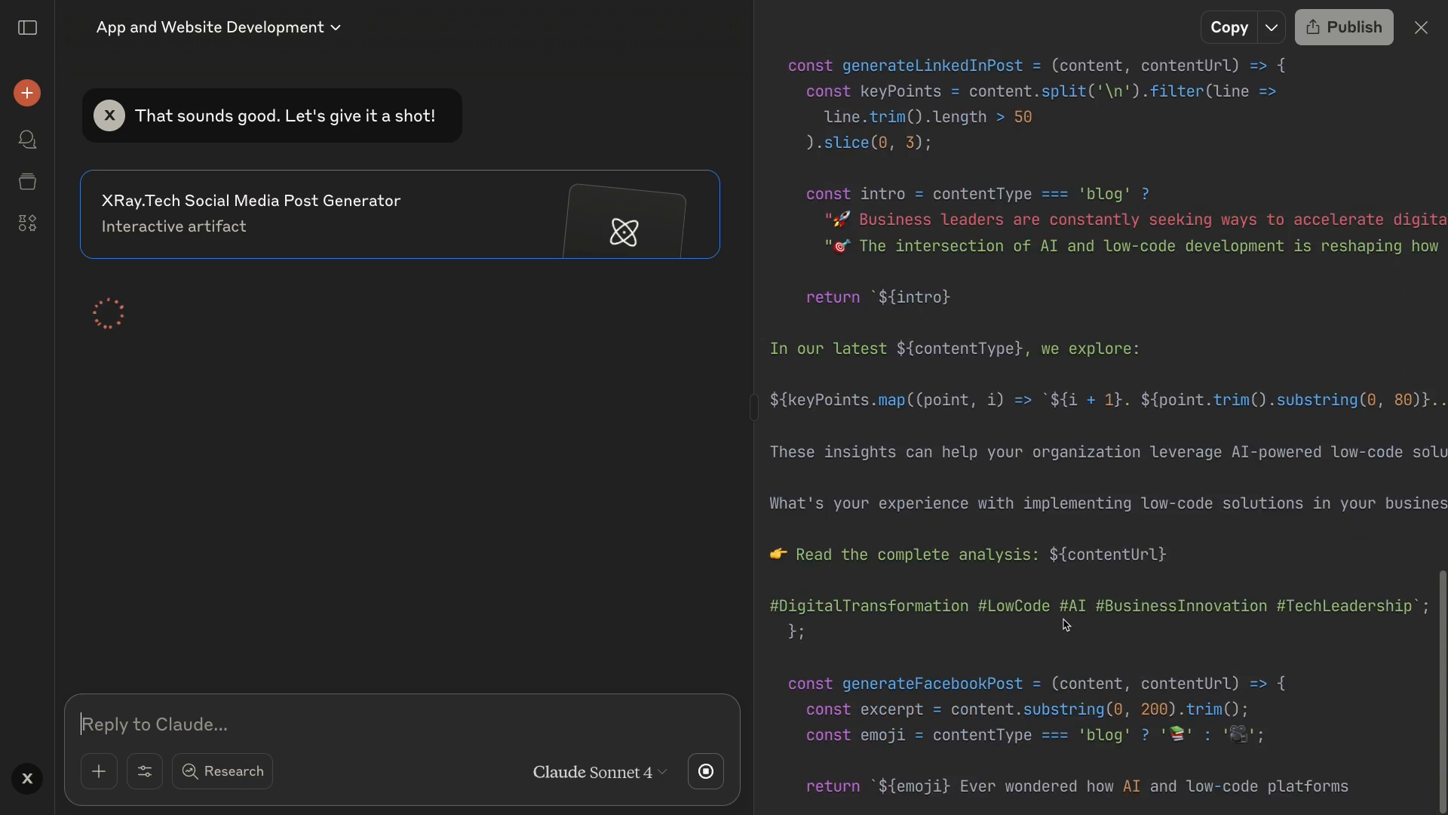
{"action": "scroll", "scroll_direction": "up", "scroll_amount": 3}
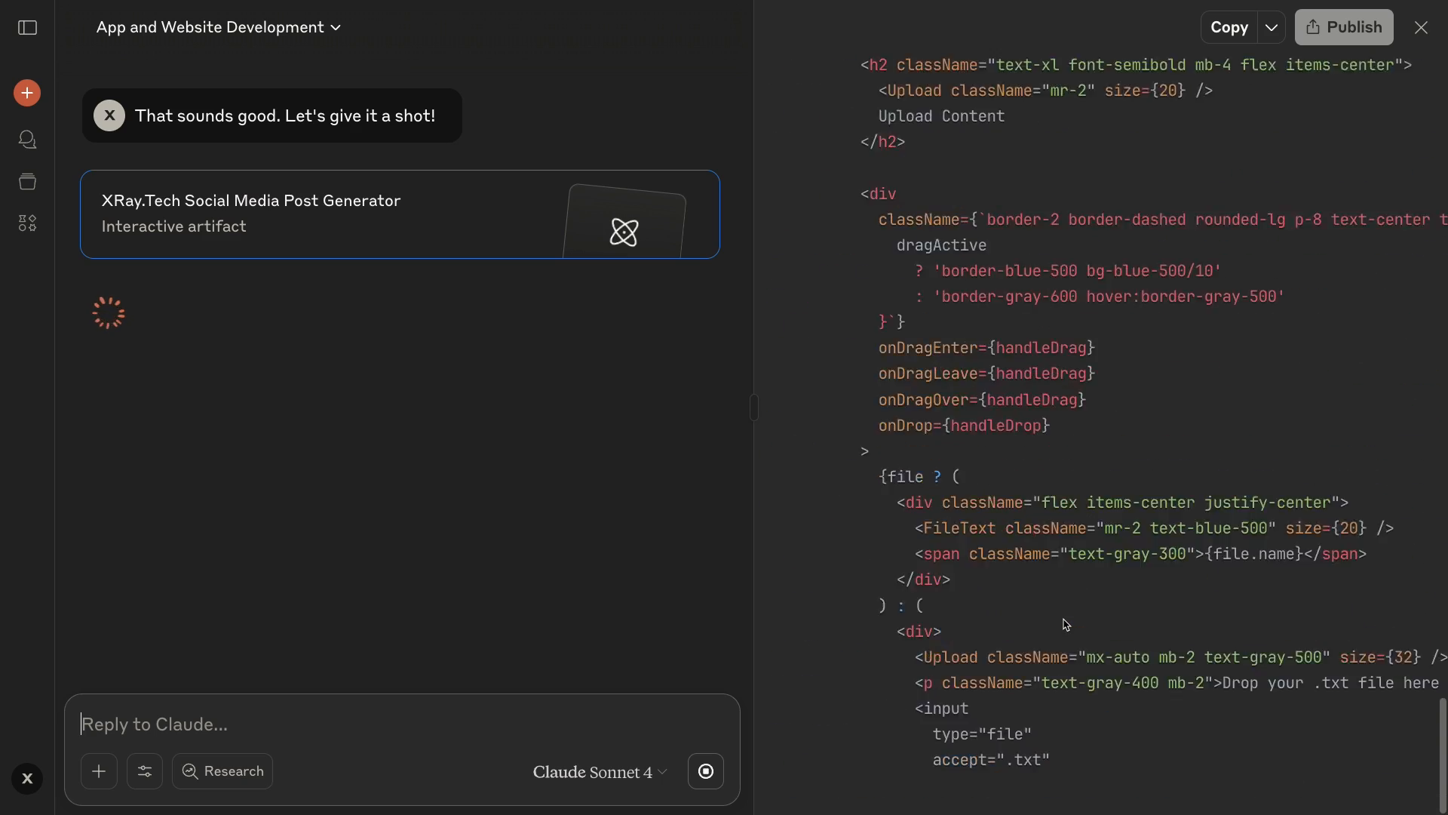
{"action": "scroll", "scroll_direction": "down", "scroll_amount": 3}
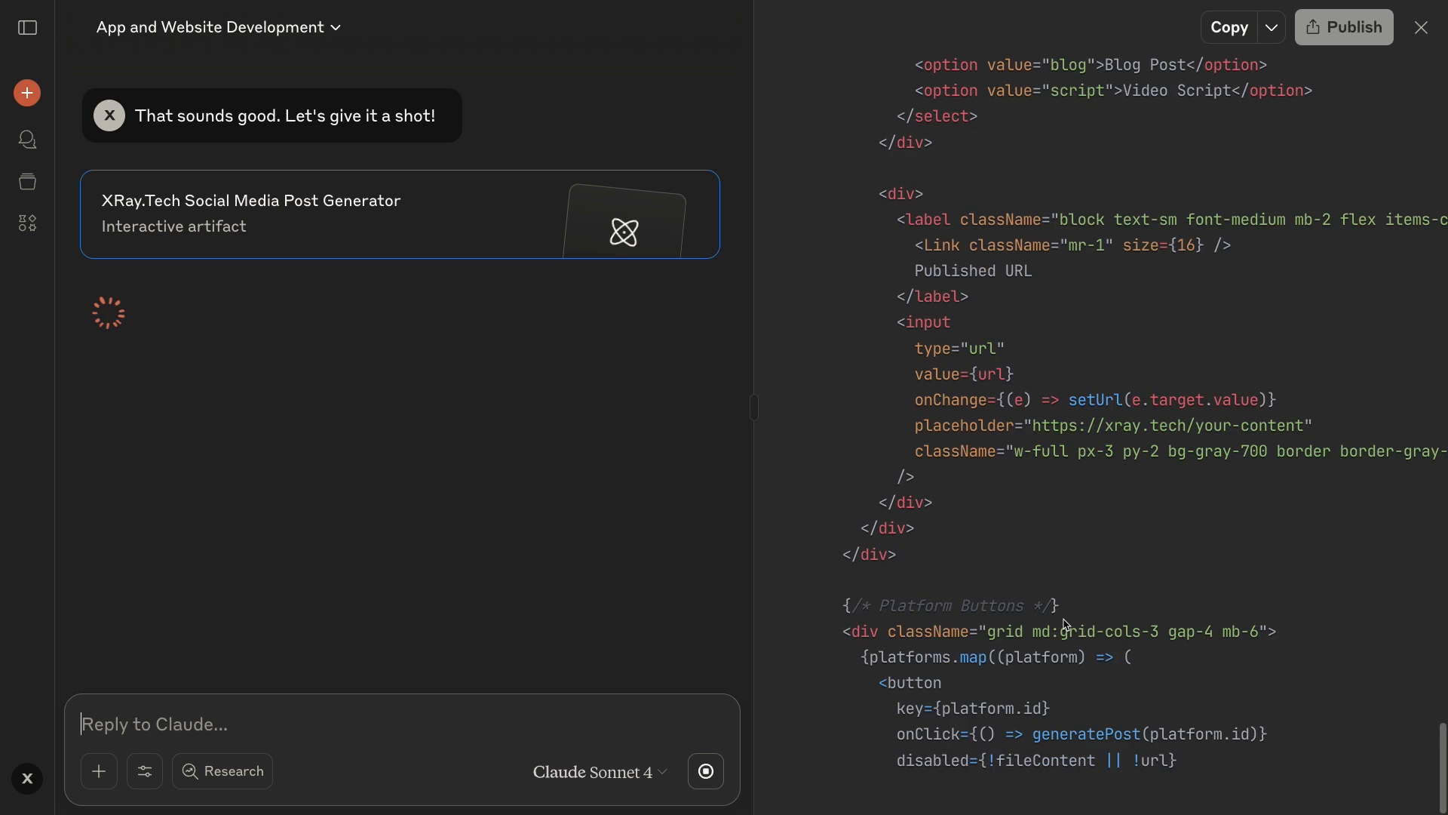
{"action": "scroll", "scroll_direction": "down", "scroll_amount": 3}
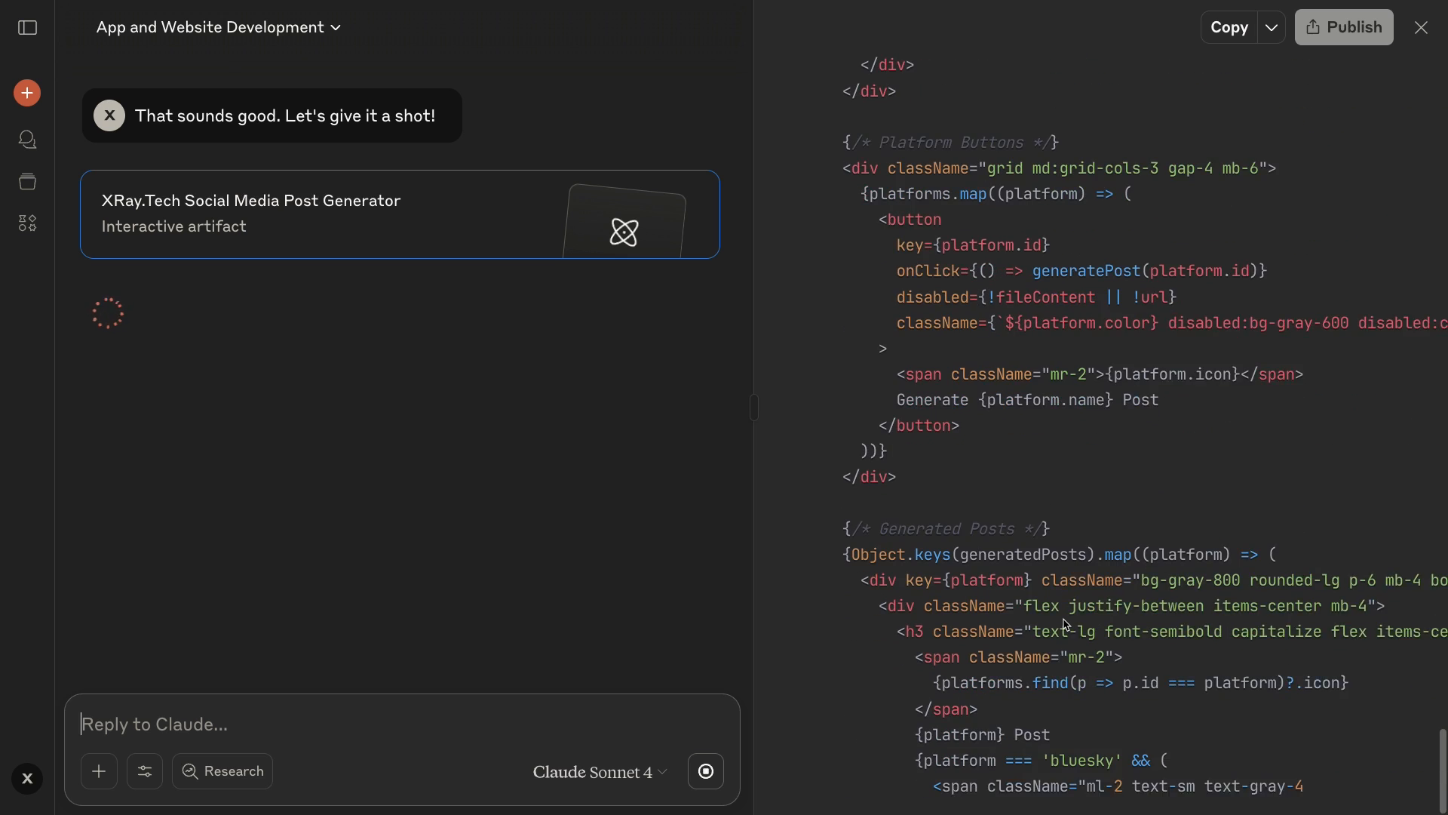
{"action": "scroll", "scroll_direction": "down", "scroll_amount": 3}
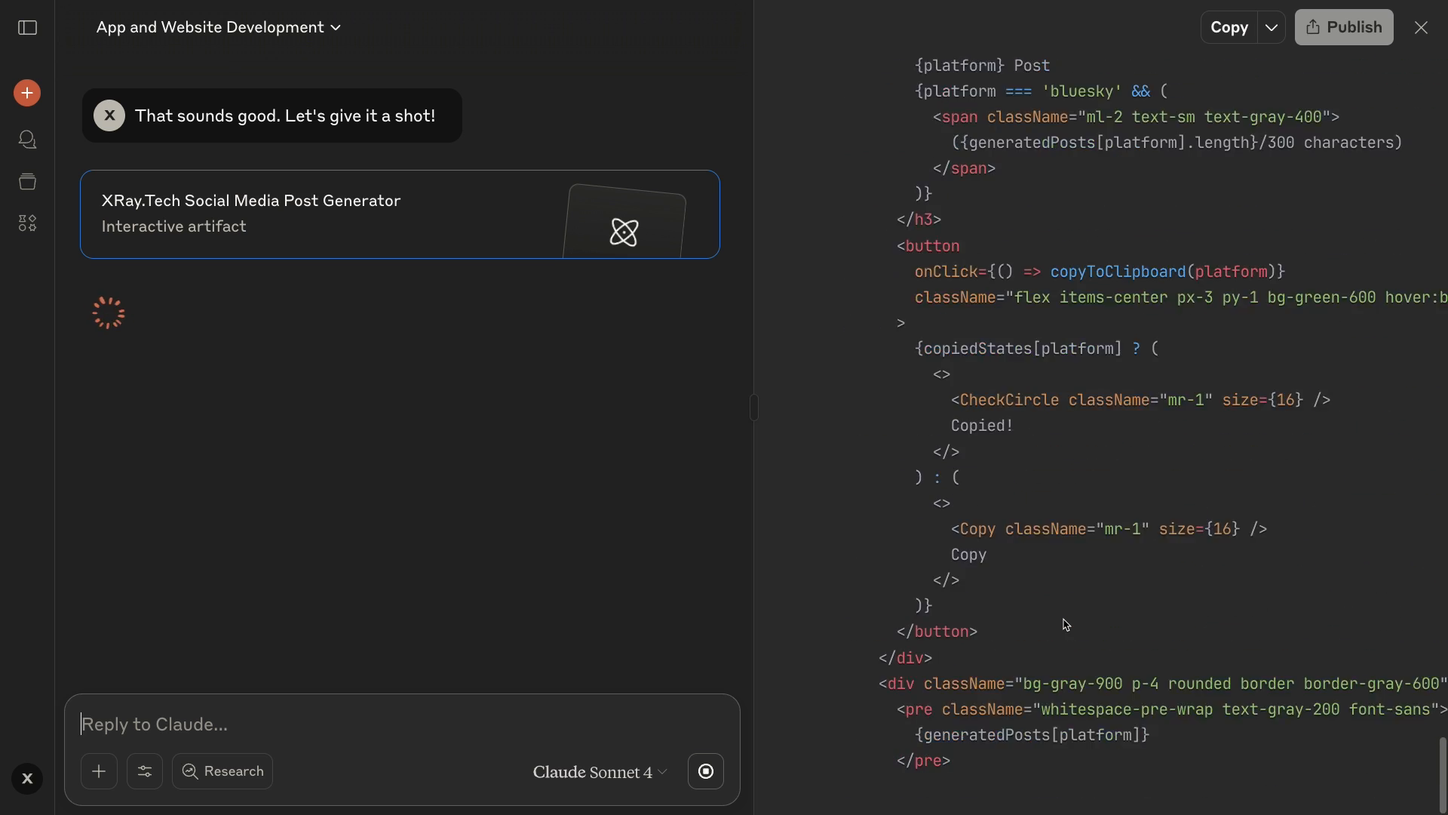
{"action": "left_click", "coordinate": [785, 27]}
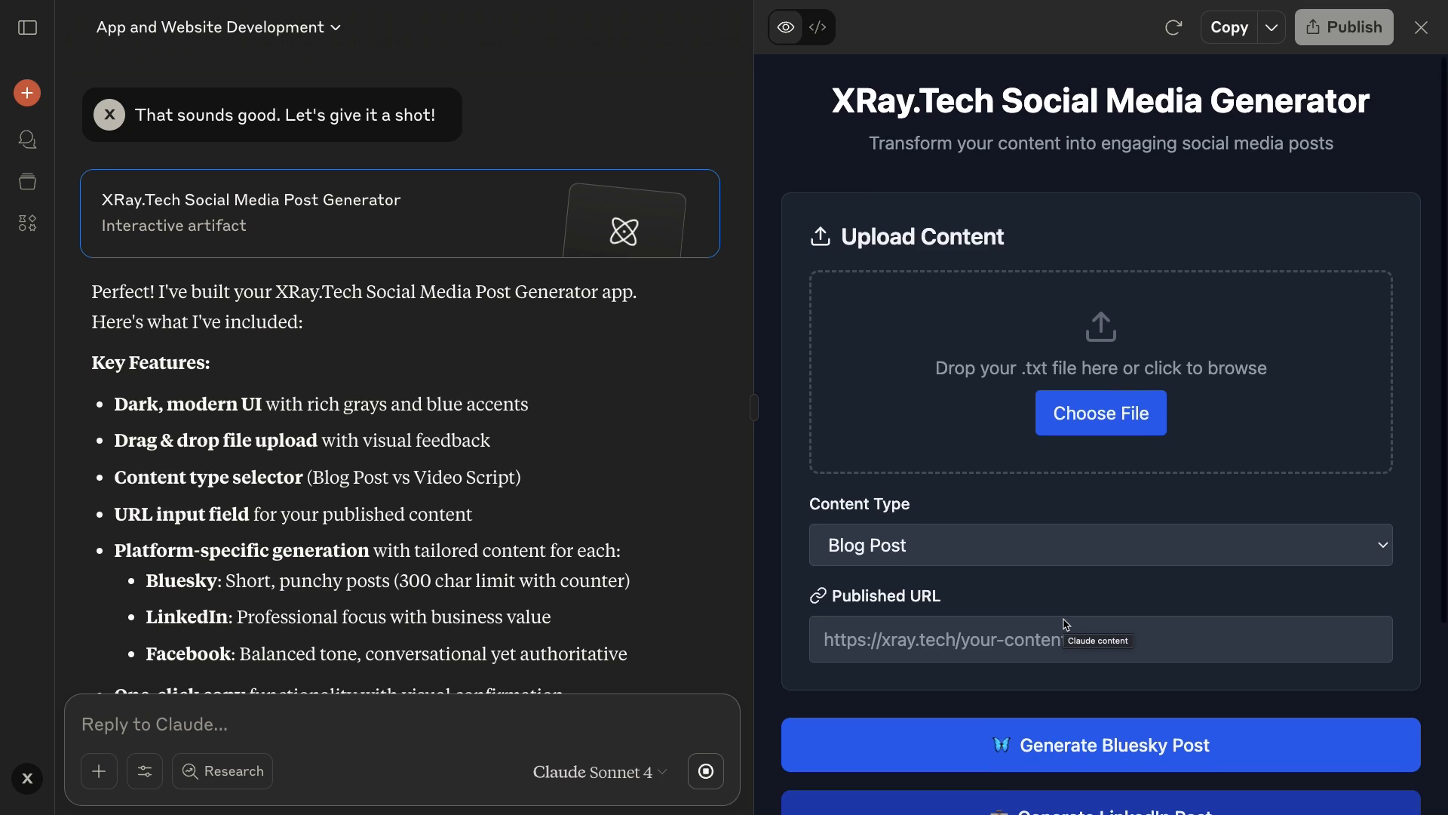
Step: Upload 'Blog - First 5 AI workflows.txt' and enter its xray.tech post URL
{"action": "scroll", "scroll_direction": "down", "scroll_amount": 3}
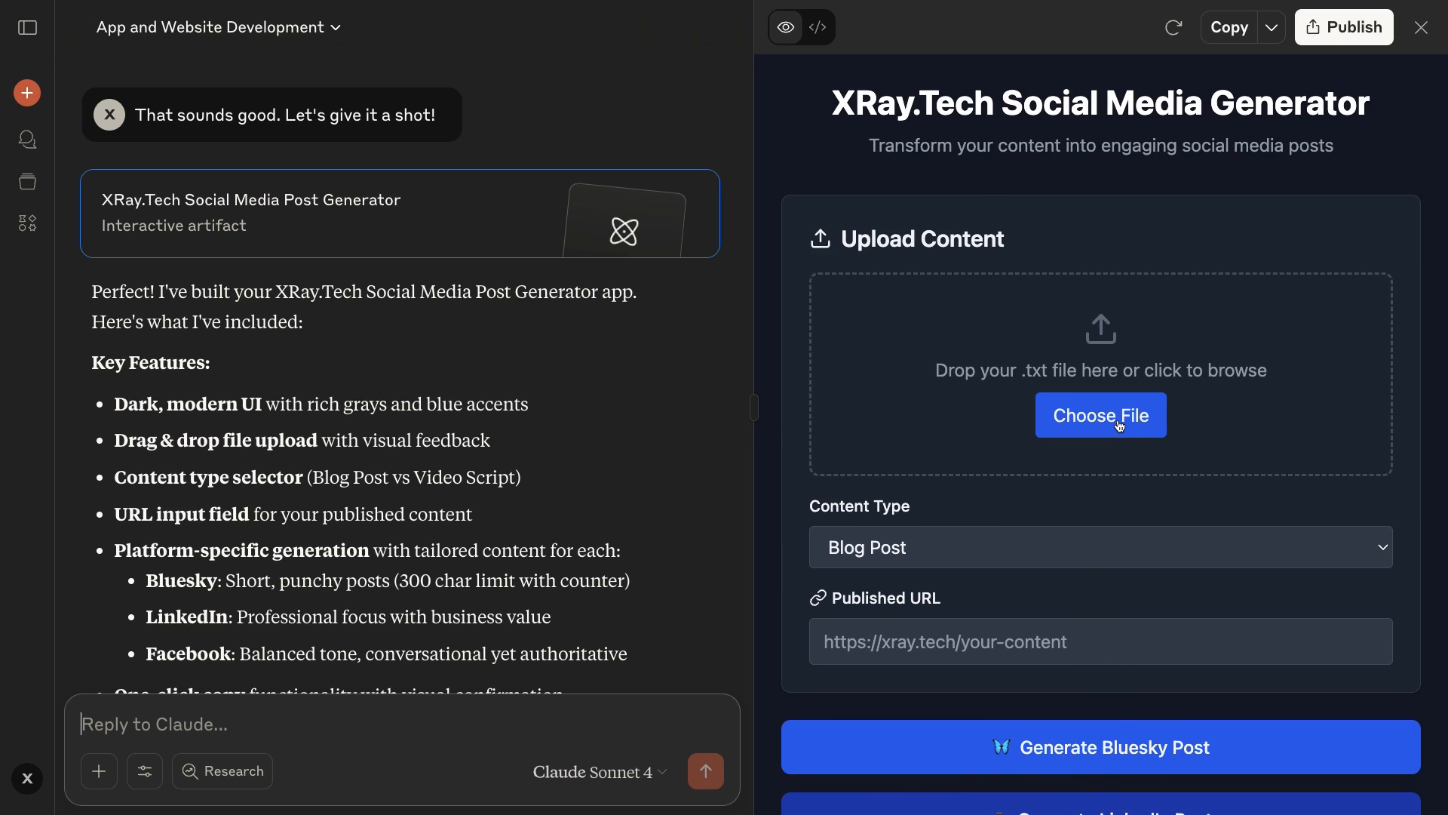
{"action": "left_click", "coordinate": [1099, 415]}
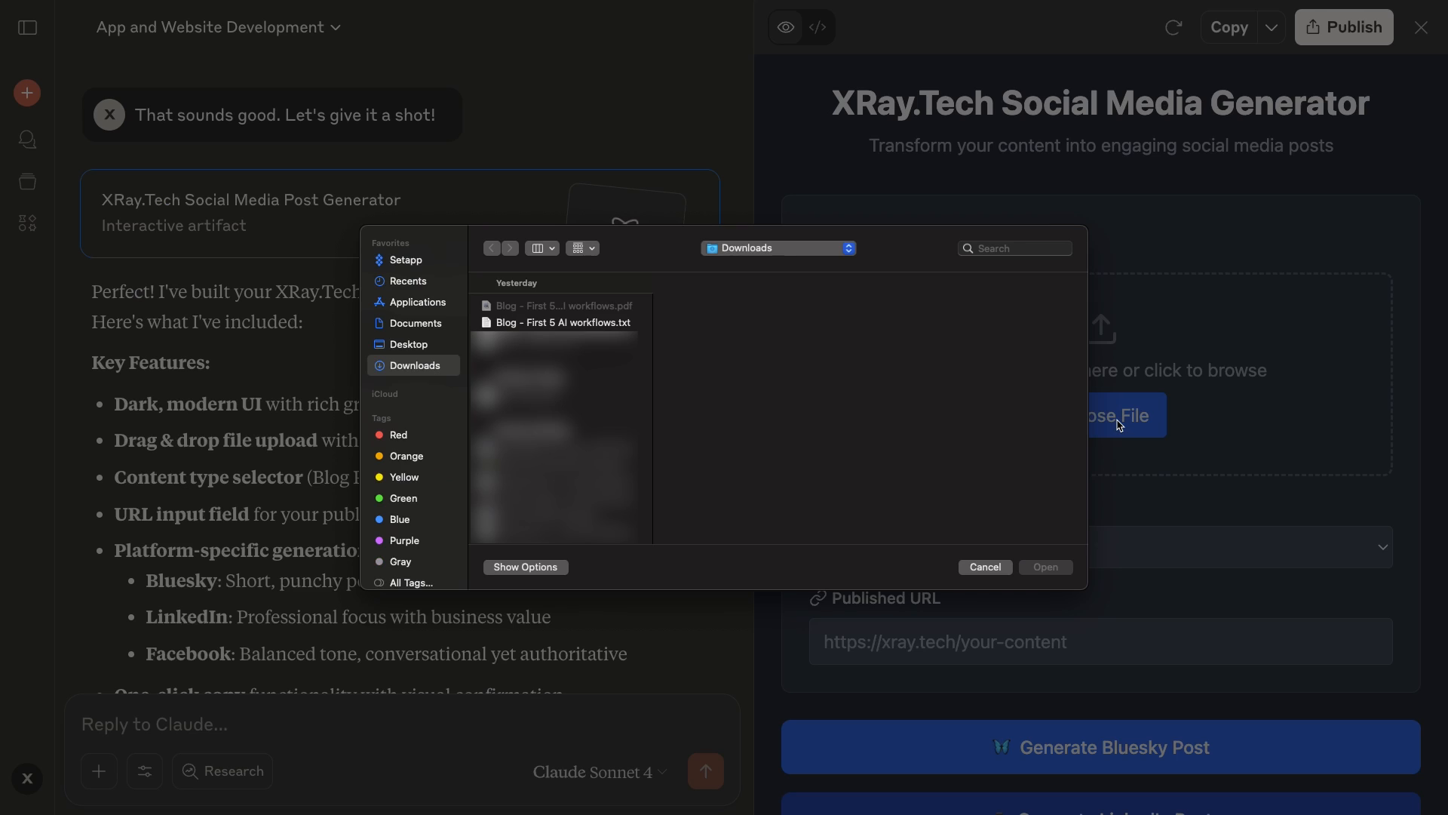
{"action": "left_click", "coordinate": [561, 322]}
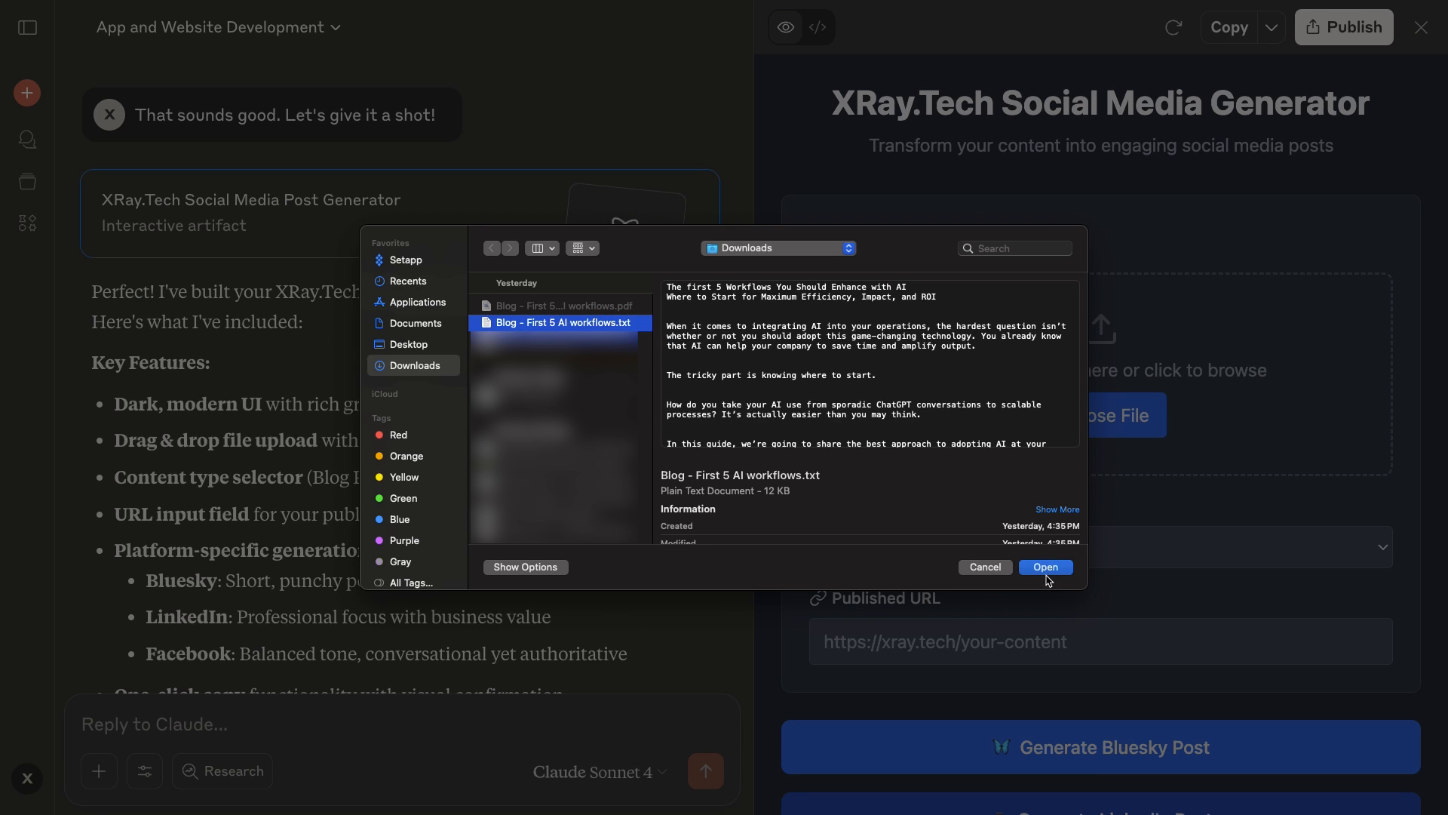
{"action": "left_click", "coordinate": [1045, 567]}
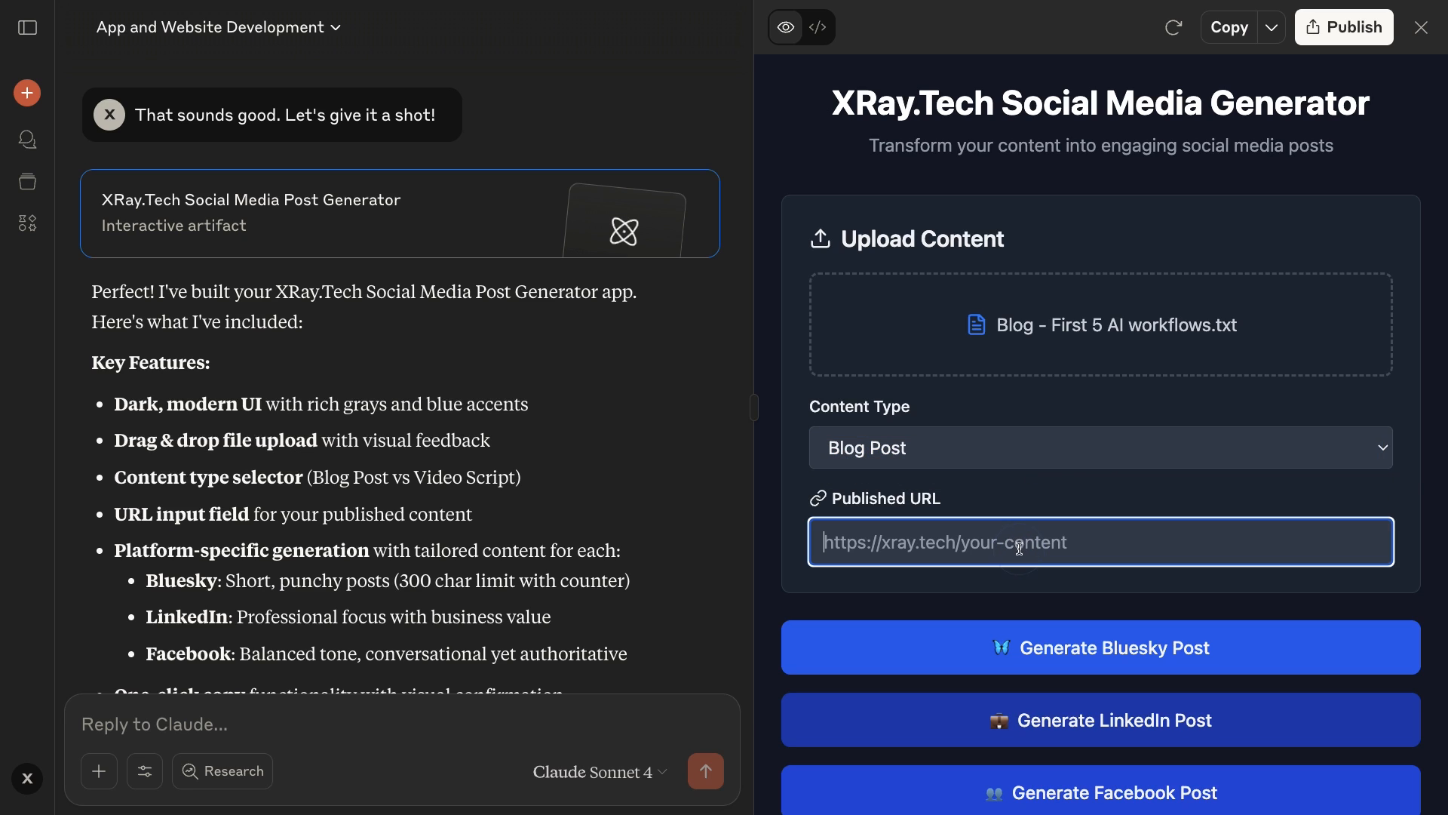
{"action": "type", "text": "https://www.xray.tech/post/first-5-ai-workflows"}
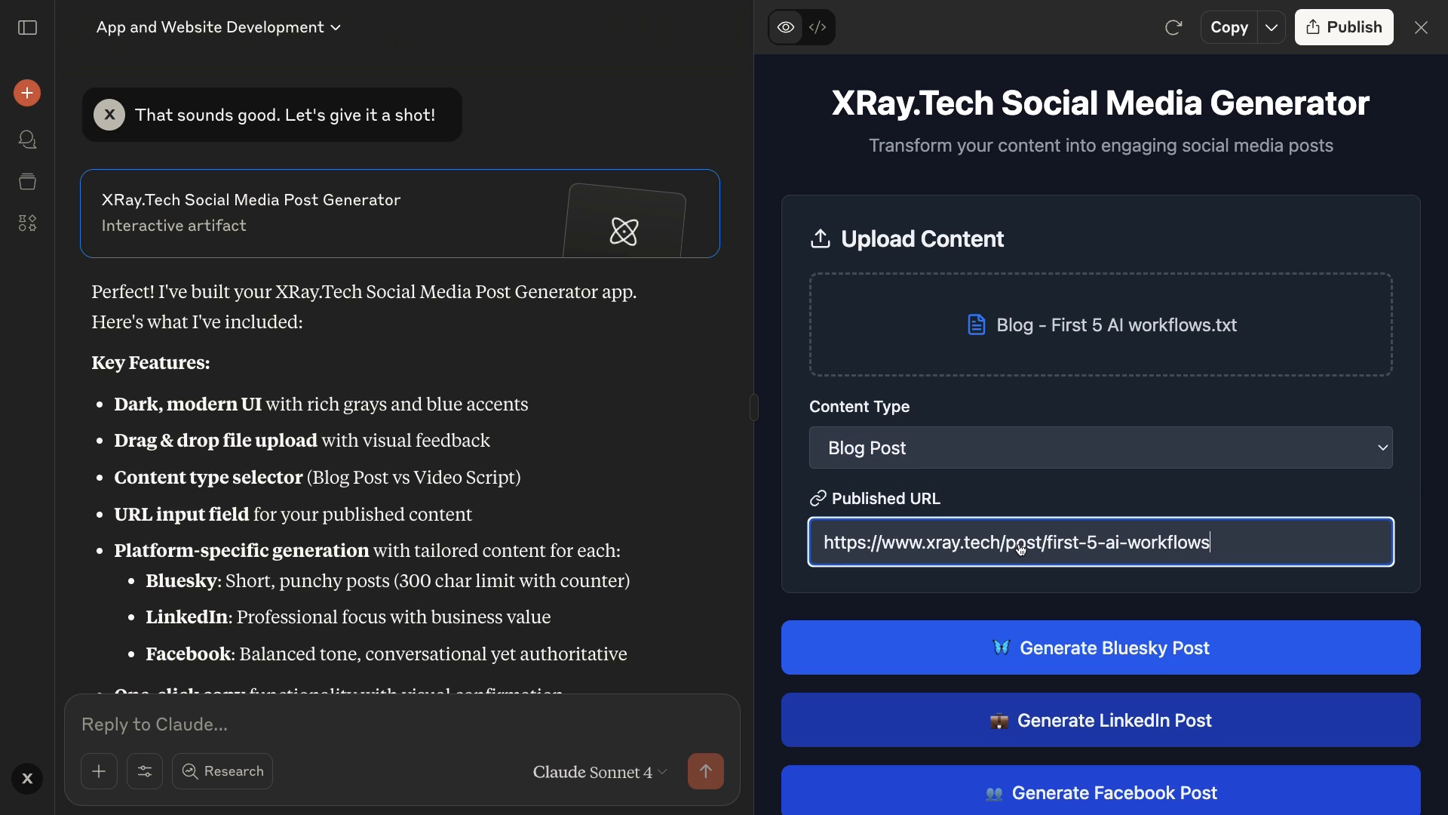
Step: Start replying 'I don't want a fill-in-the-blanks, pre-formatted approach' to Claude
{"action": "scroll", "scroll_direction": "down", "scroll_amount": 3}
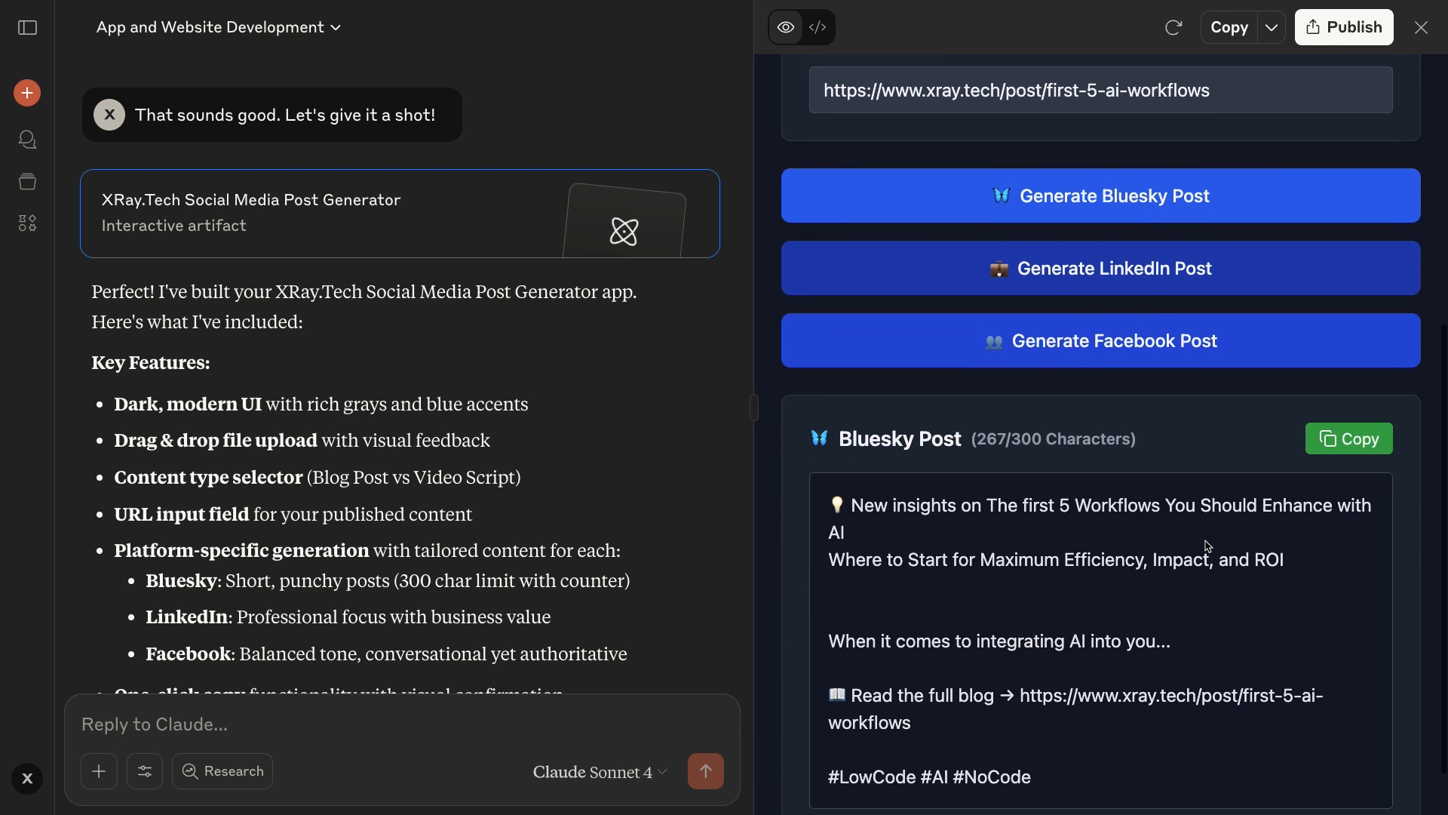
{"action": "scroll", "scroll_direction": "up", "scroll_amount": 3}
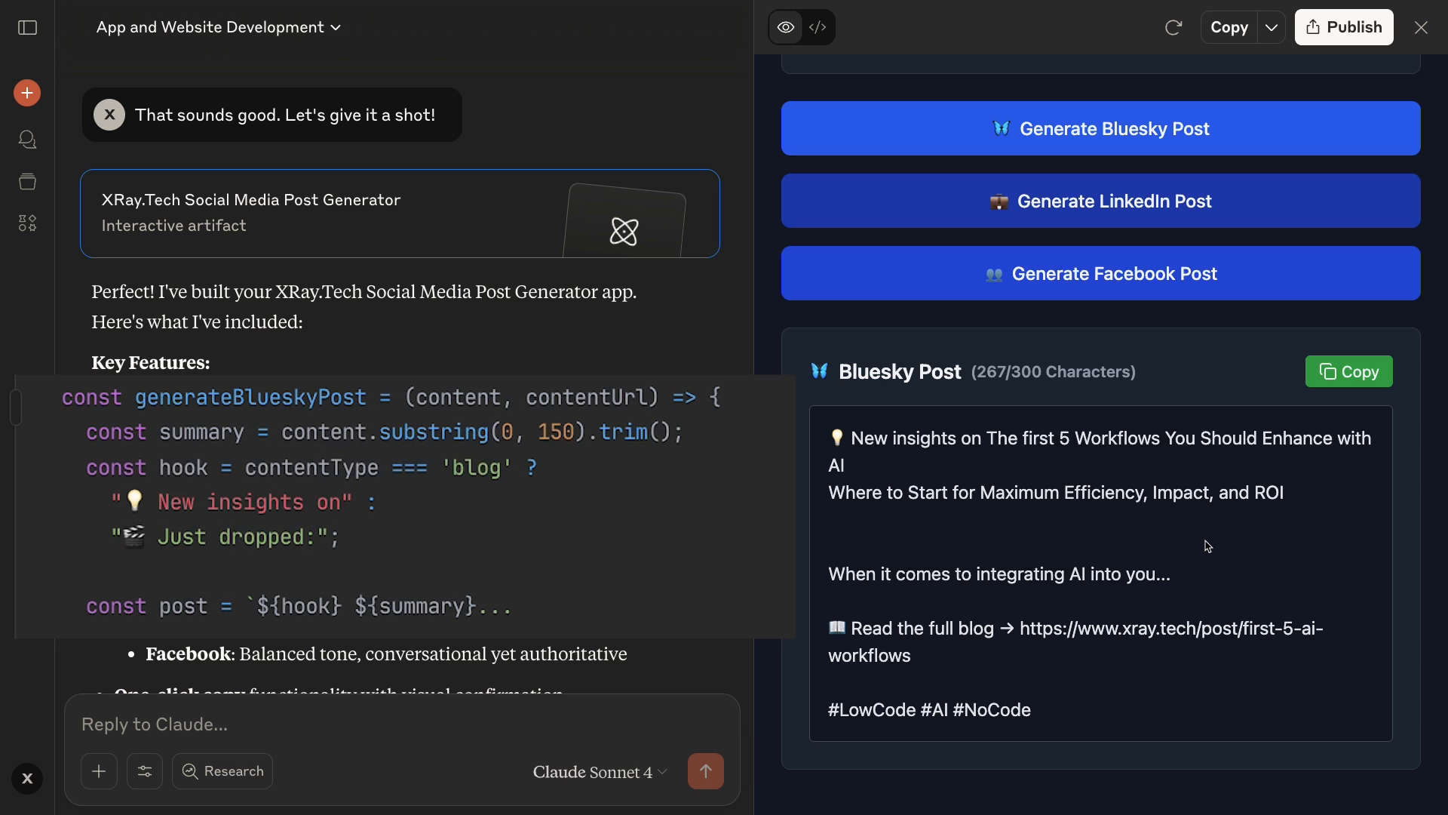
{"action": "scroll", "scroll_direction": "down", "scroll_amount": 3}
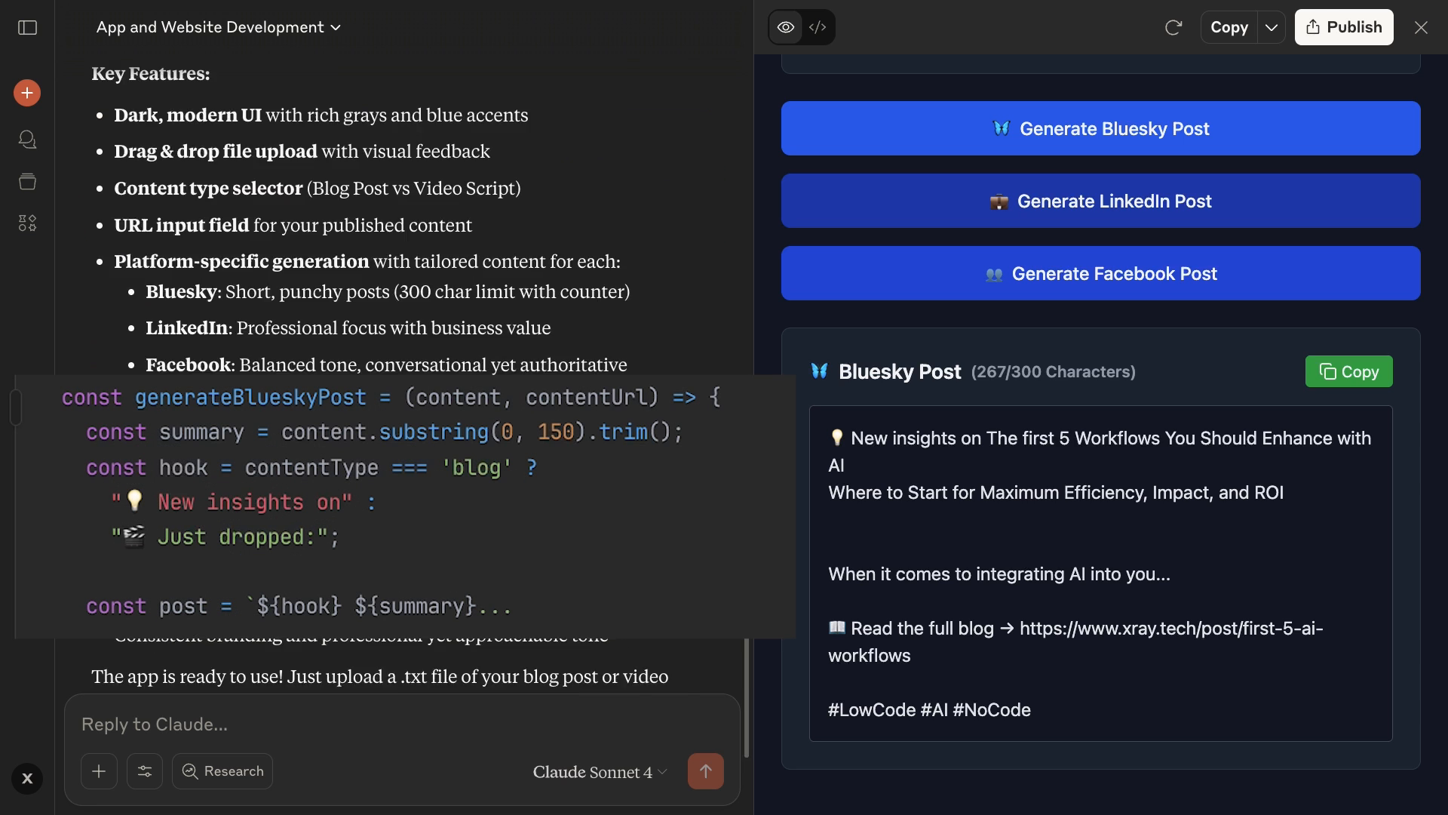
{"action": "type", "text": "I don't want a fill-in-the-blanks, pre-formatted approach"}
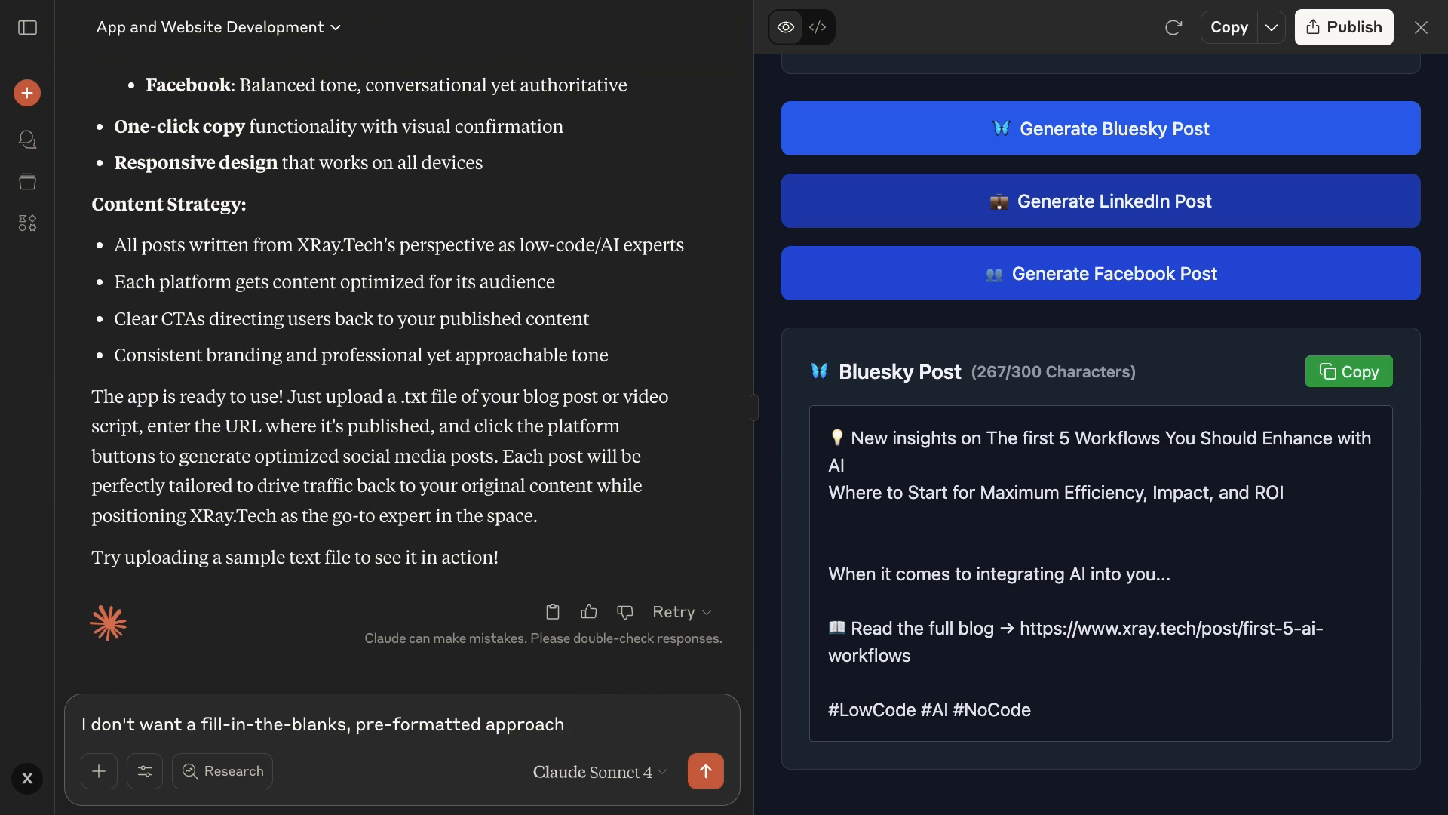
Step: Send the request for Claude-drafted unique posts and let the v2 generator code stream in
{"action": "left_click", "coordinate": [705, 770]}
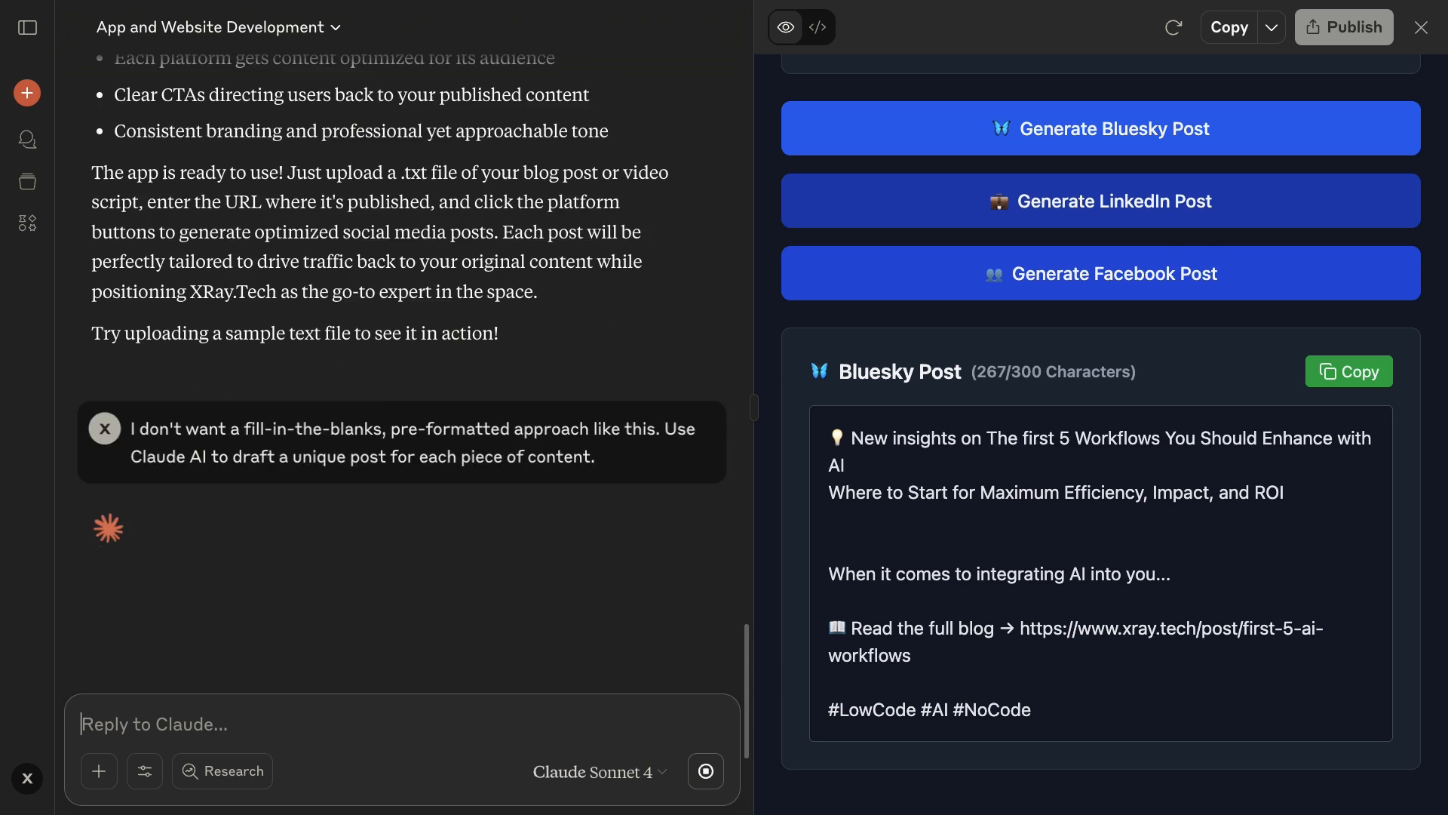
{"action": "left_click", "coordinate": [817, 28]}
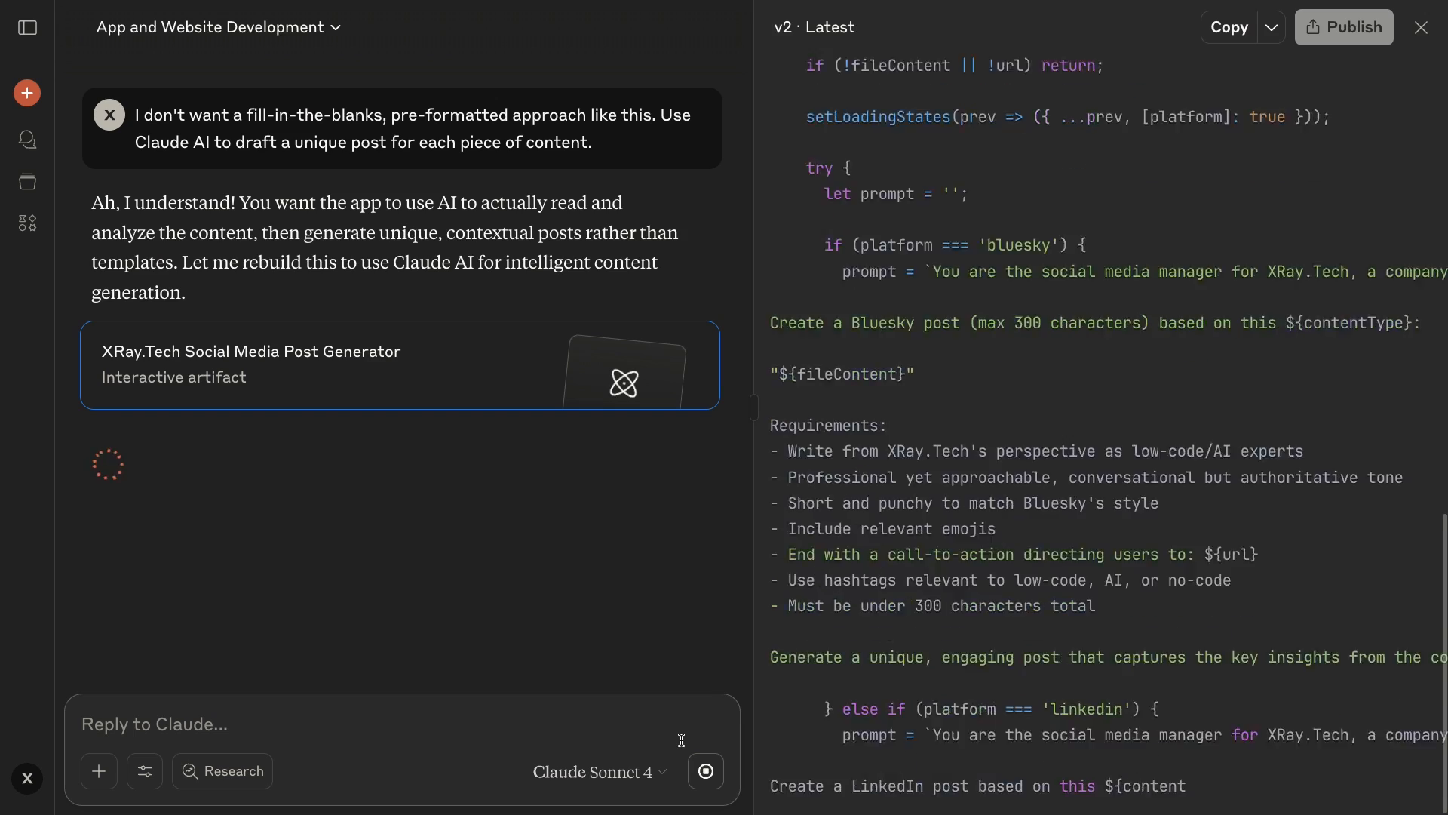
{"action": "scroll", "scroll_direction": "down", "scroll_amount": 3}
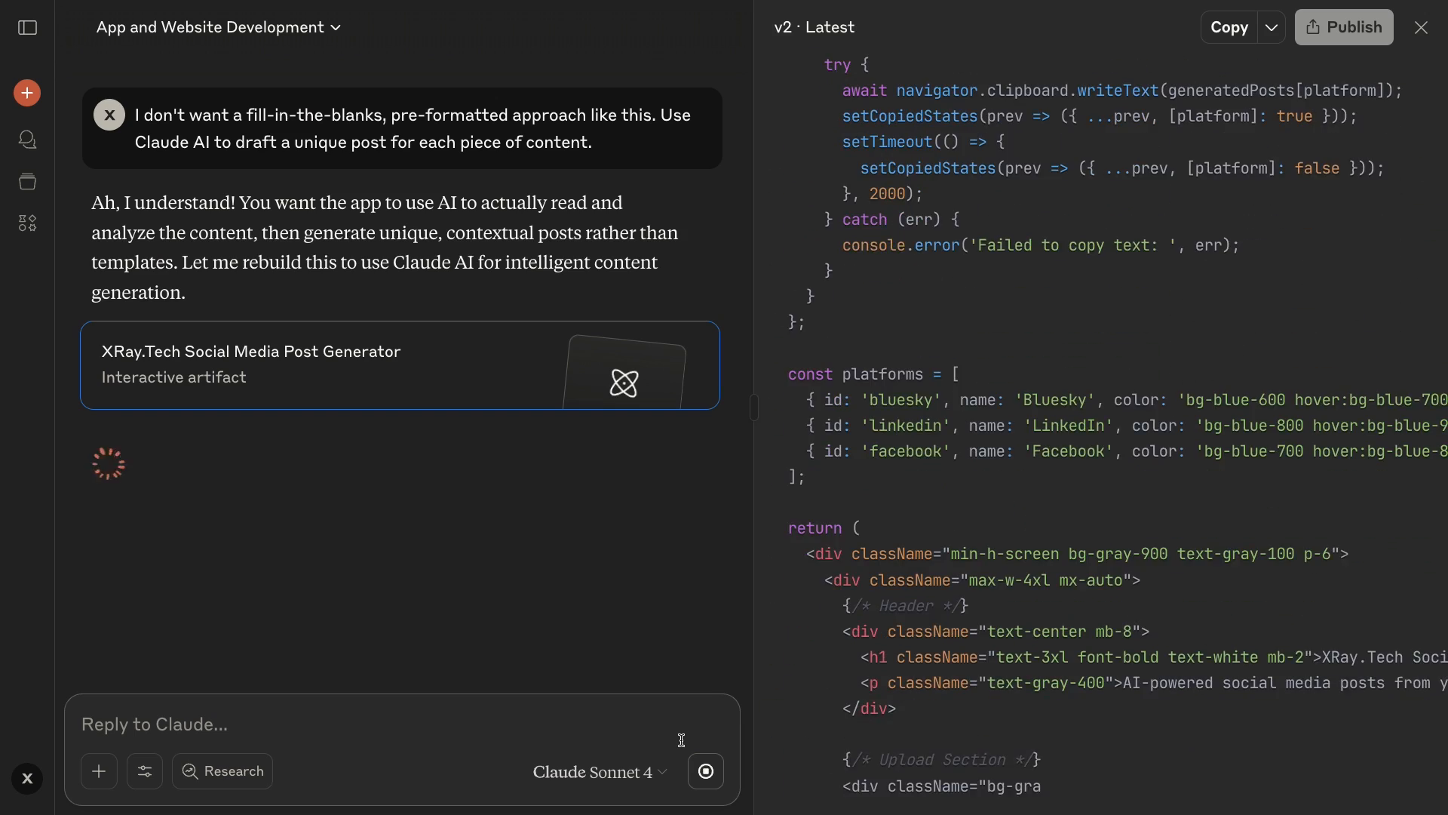
{"action": "scroll", "scroll_direction": "down", "scroll_amount": 3}
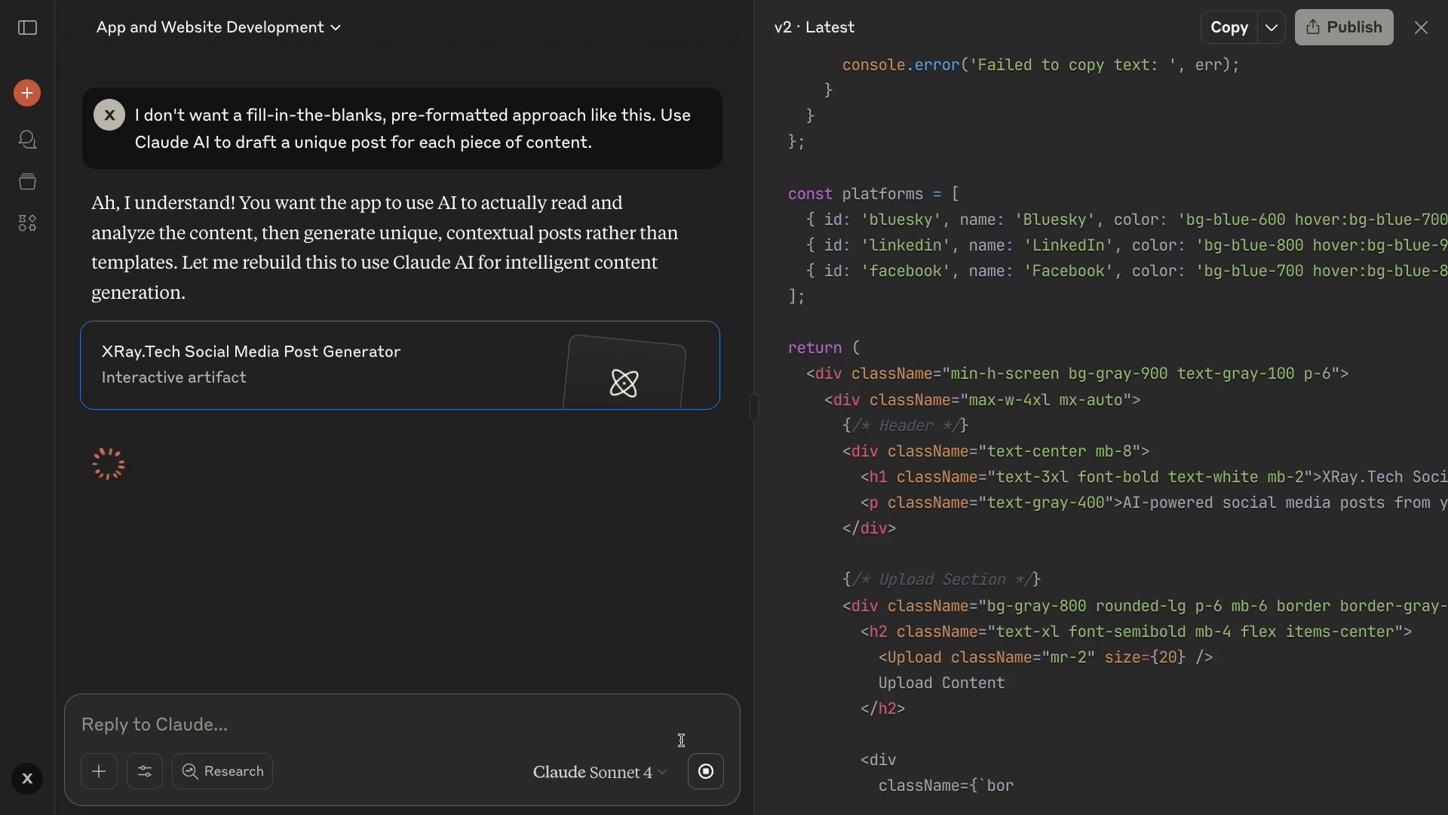
{"action": "left_click", "coordinate": [786, 27]}
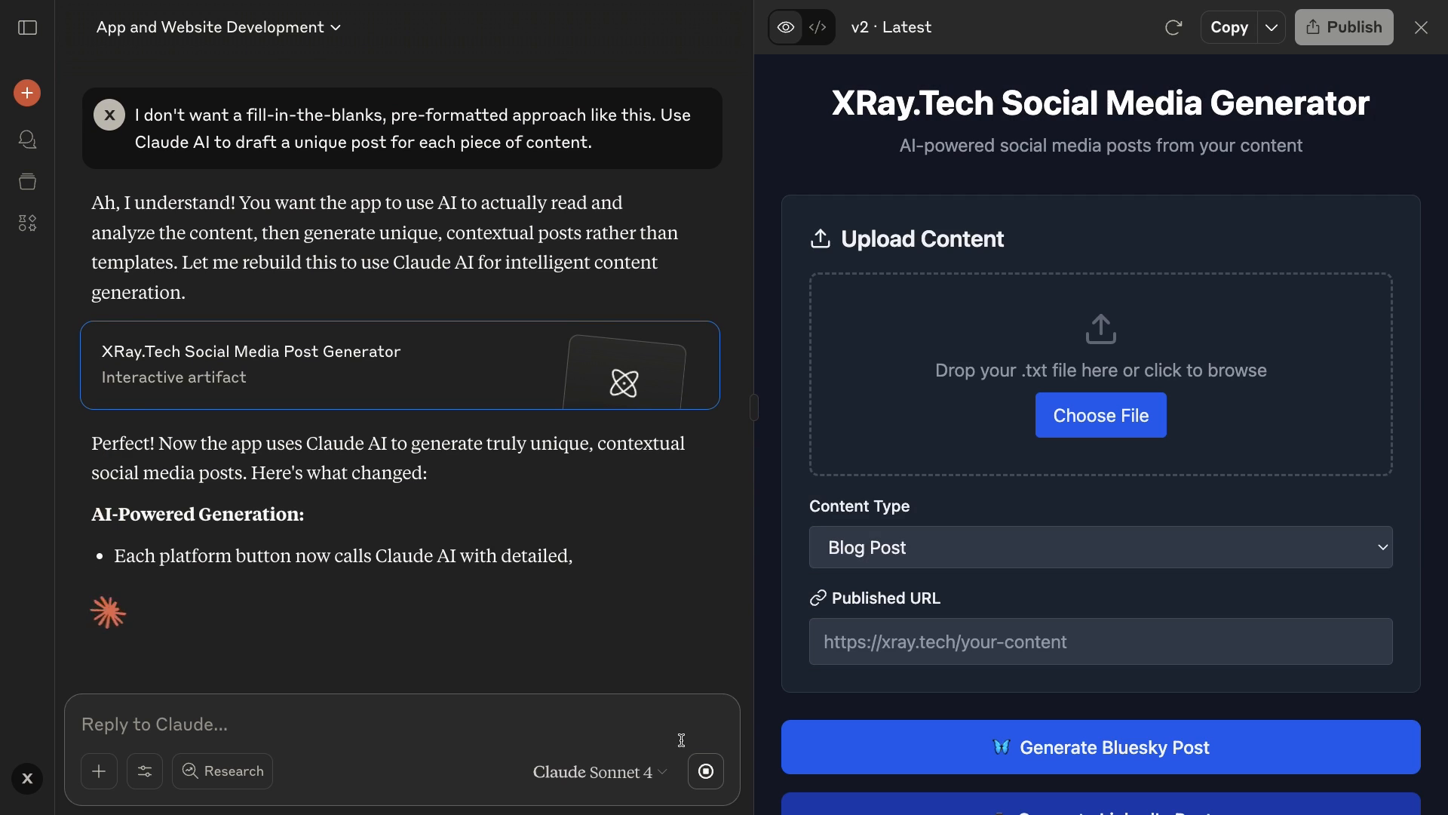
Step: Load 'Blog - First 5 AI workflows.txt' into v2 and review the AI-written Bluesky and LinkedIn posts
{"action": "scroll", "scroll_direction": "down", "scroll_amount": 3}
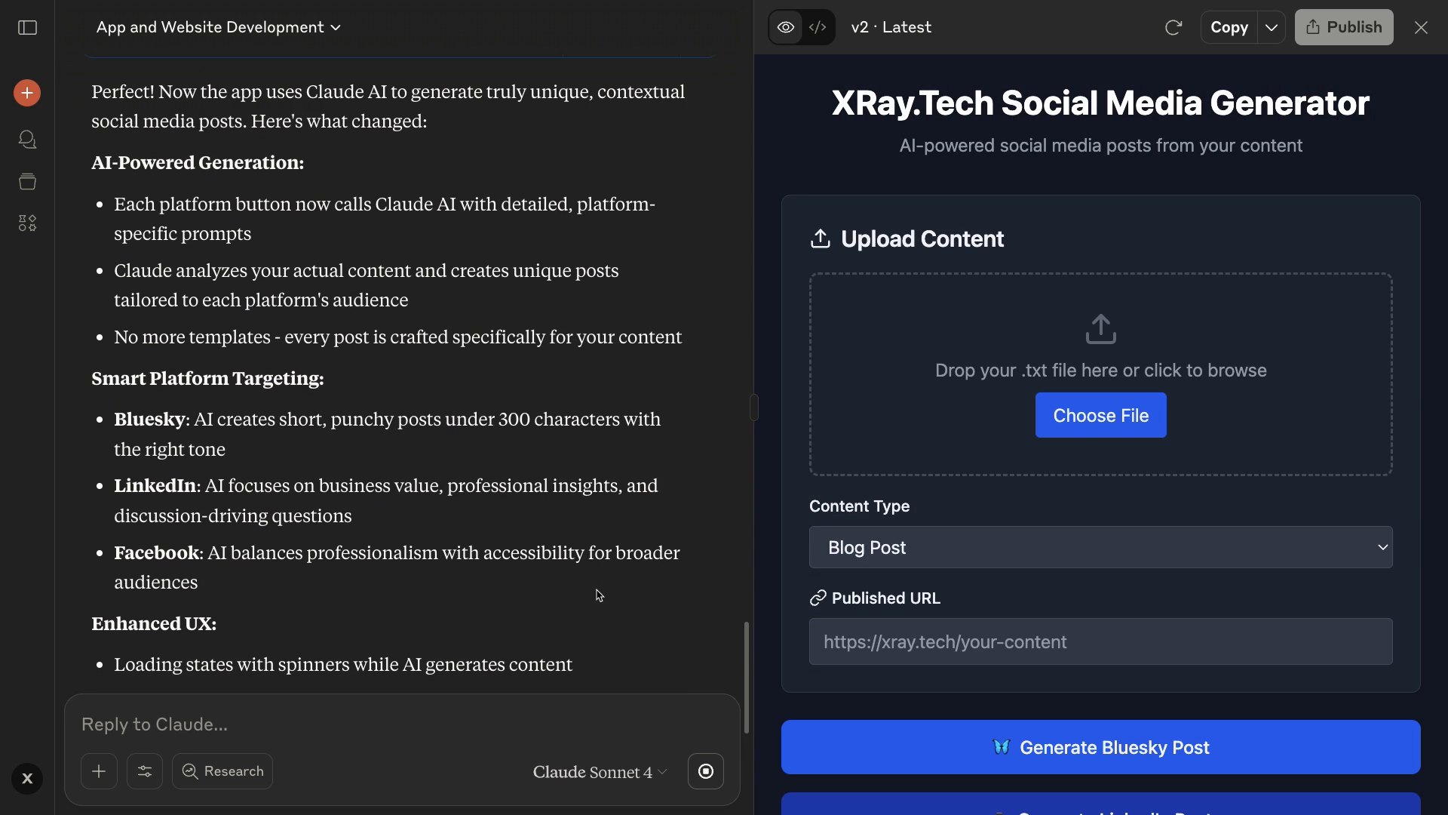
{"action": "left_click", "coordinate": [1100, 414]}
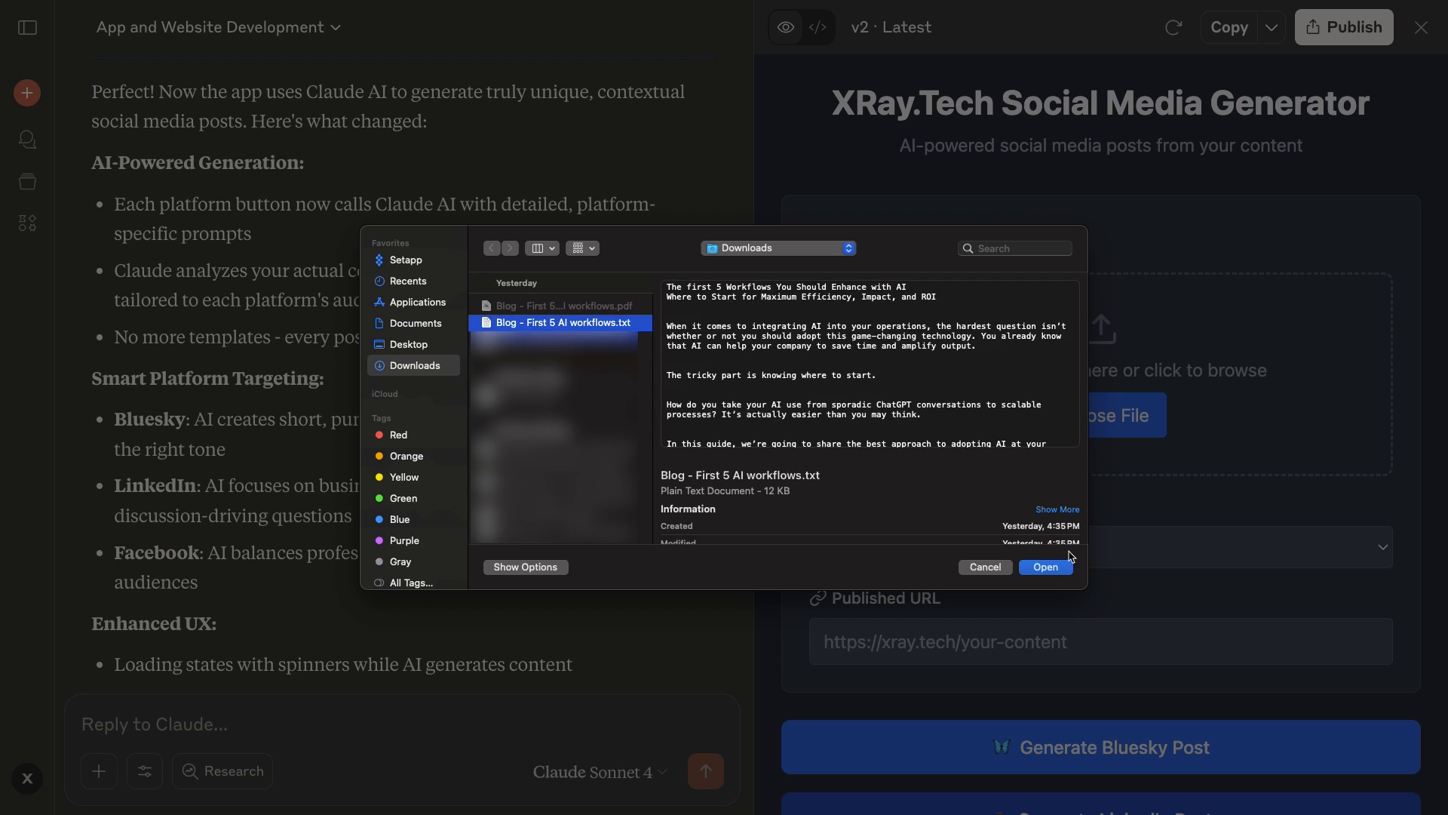
{"action": "left_click", "coordinate": [1045, 567]}
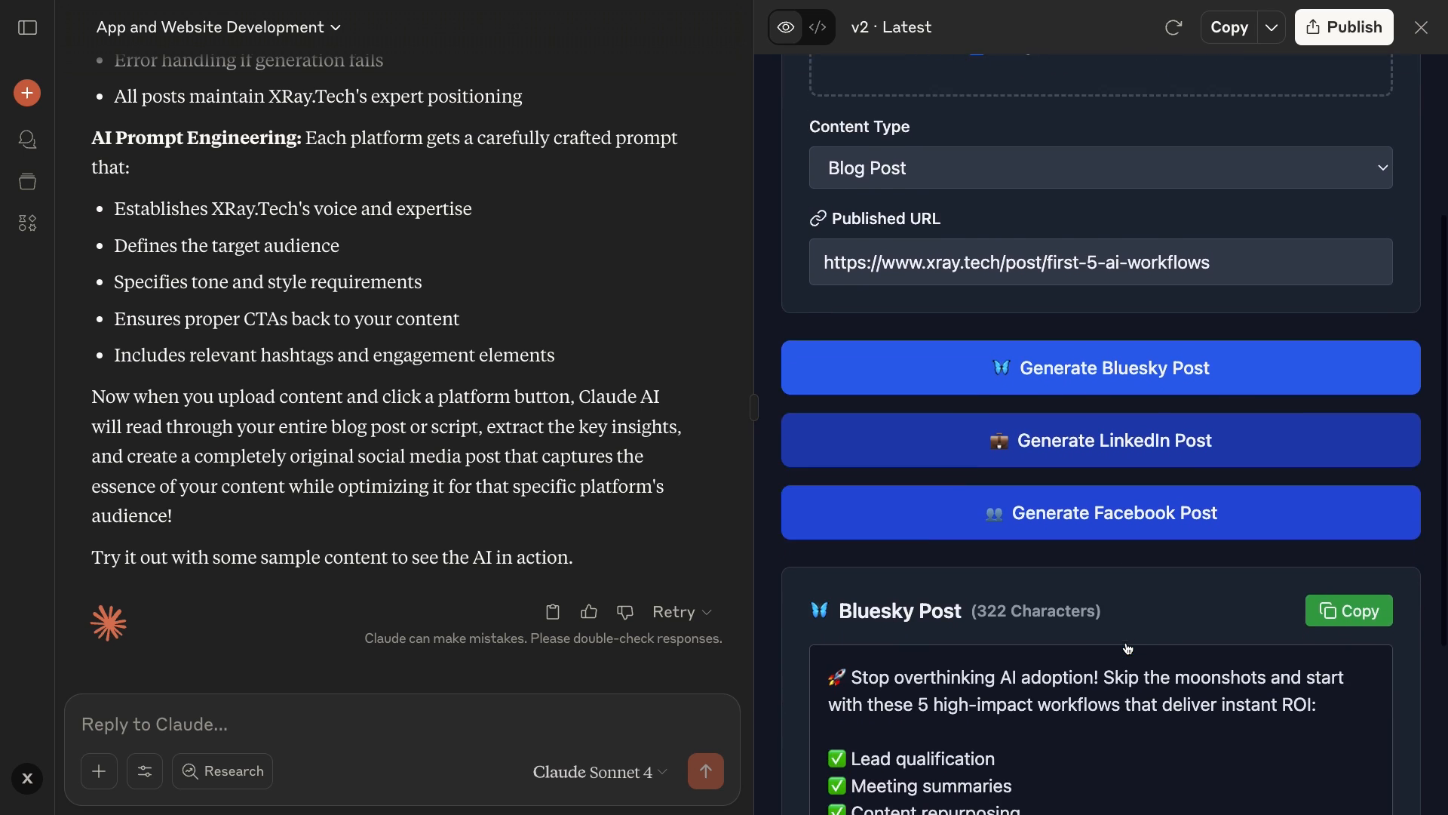
{"action": "scroll", "scroll_direction": "down", "scroll_amount": 3}
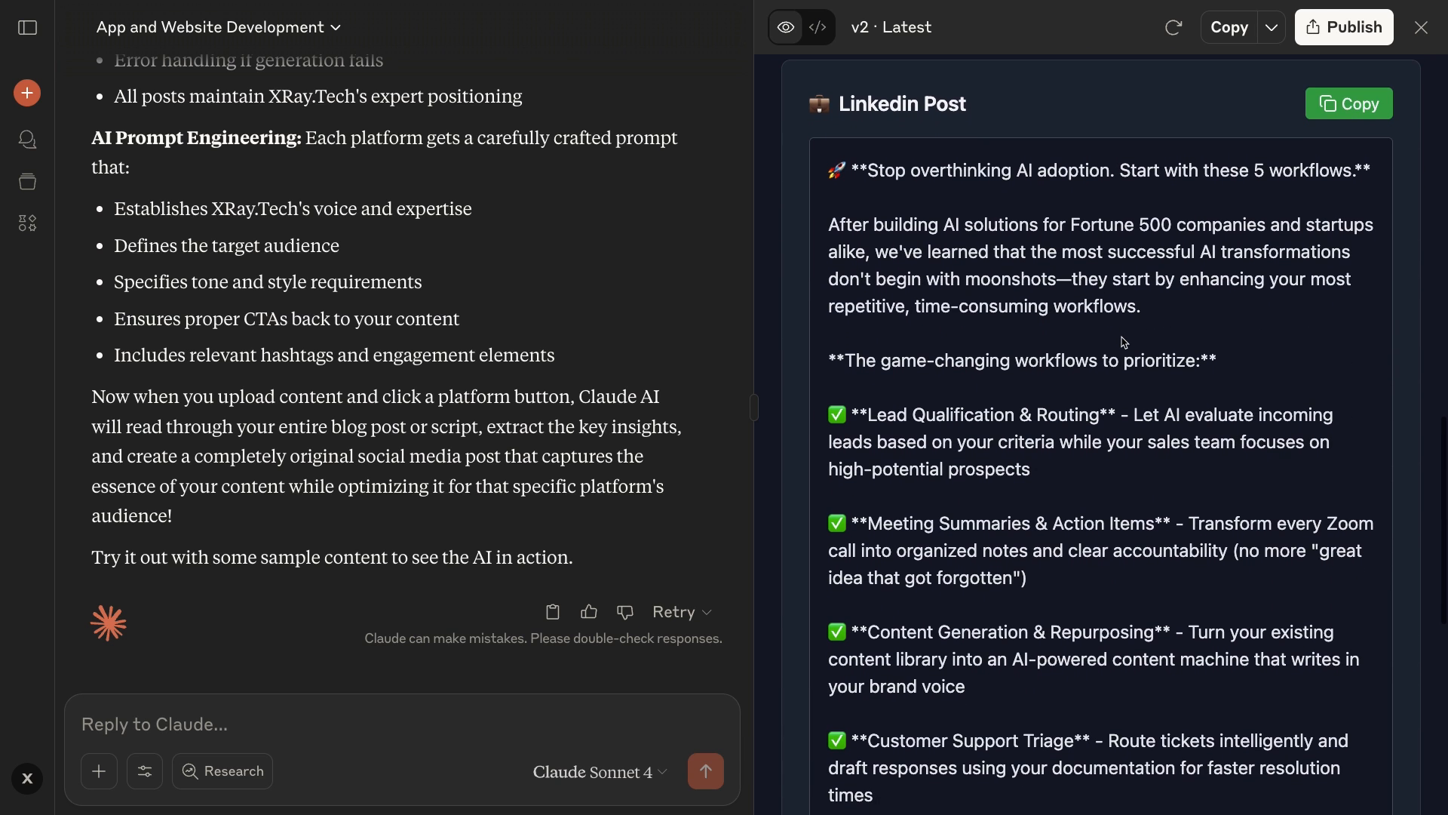
{"action": "scroll", "scroll_direction": "down", "scroll_amount": 3}
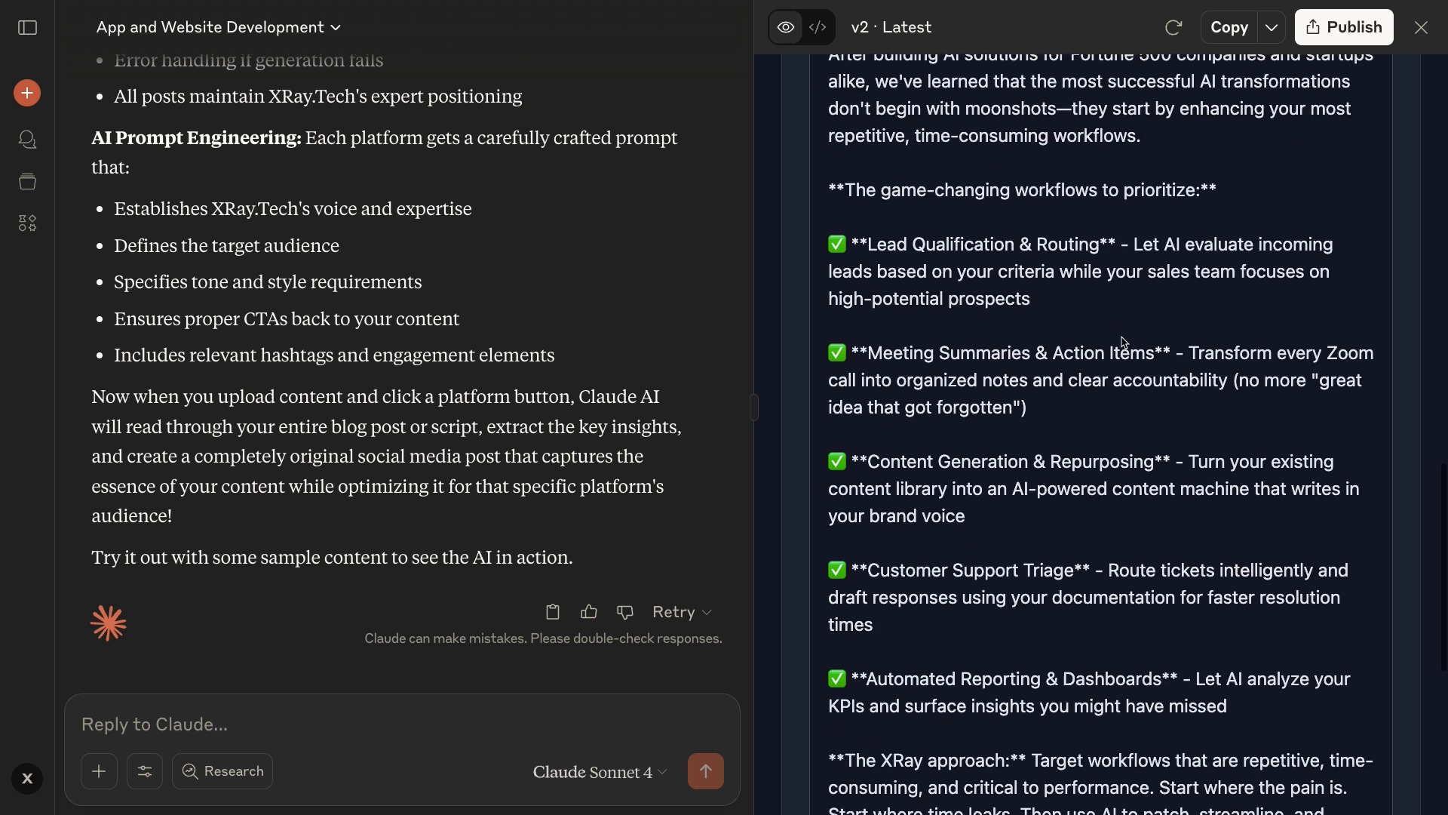
{"action": "scroll", "scroll_direction": "down", "scroll_amount": 3}
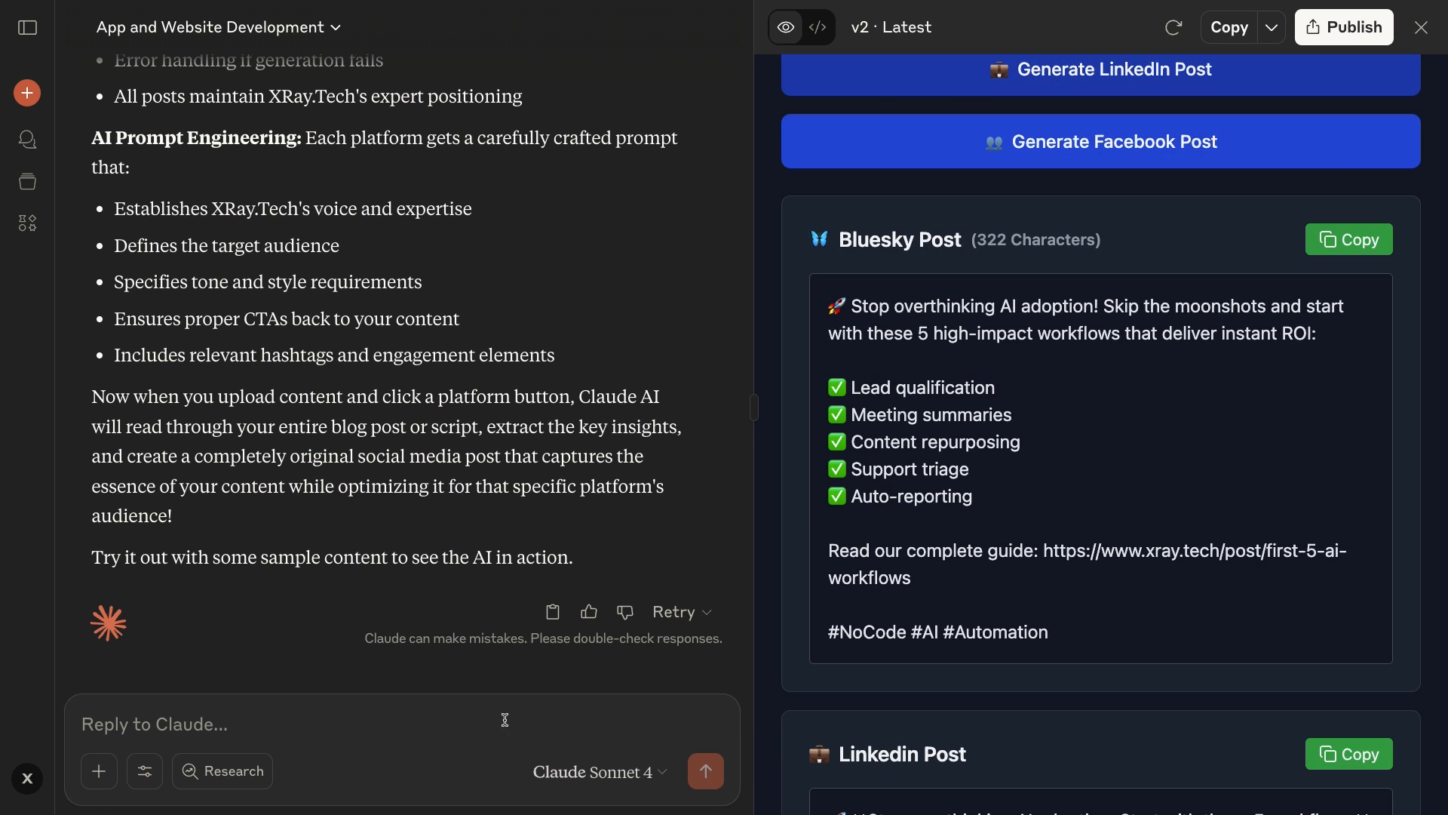
Step: Request regenerating over-300-character Bluesky posts and avoiding asterisks or other markdown styling
{"action": "type", "text": "This is getting bette"}
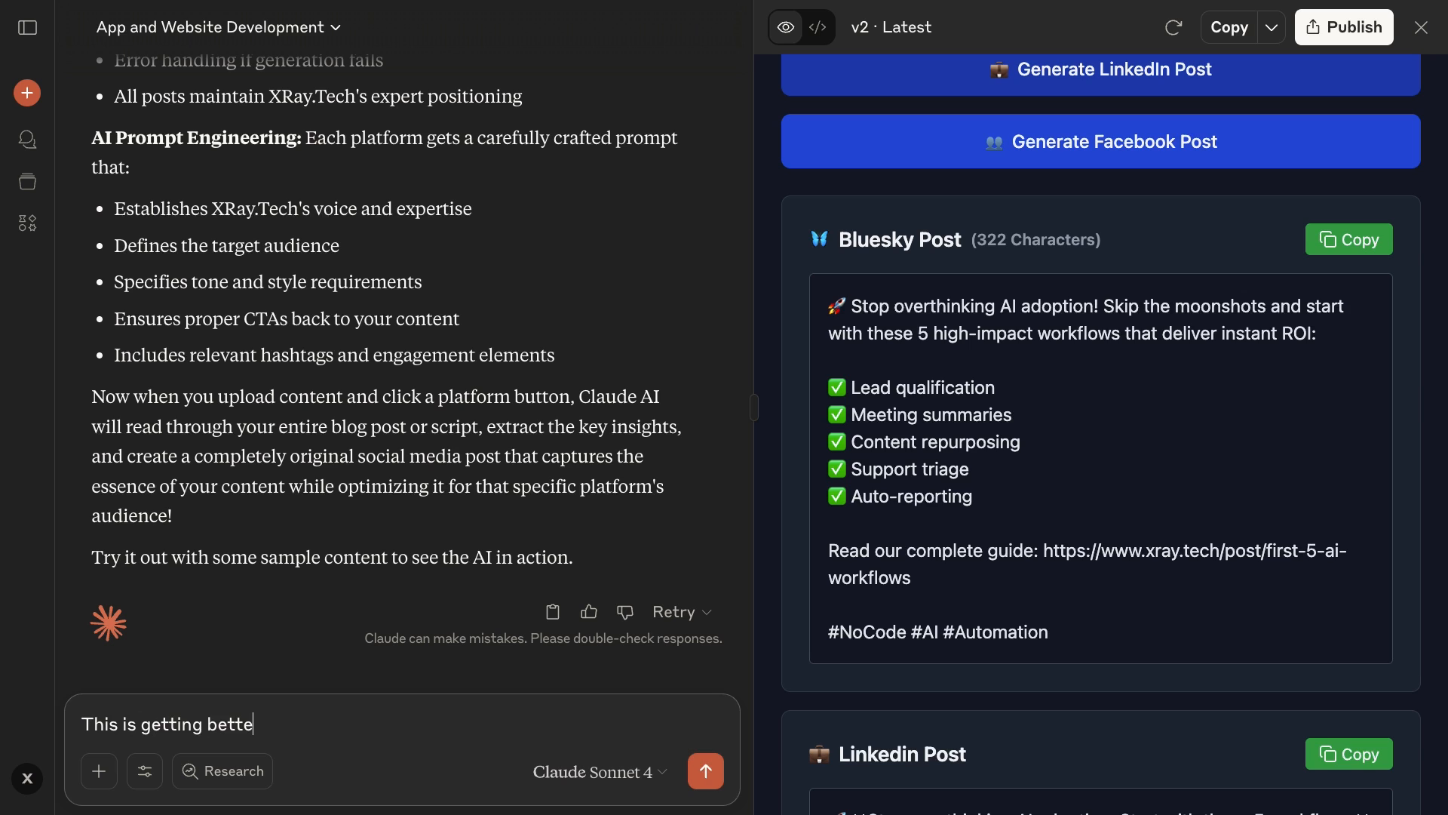
{"action": "type", "text": "r, but let's make some small tweaks. For Bluesky posts, check the character count and regenerate a shorter post if it's over 300 characters. For all platforms, avoid"}
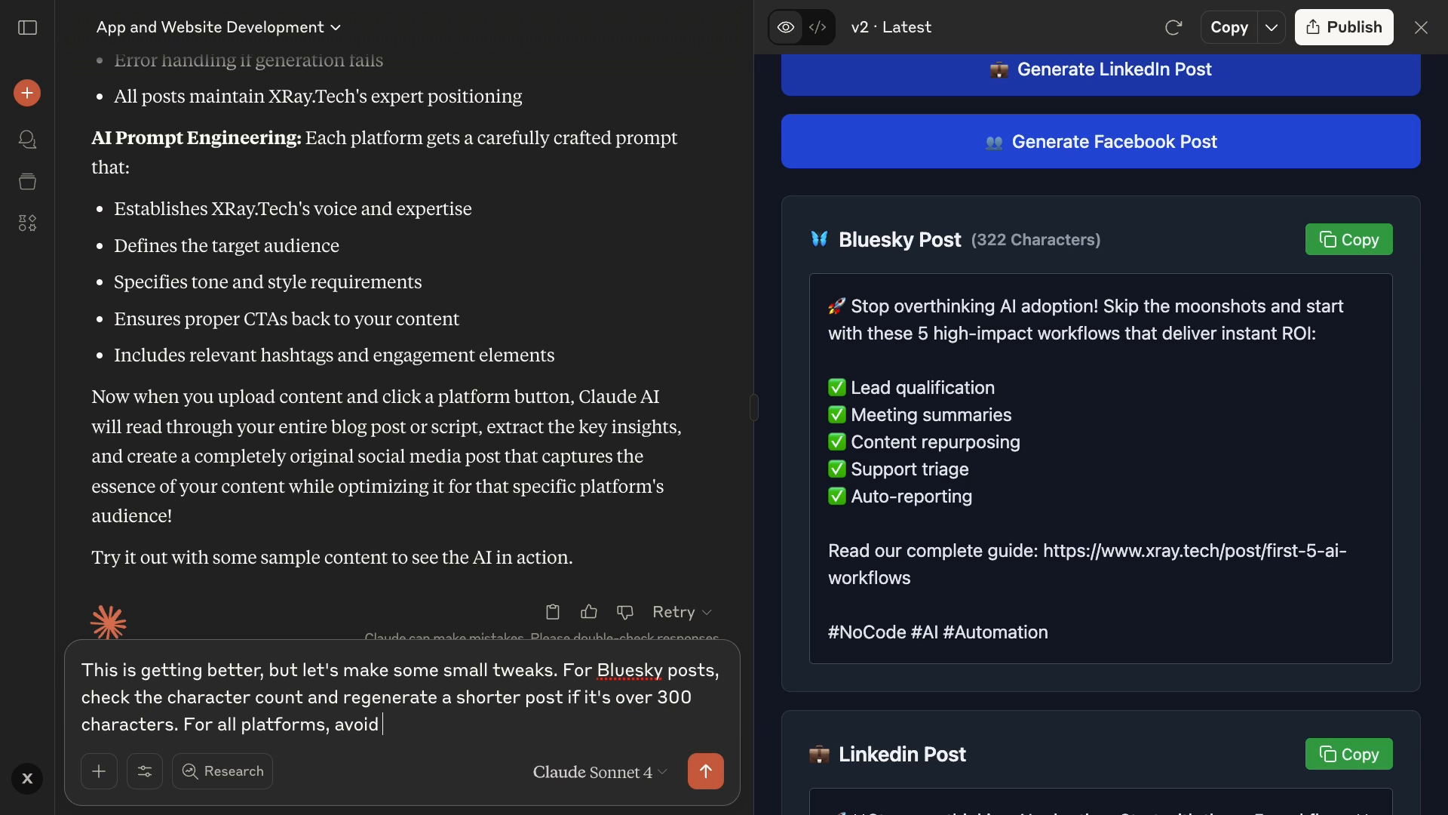
{"action": "type", "text": "using asterisks and other markdown for styling, as these may not work in all c"}
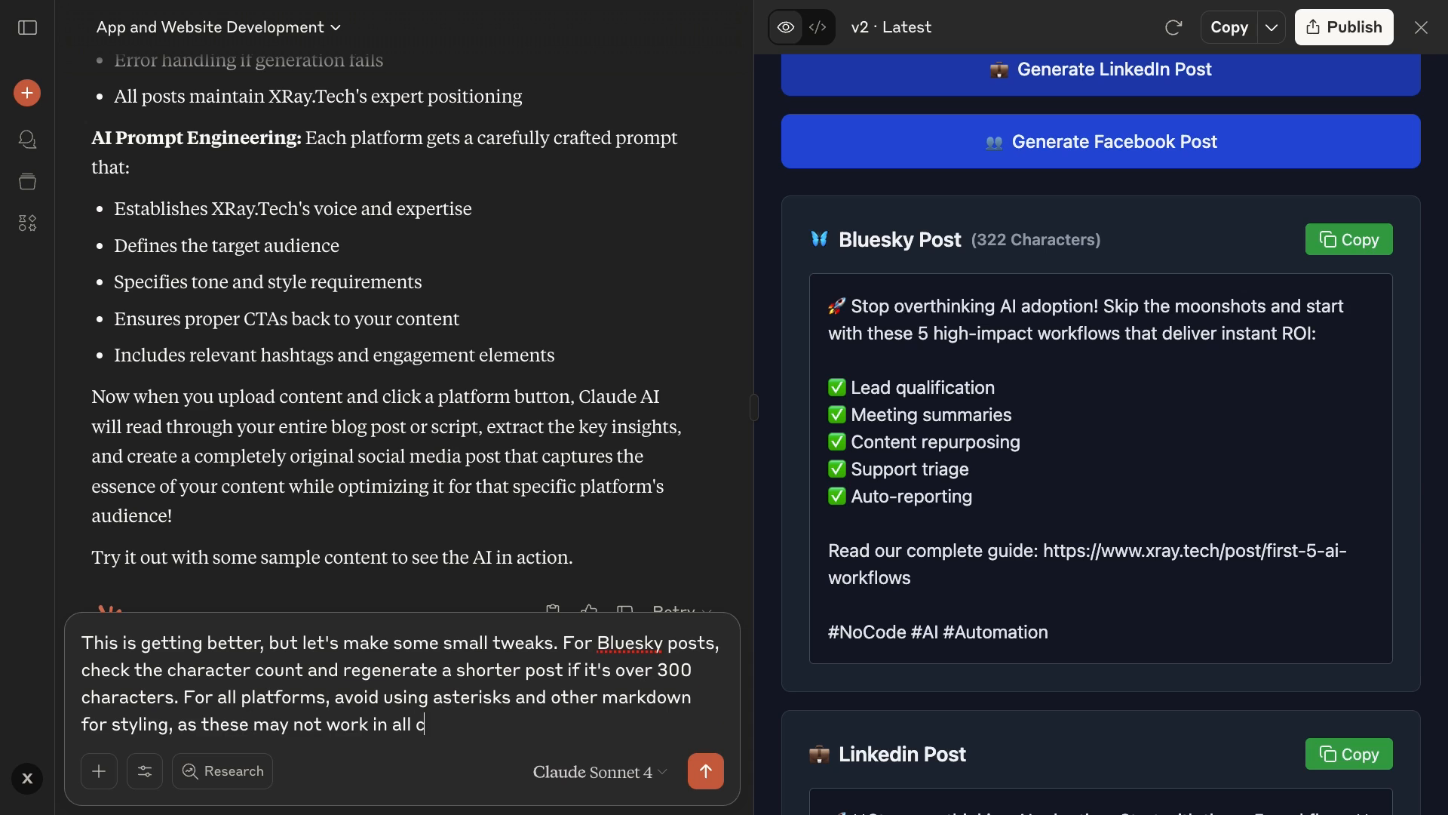
{"action": "left_click", "coordinate": [707, 771]}
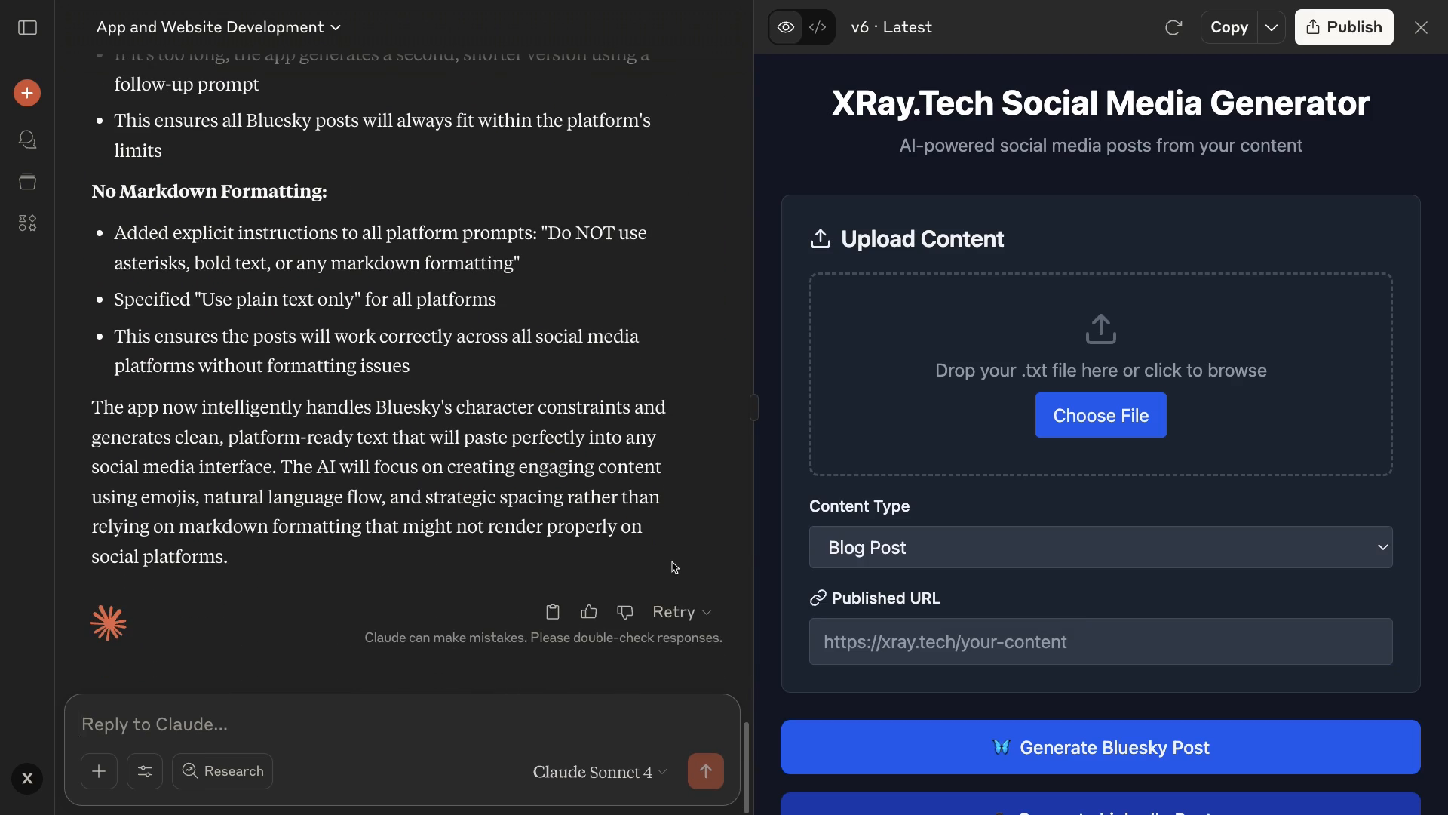
Step: Run v6 on the blog file, yielding a plain-text LinkedIn post and 266-character Bluesky post
{"action": "left_click", "coordinate": [1100, 414]}
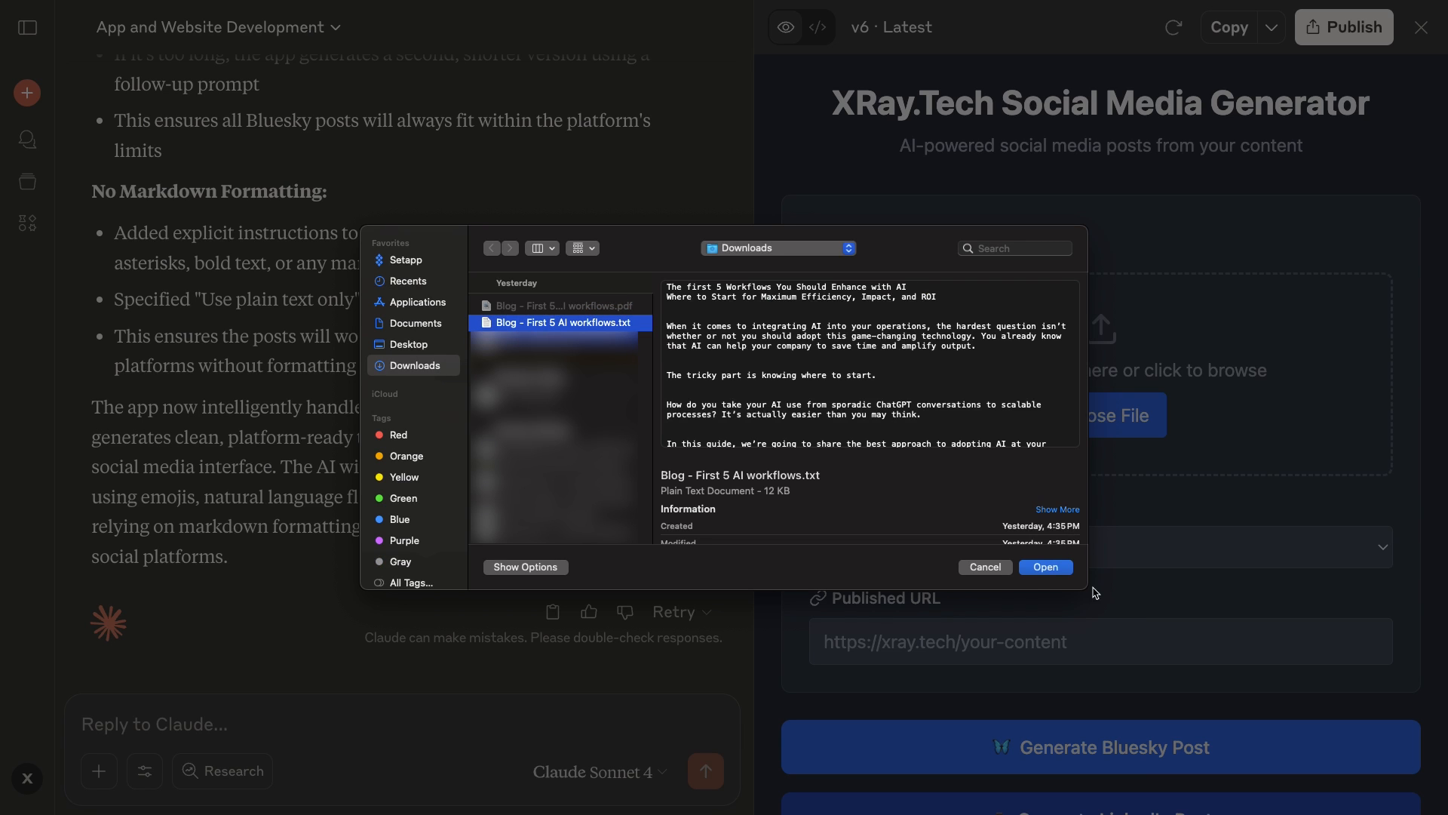
{"action": "left_click", "coordinate": [1045, 567]}
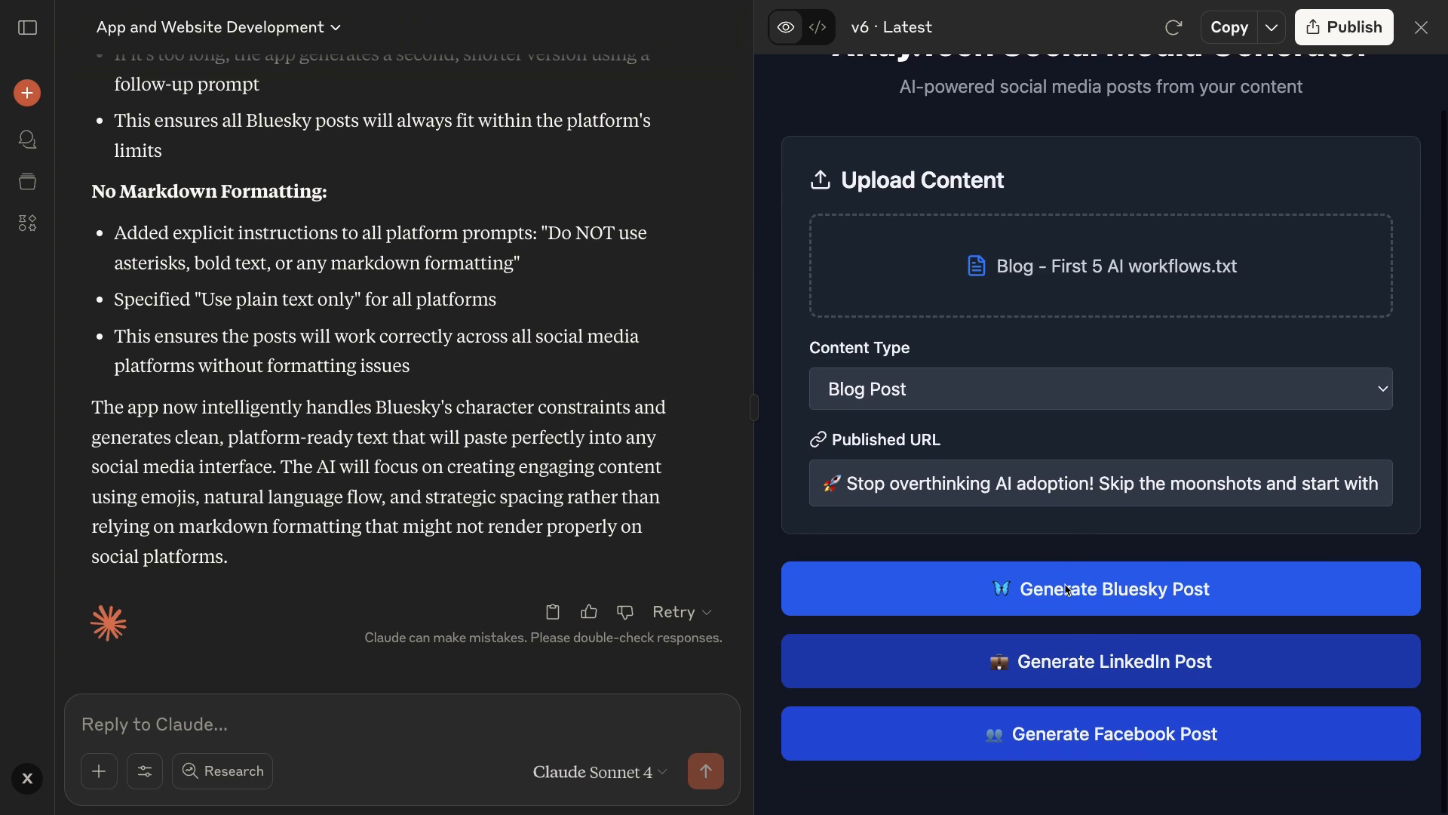
{"action": "left_click", "coordinate": [1099, 589]}
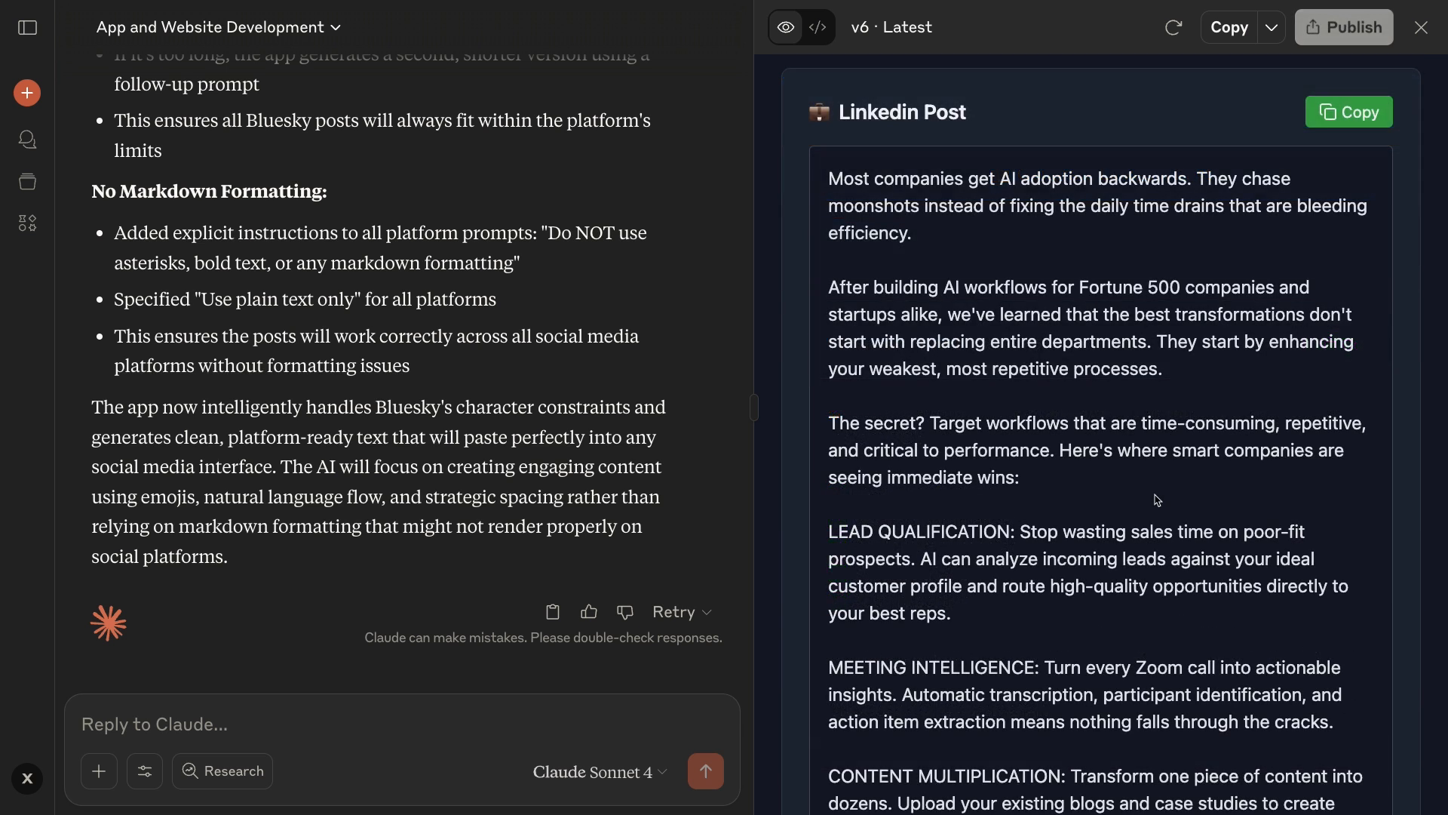
{"action": "scroll", "scroll_direction": "down", "scroll_amount": 3}
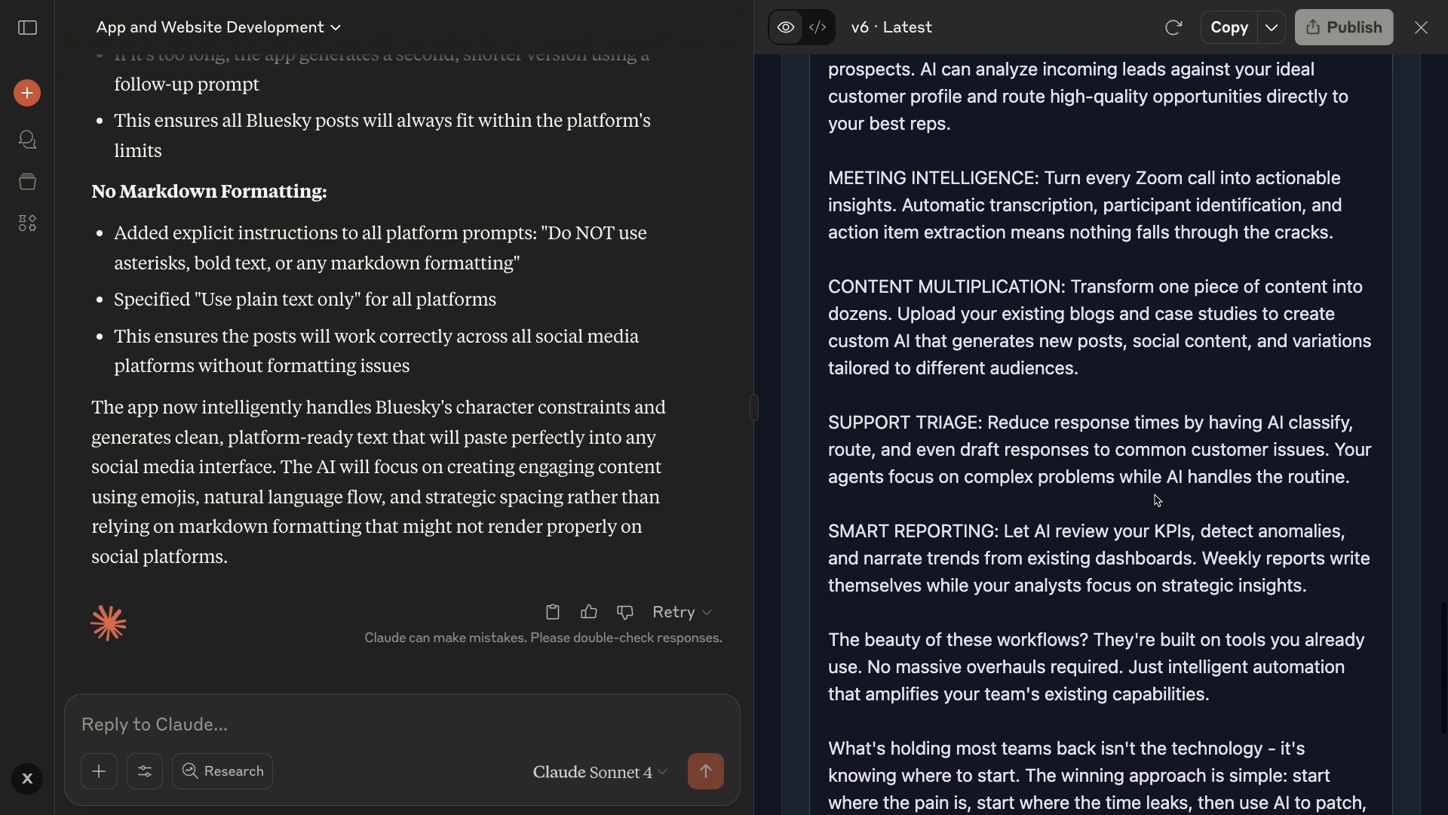
{"action": "scroll", "scroll_direction": "down", "scroll_amount": 3}
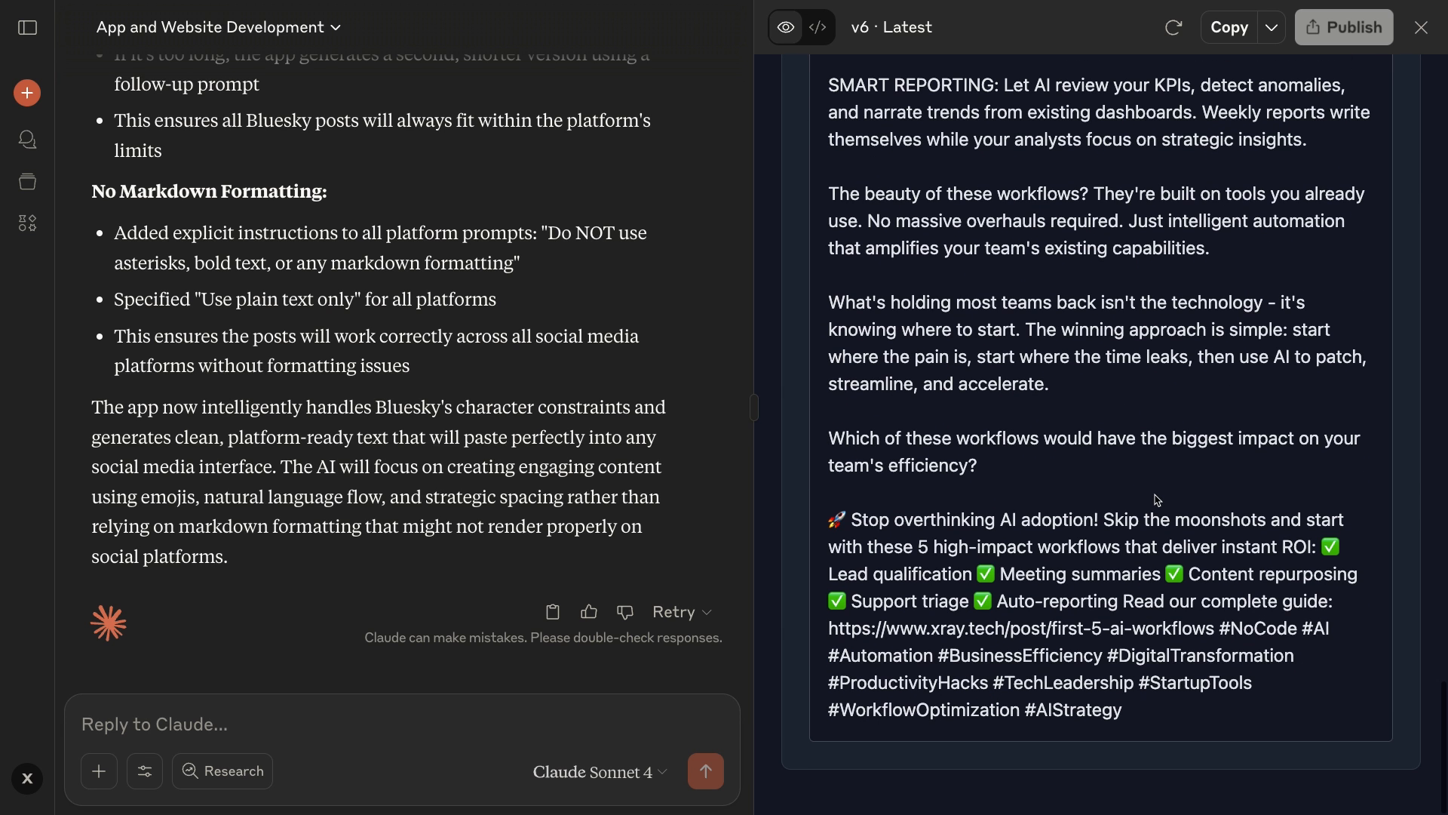
{"action": "mouse_move", "coordinate": [1150, 367]}
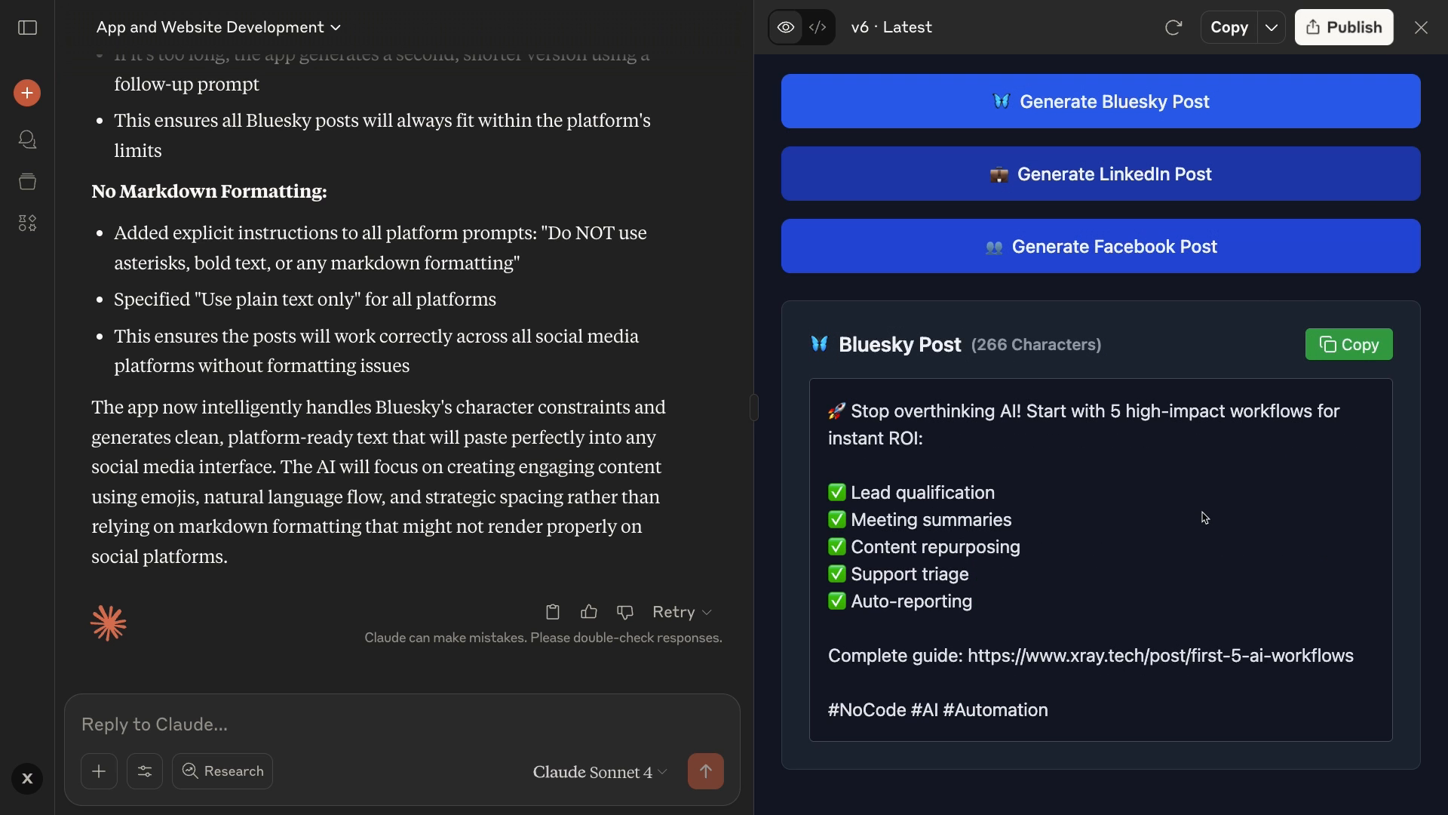
{"action": "left_click", "coordinate": [1343, 27]}
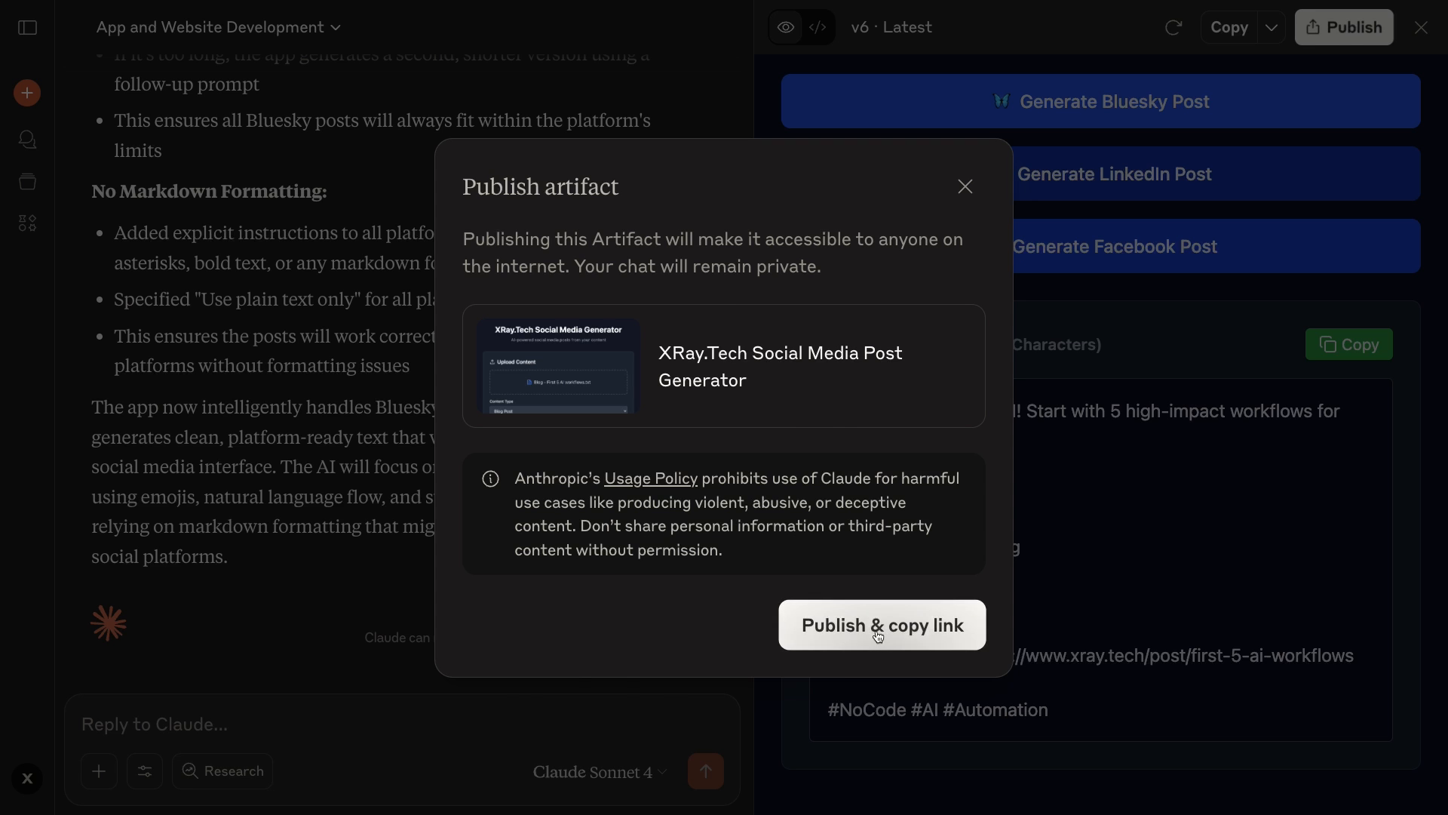
Step: Publish the XRay.Tech Social Media Post Generator publicly and copy its shareable link
{"action": "left_click", "coordinate": [881, 624]}
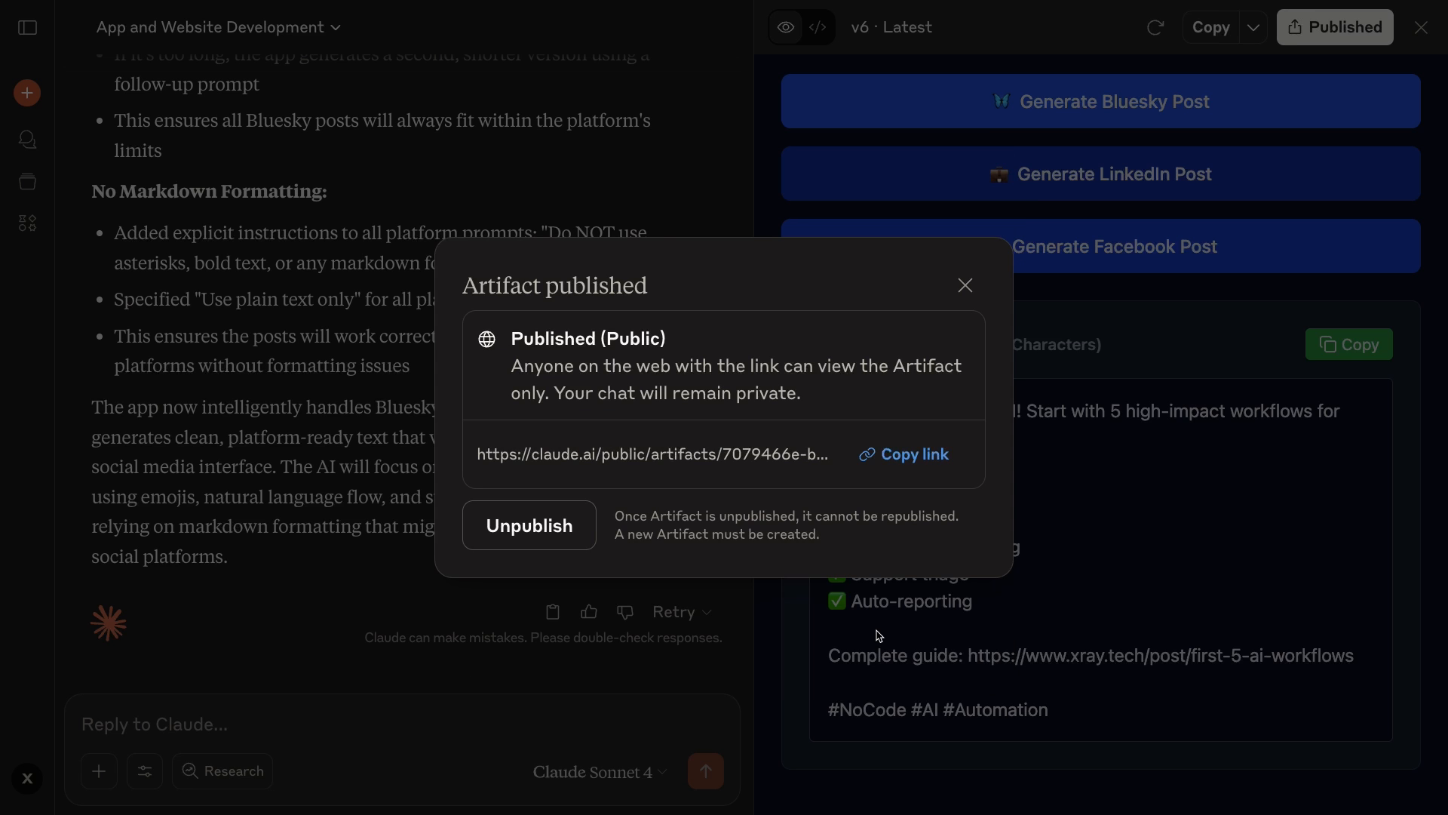